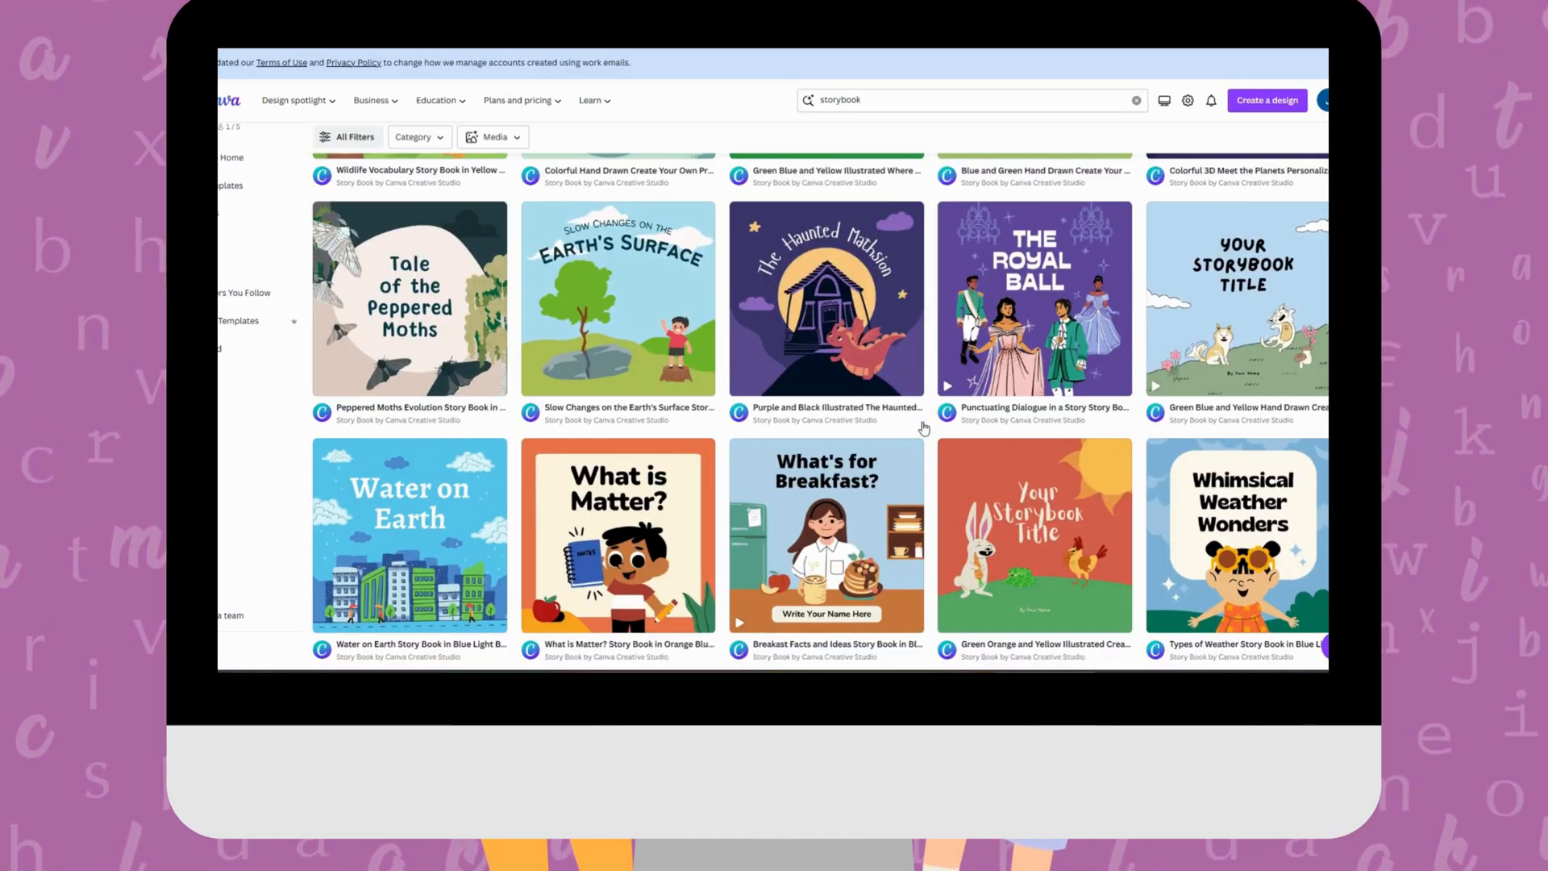
- Browse the storybook template results, then start a new design with custom dimensions
scroll("down", 3)
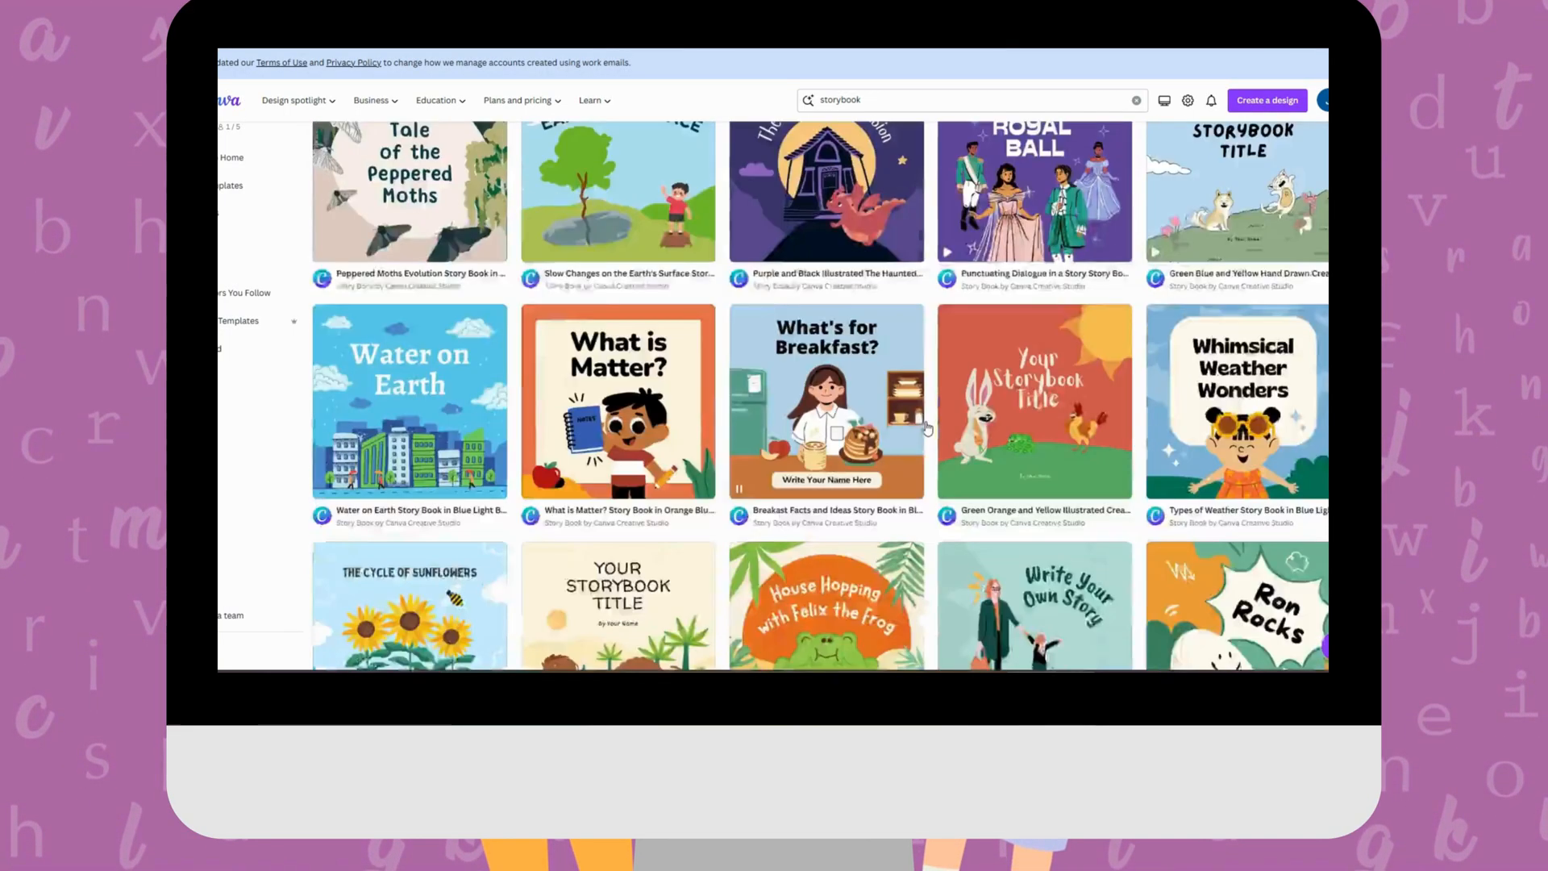
scroll("down", 3)
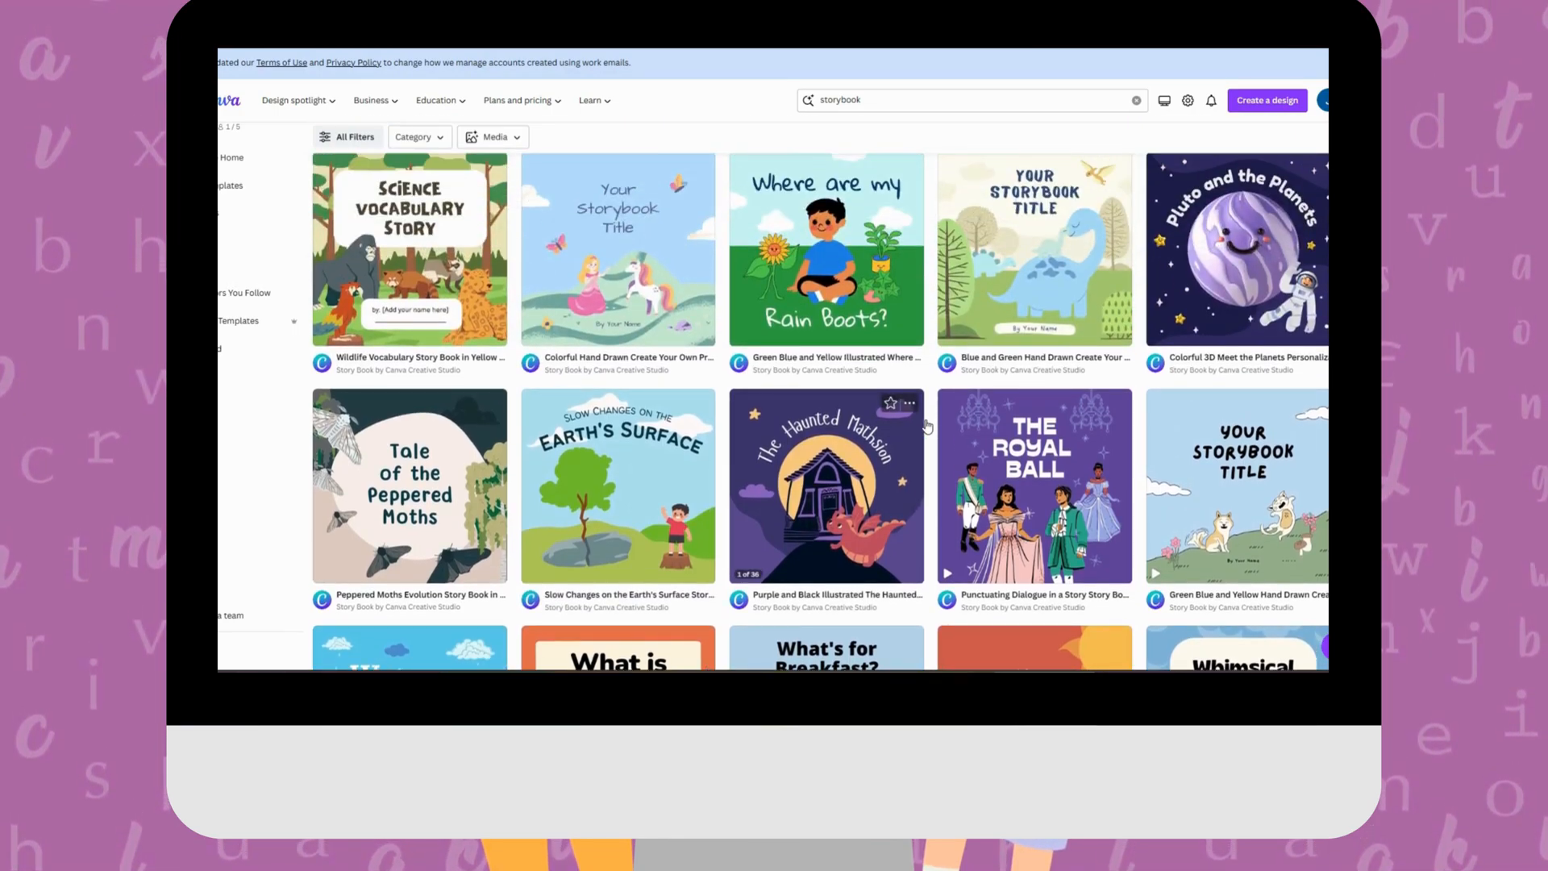
scroll("down", 3)
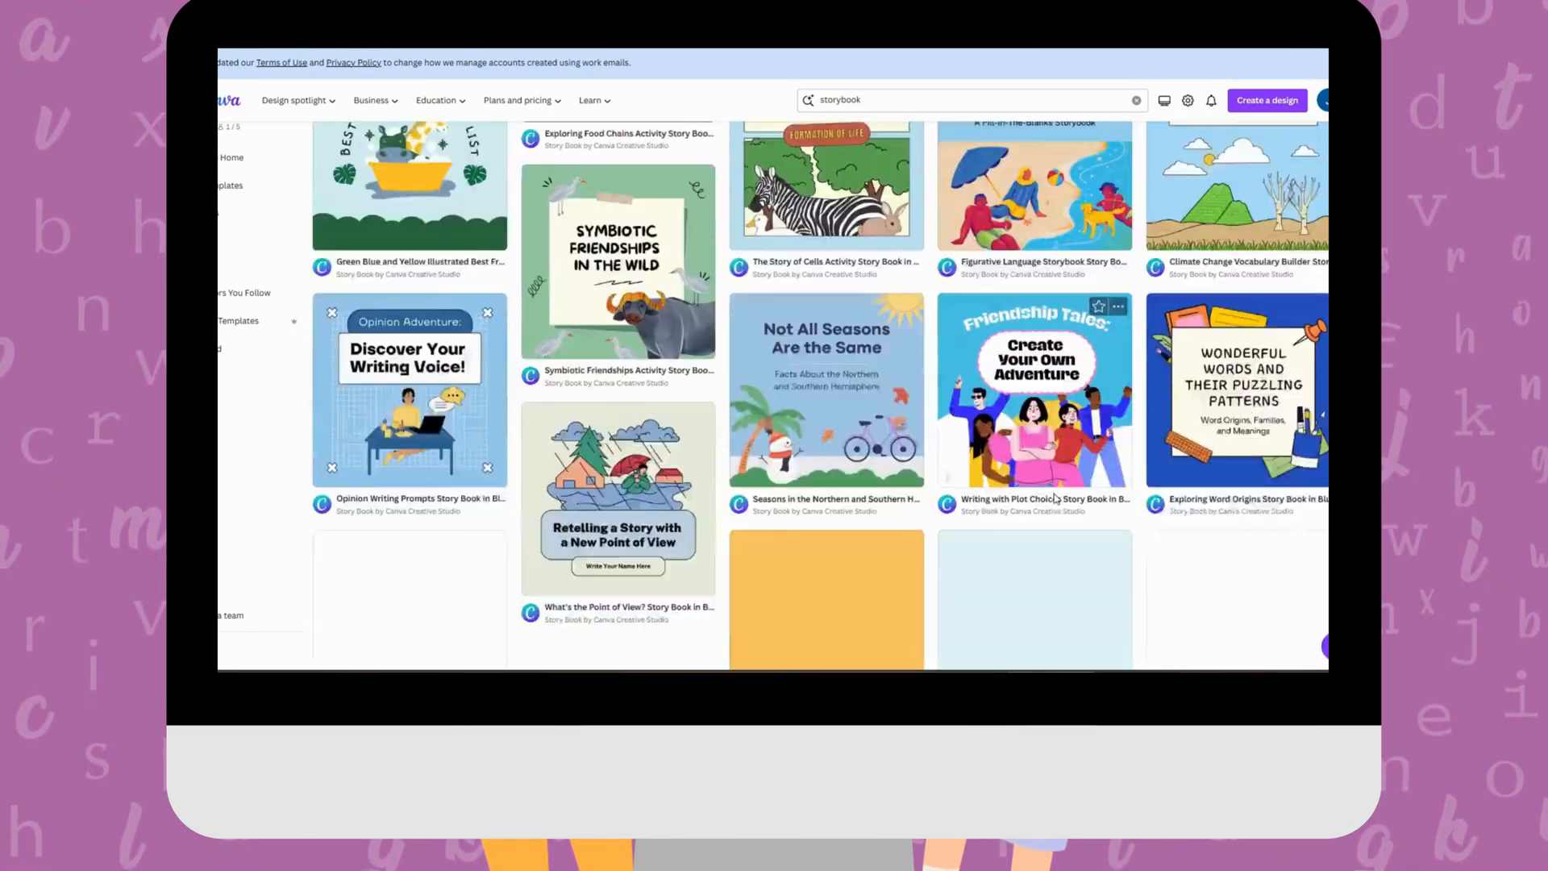
left_click(1267, 100)
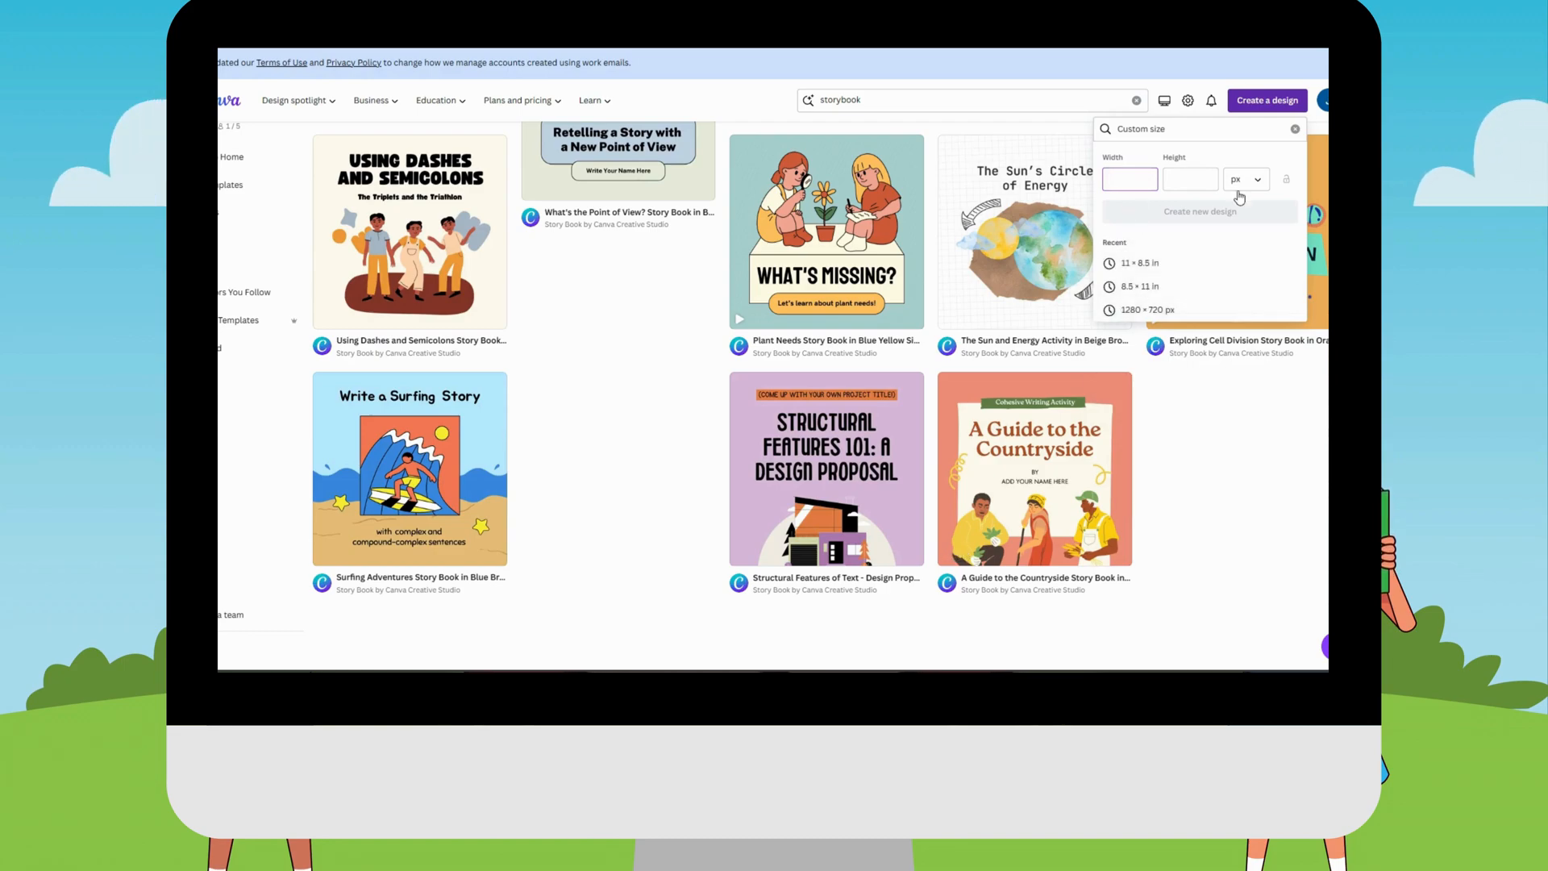
- Create a new design at the recent 11 × 8.5 in page size
left_click(1244, 179)
type("8.5")
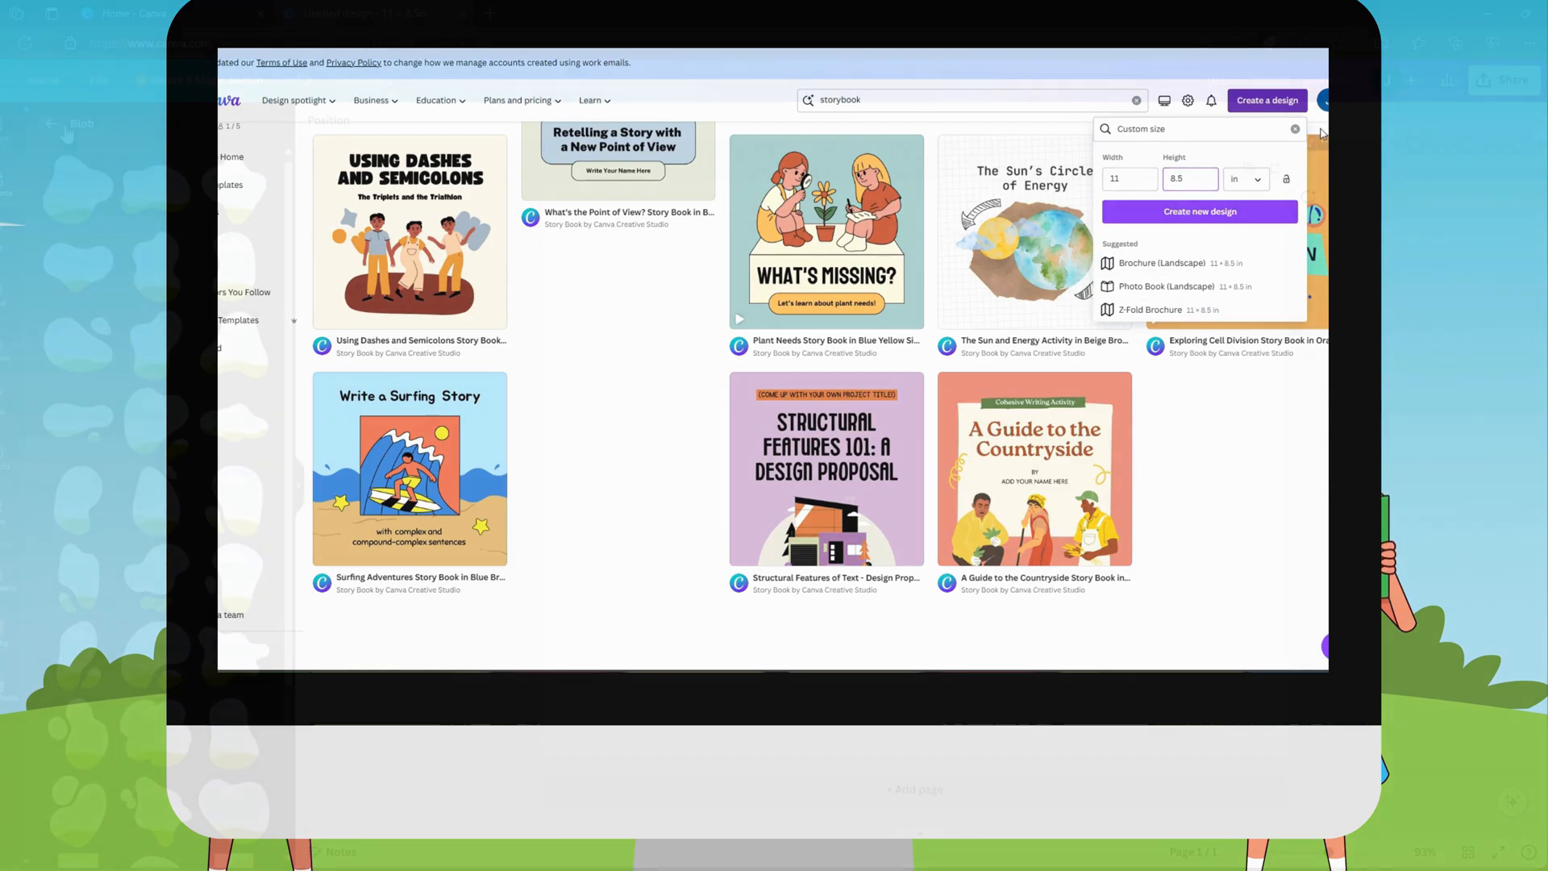
left_click(1198, 211)
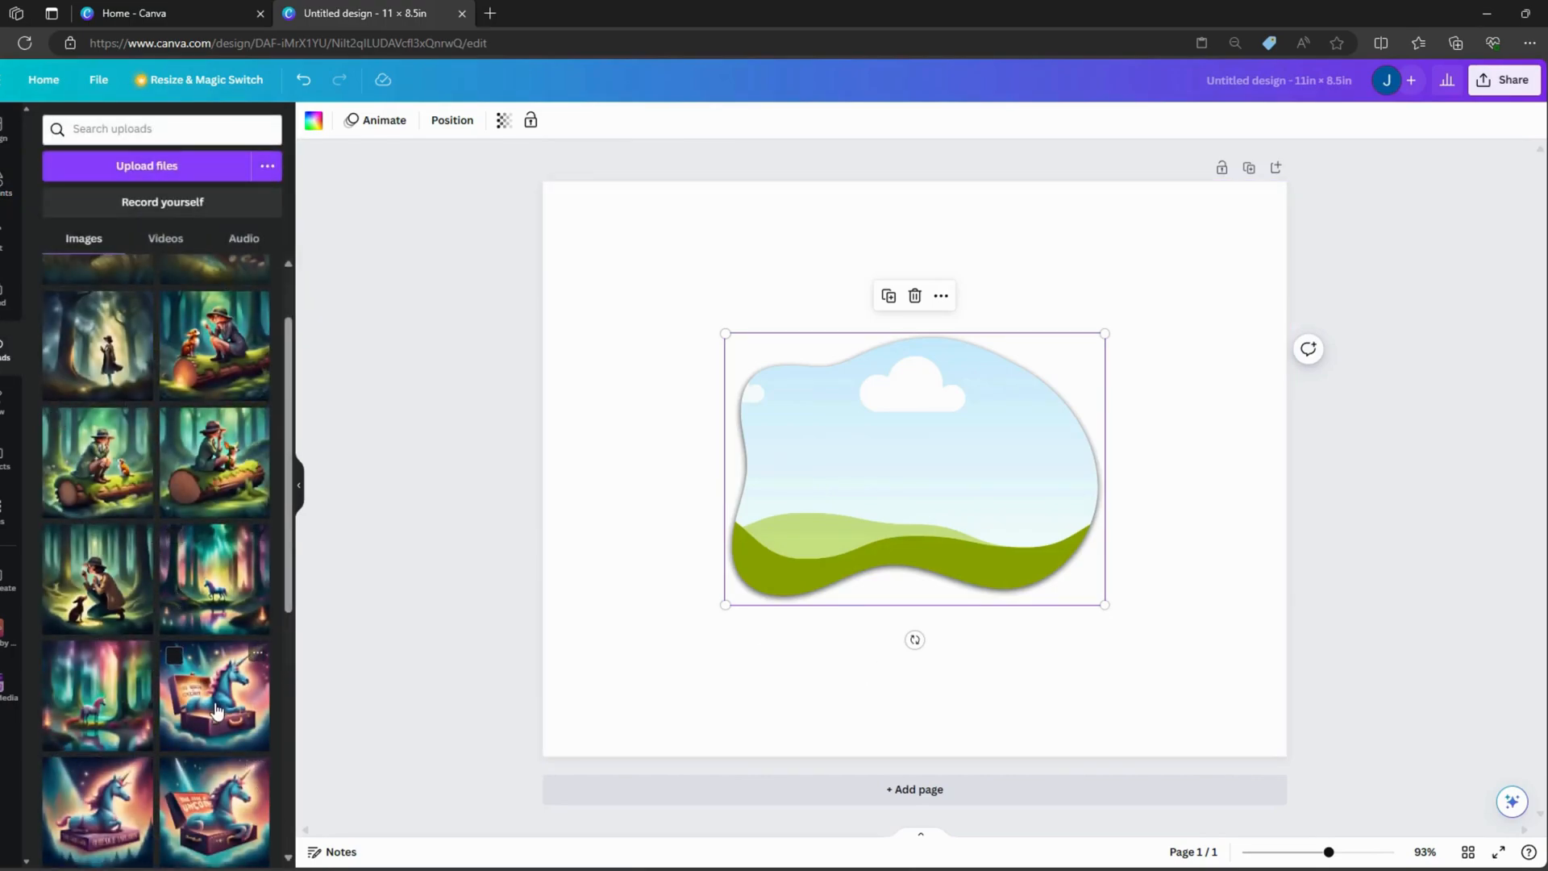
- Place the unicorn suitcase picture into the blob frame and add a title text box
left_click(214, 697)
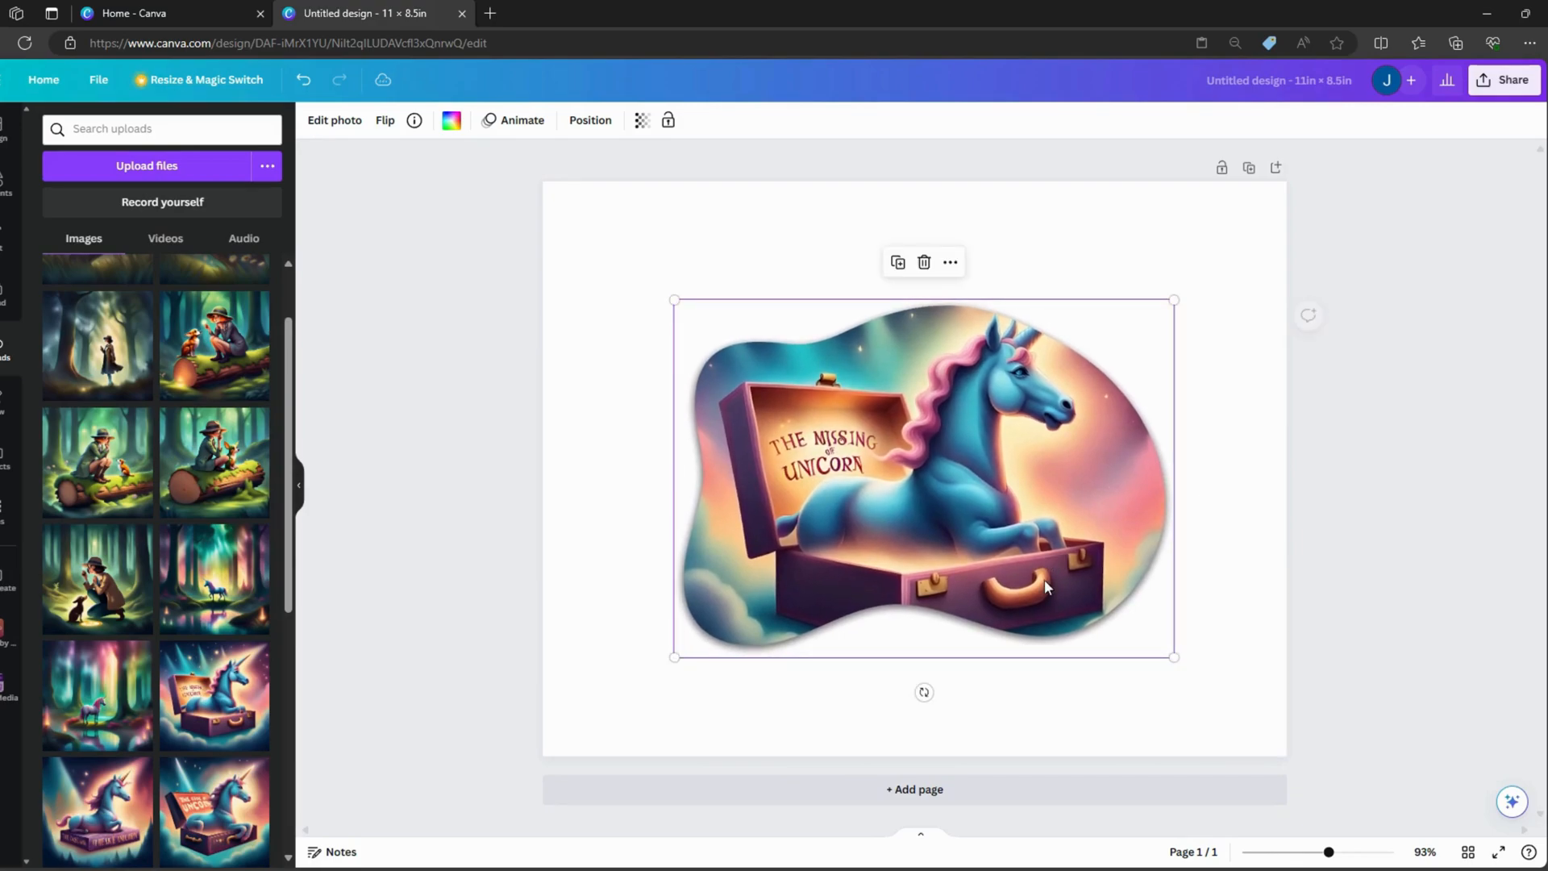
left_click(1040, 693)
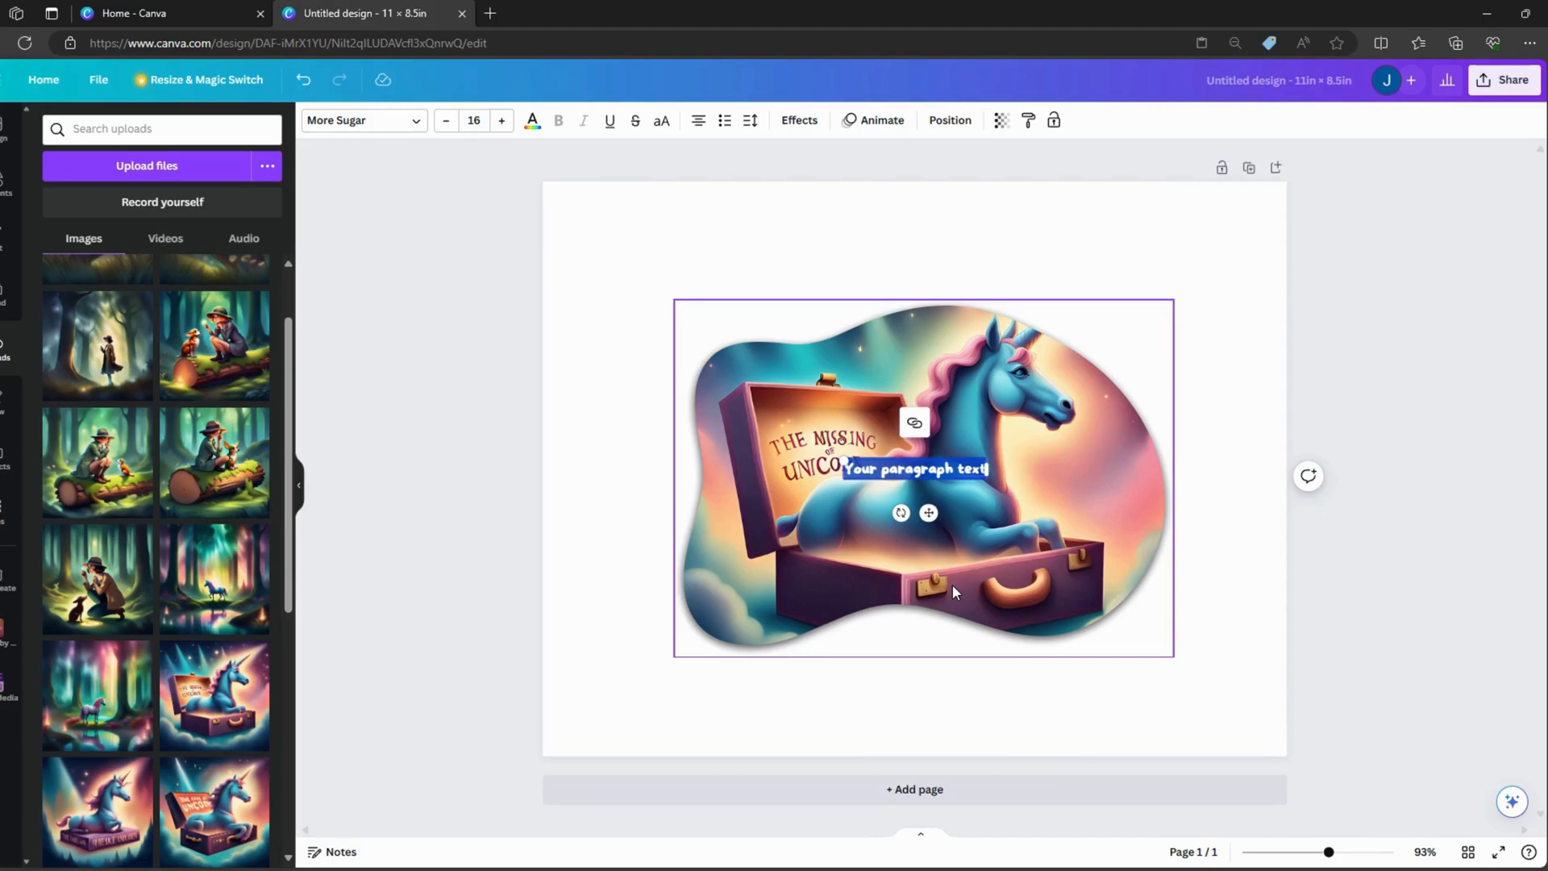
- Title the page 'The Case of the Missing Unicorn Horn' above the picture and select it for restyling
type("The Case of the Missing Unicorn Horn")
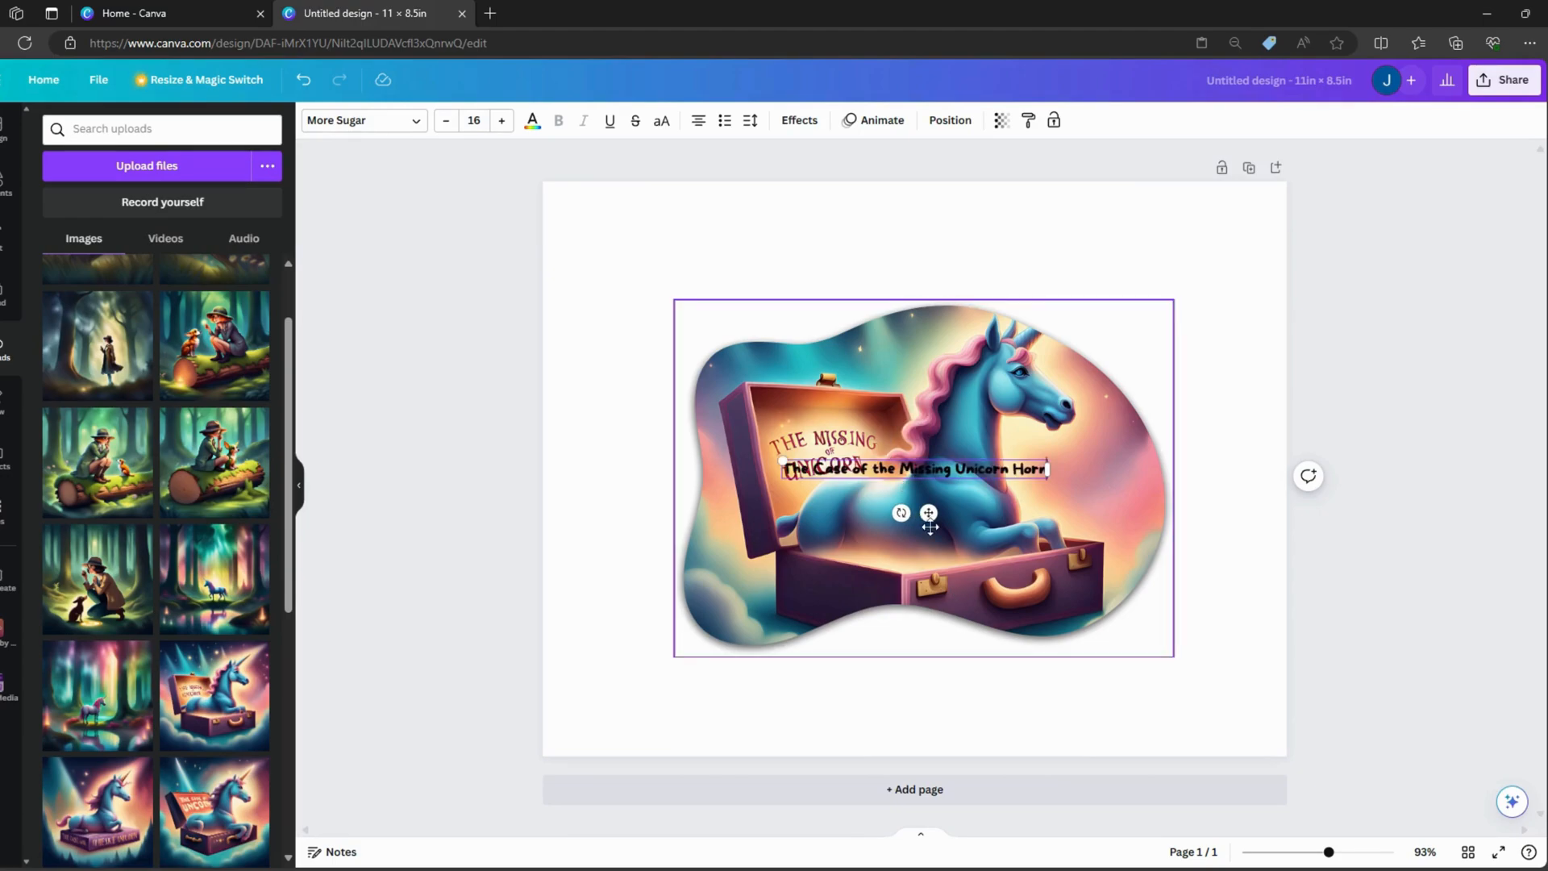
left_click(998, 480)
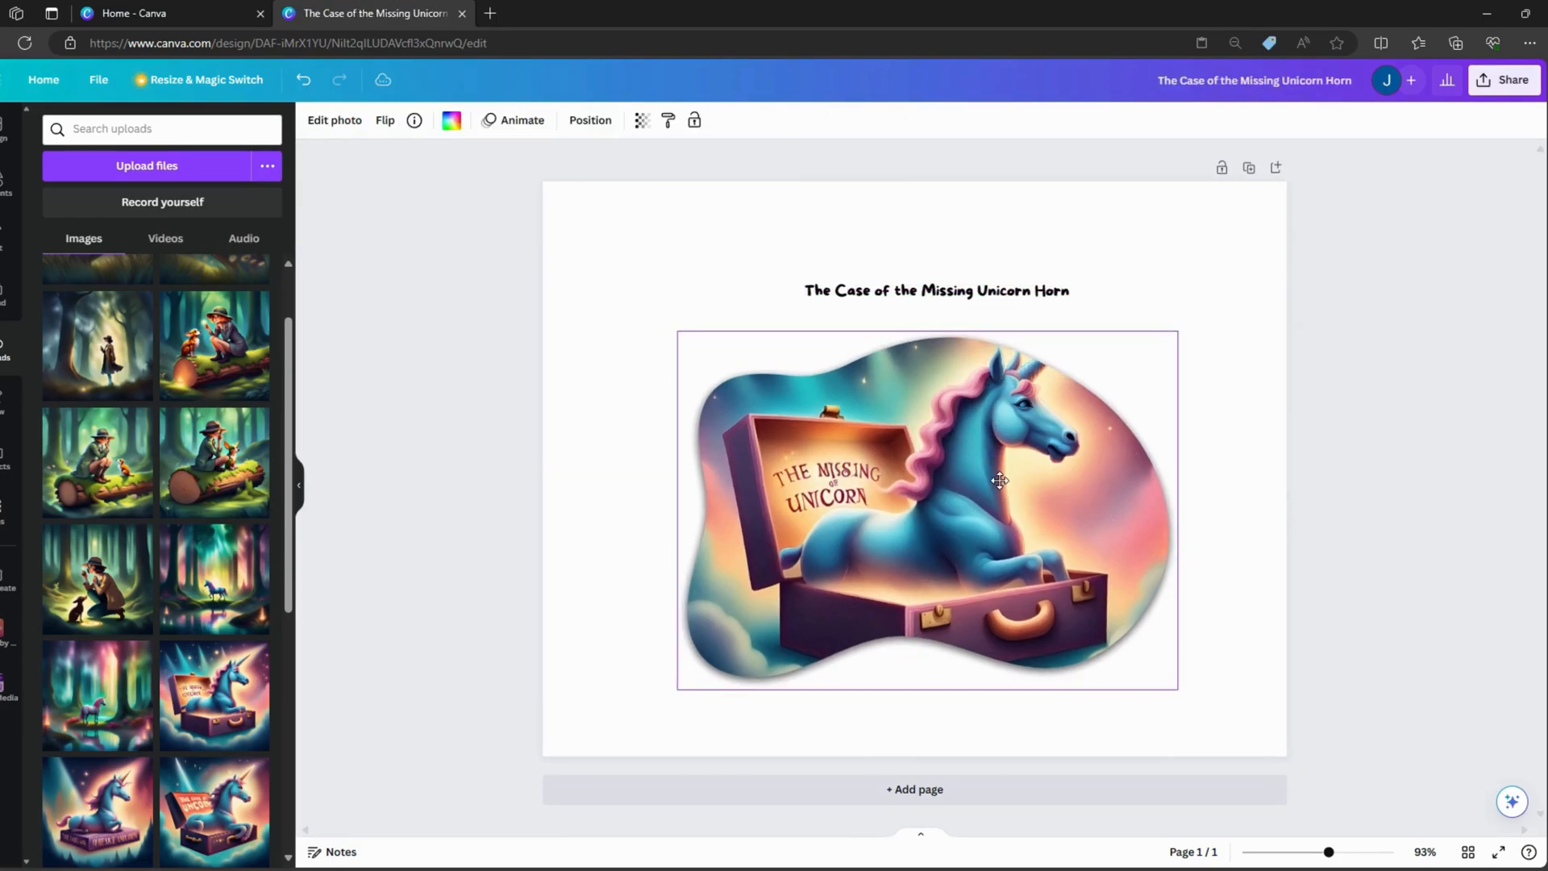
left_click(935, 290)
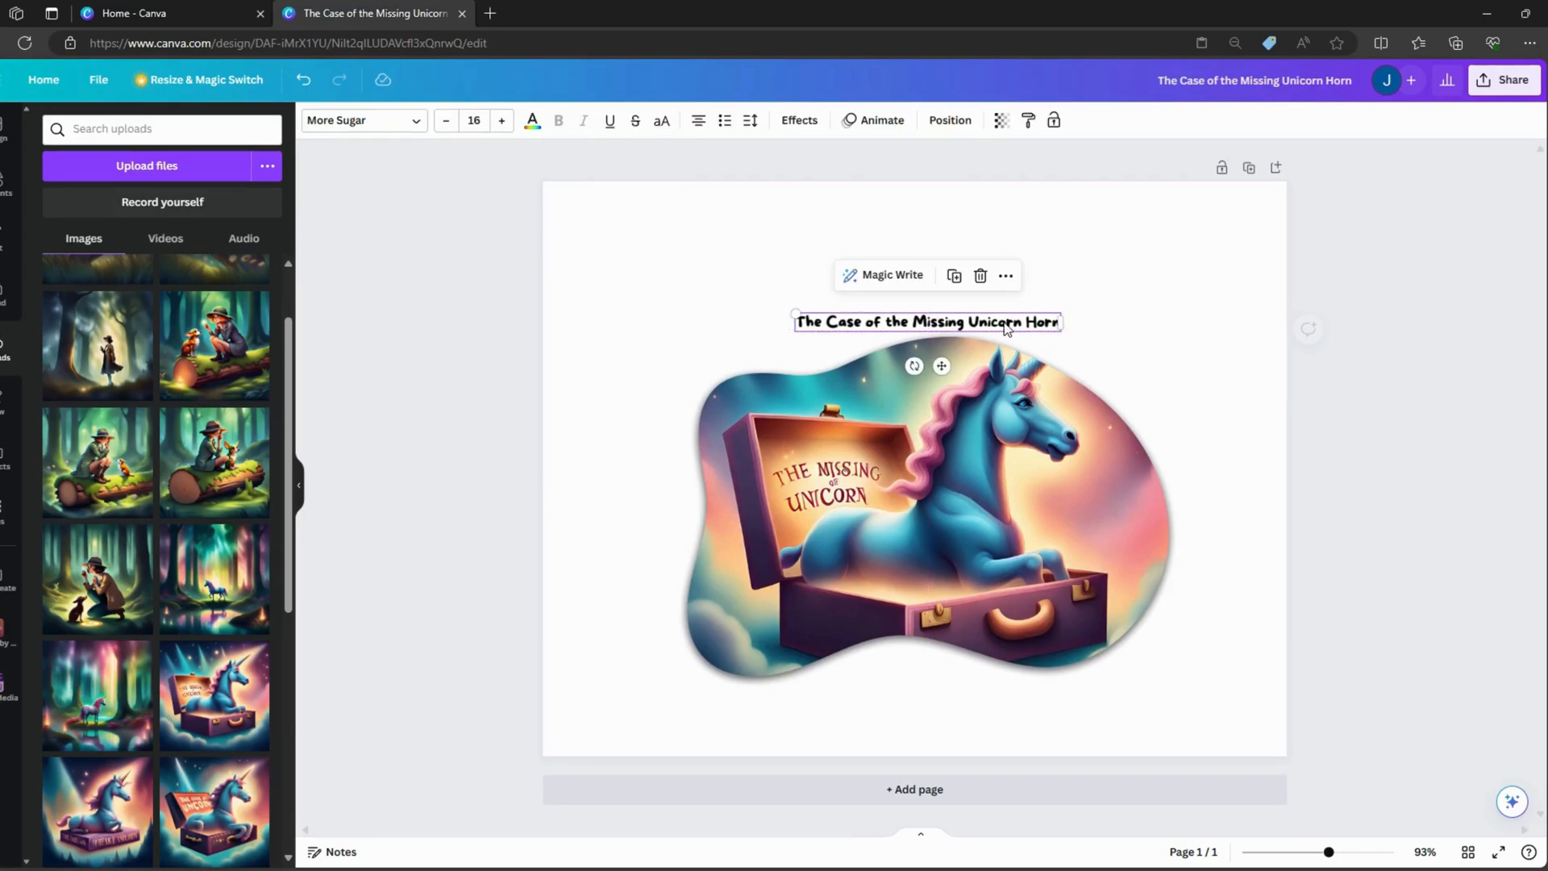
mouse_move(412, 126)
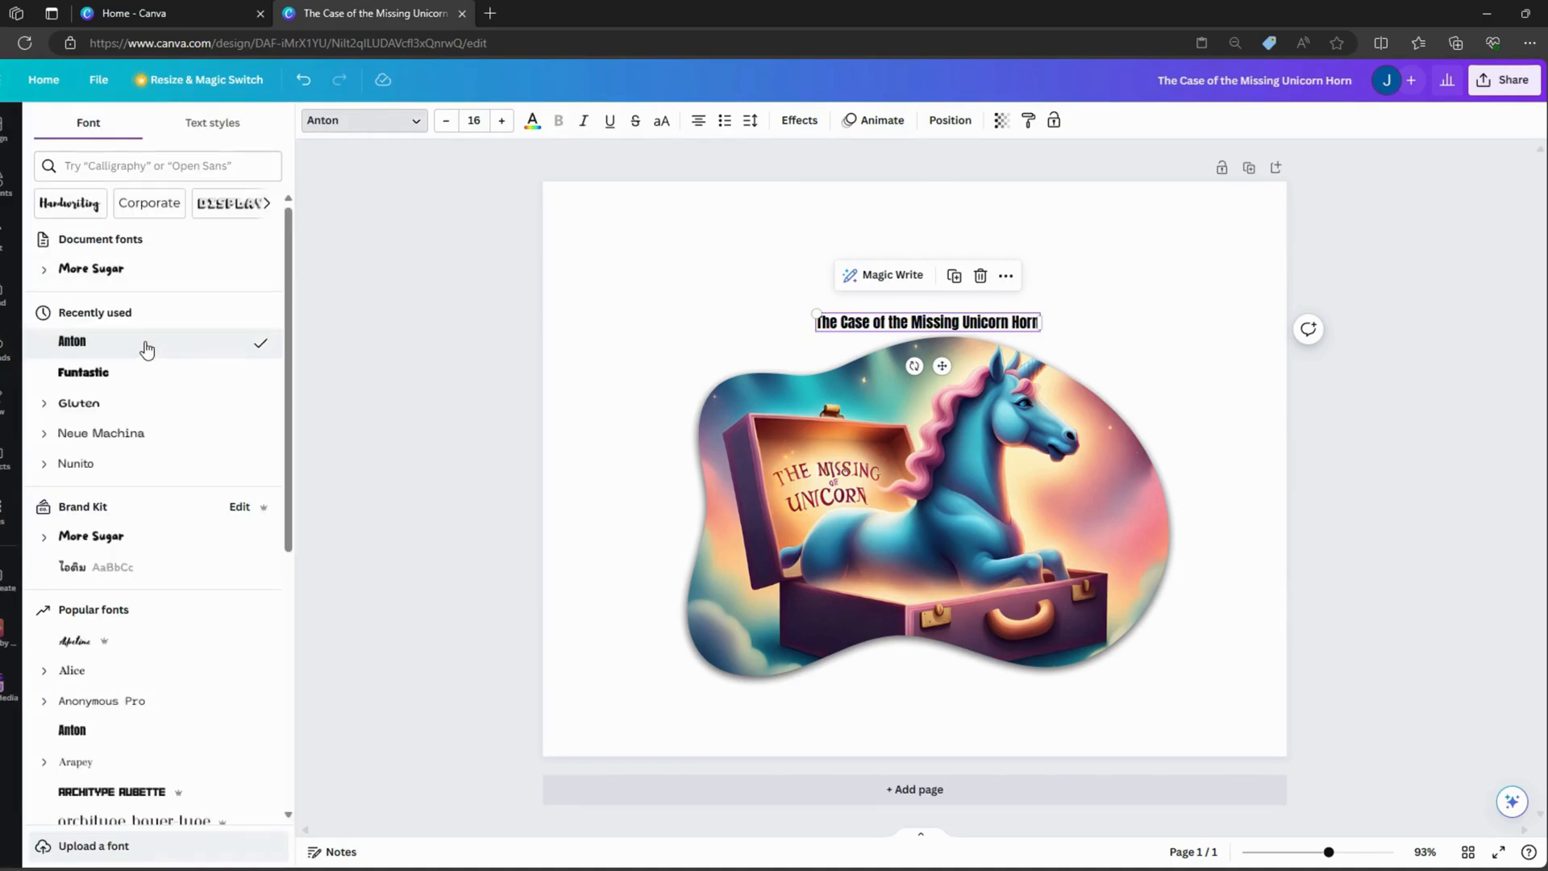
mouse_move(416, 364)
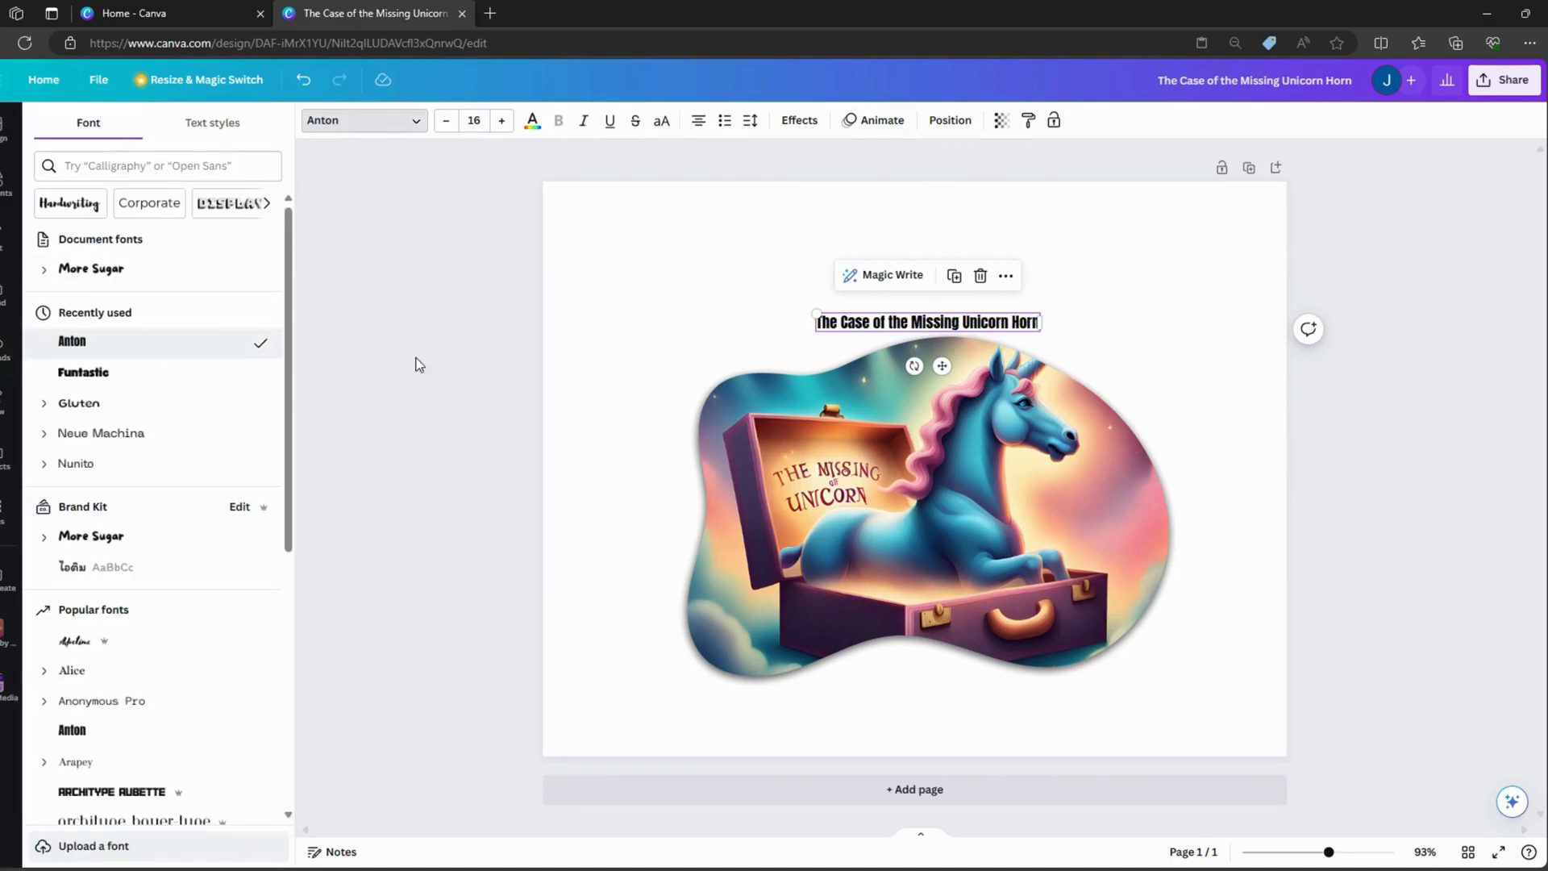
mouse_move(798, 126)
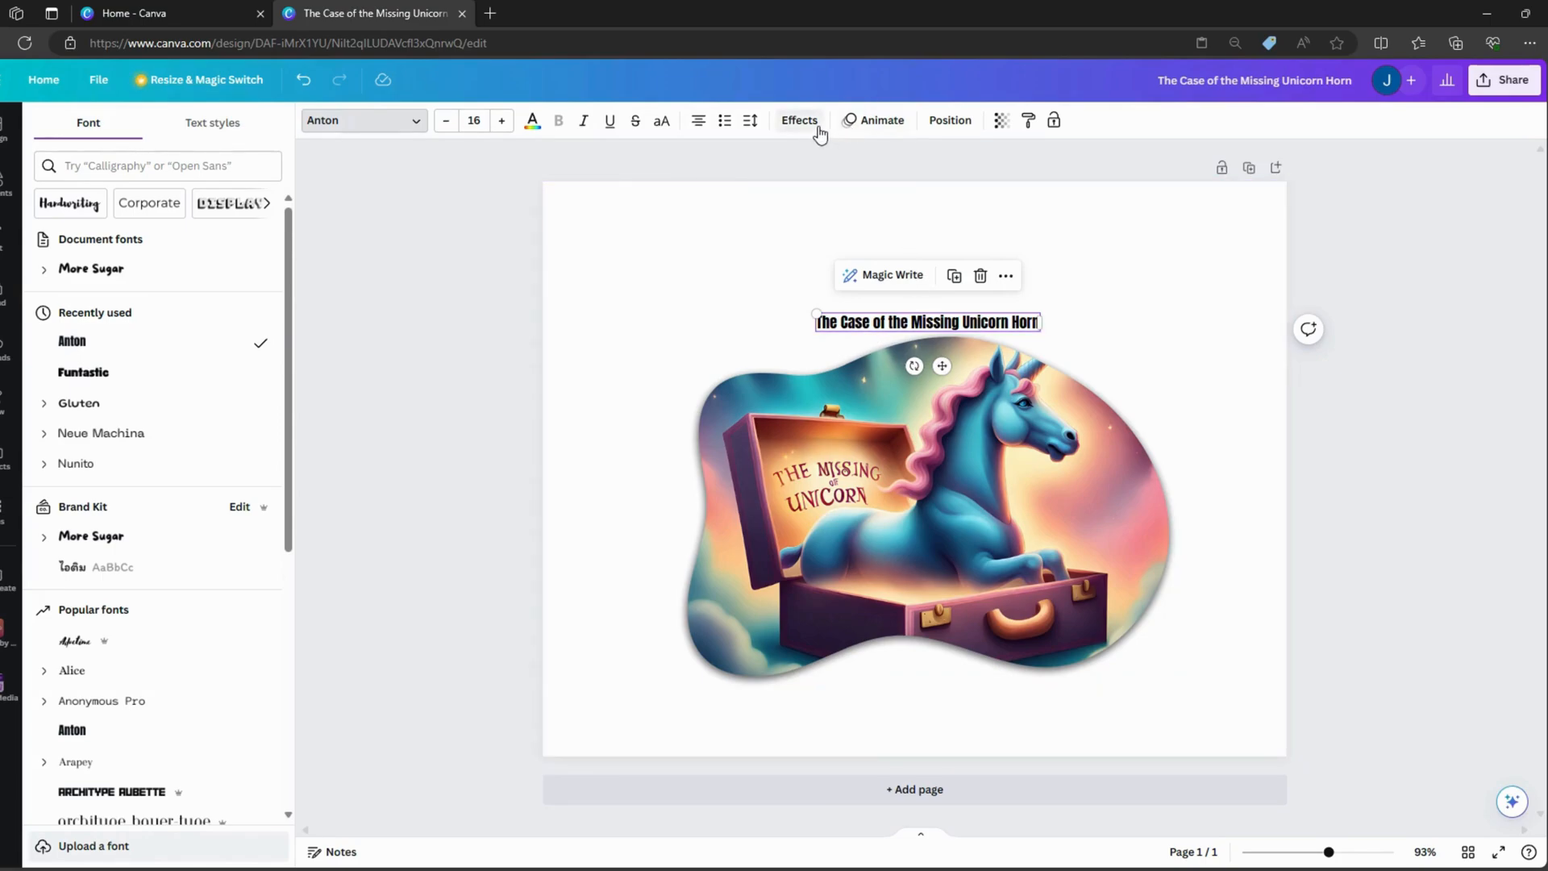
- Curve the Anton title into an arc over the unicorn picture via Effects > Curve at 14
left_click(798, 119)
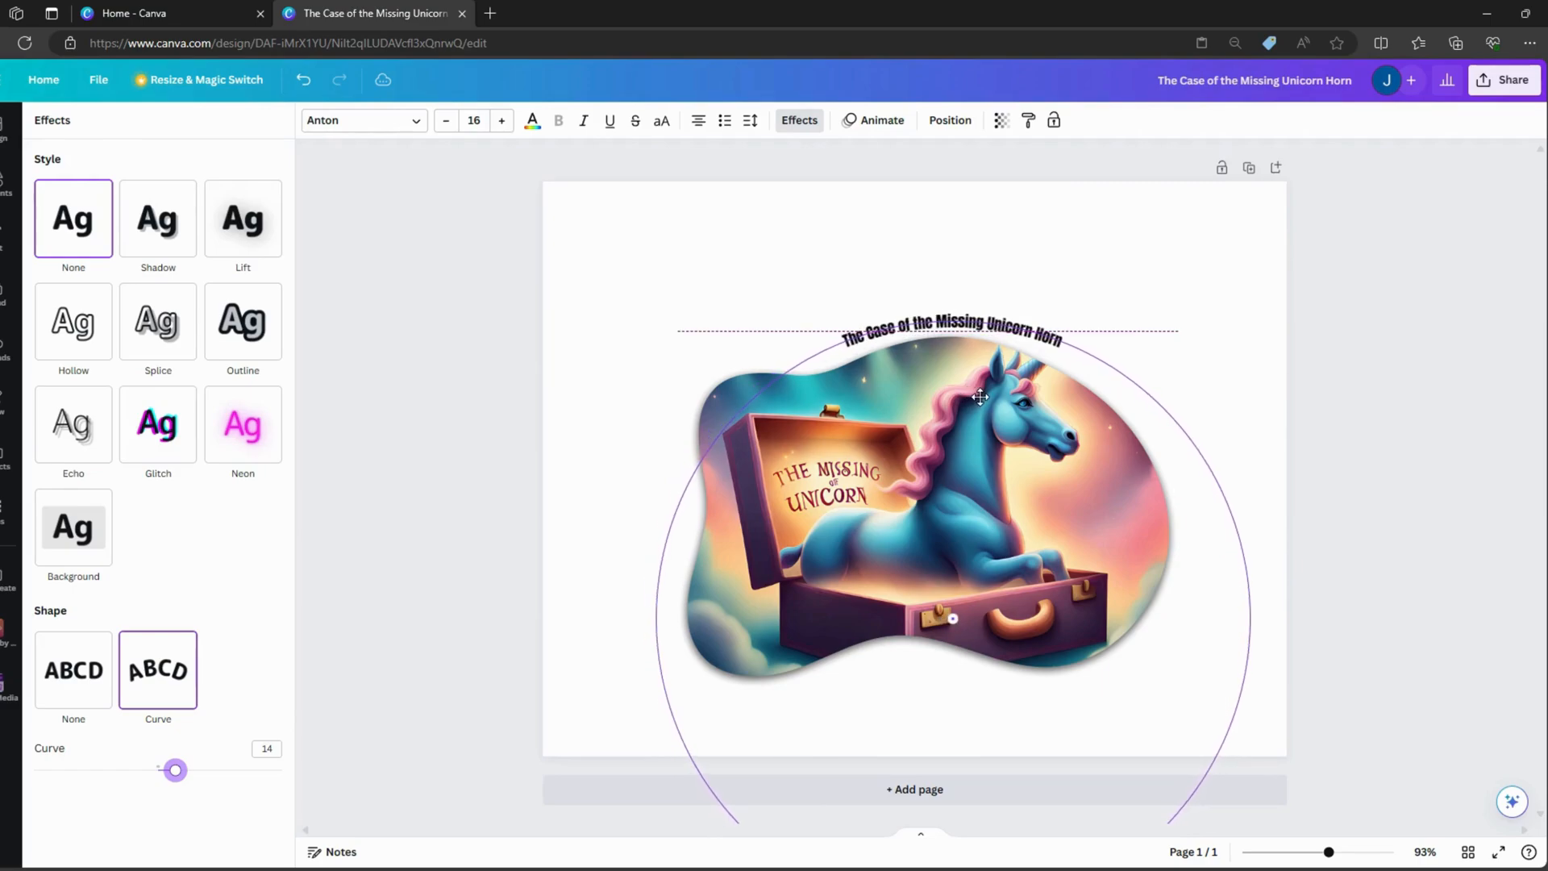
- Add a second page for the watercolour chapter layout with a blob frame
left_click(951, 326)
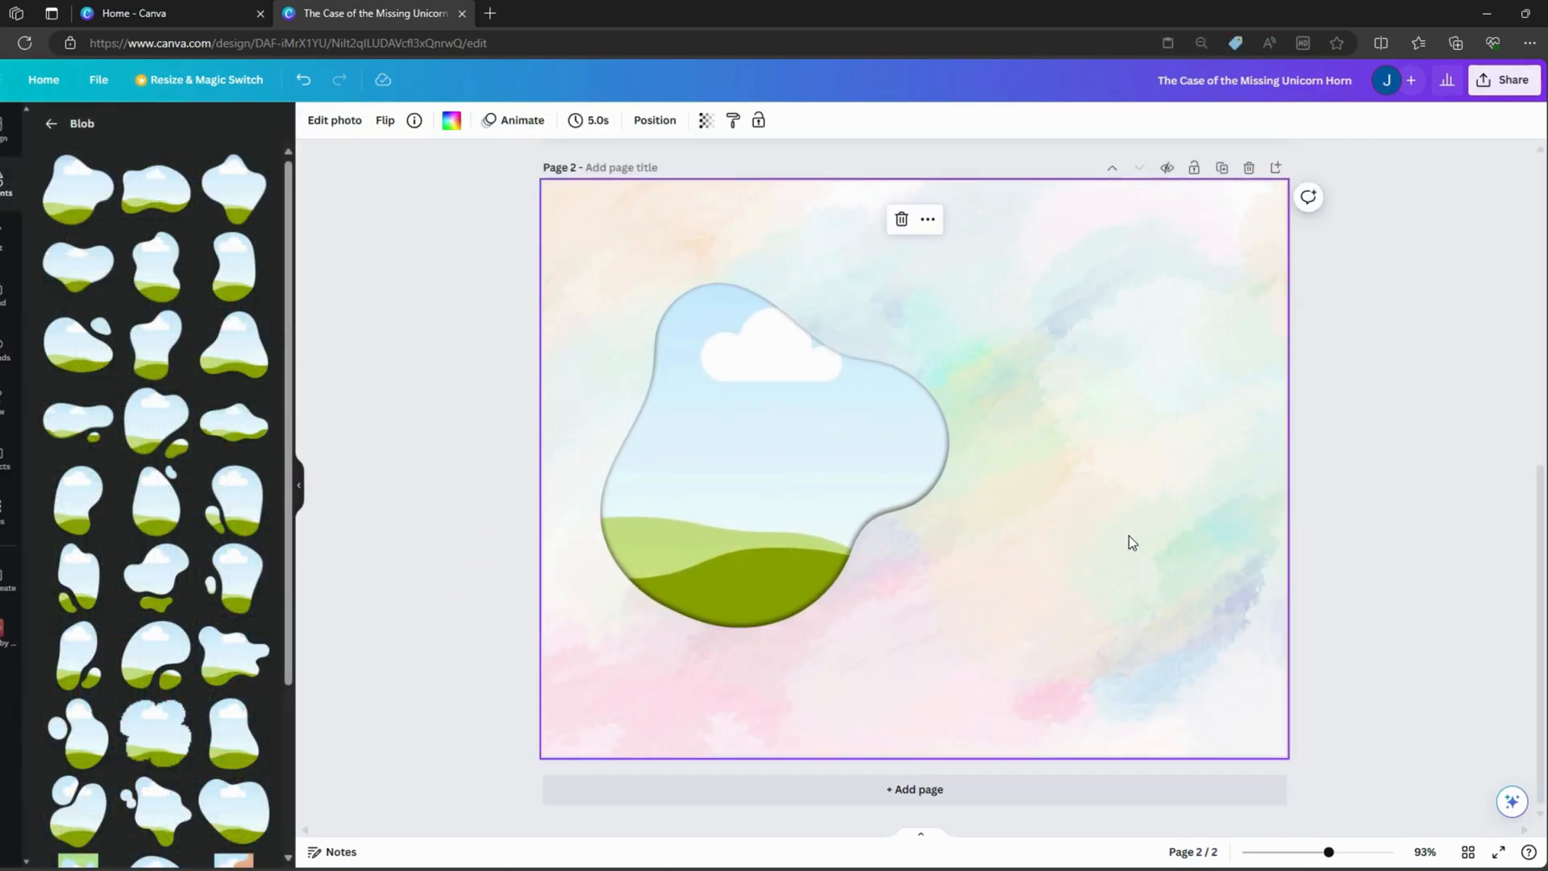
- Duplicate the chapter page up to five pages, return to page 2 and show the uploaded images
left_click(1220, 168)
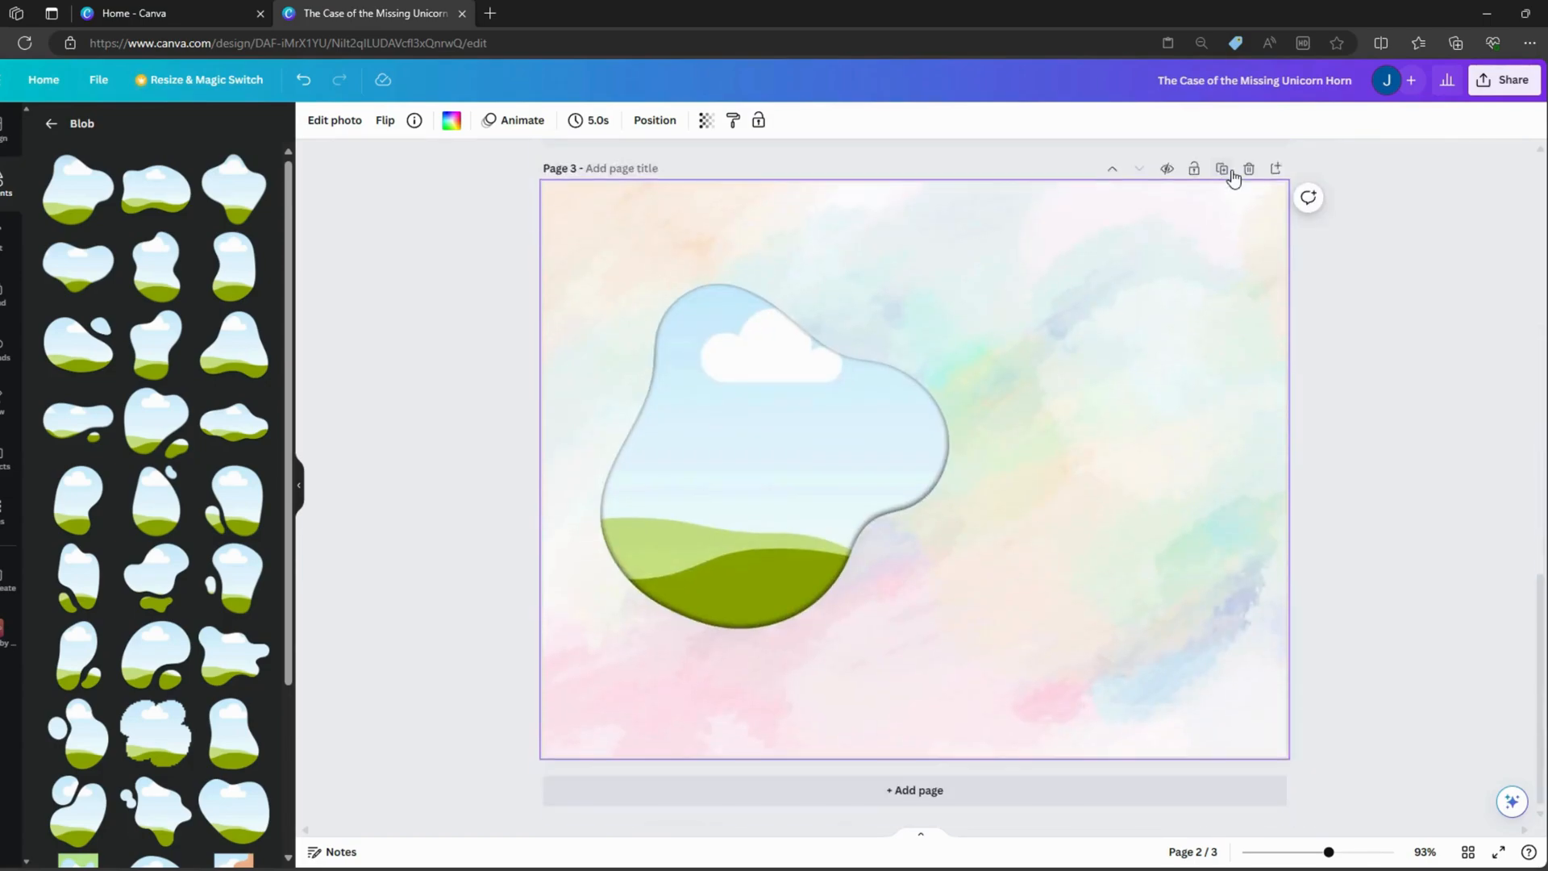
scroll("down", 3)
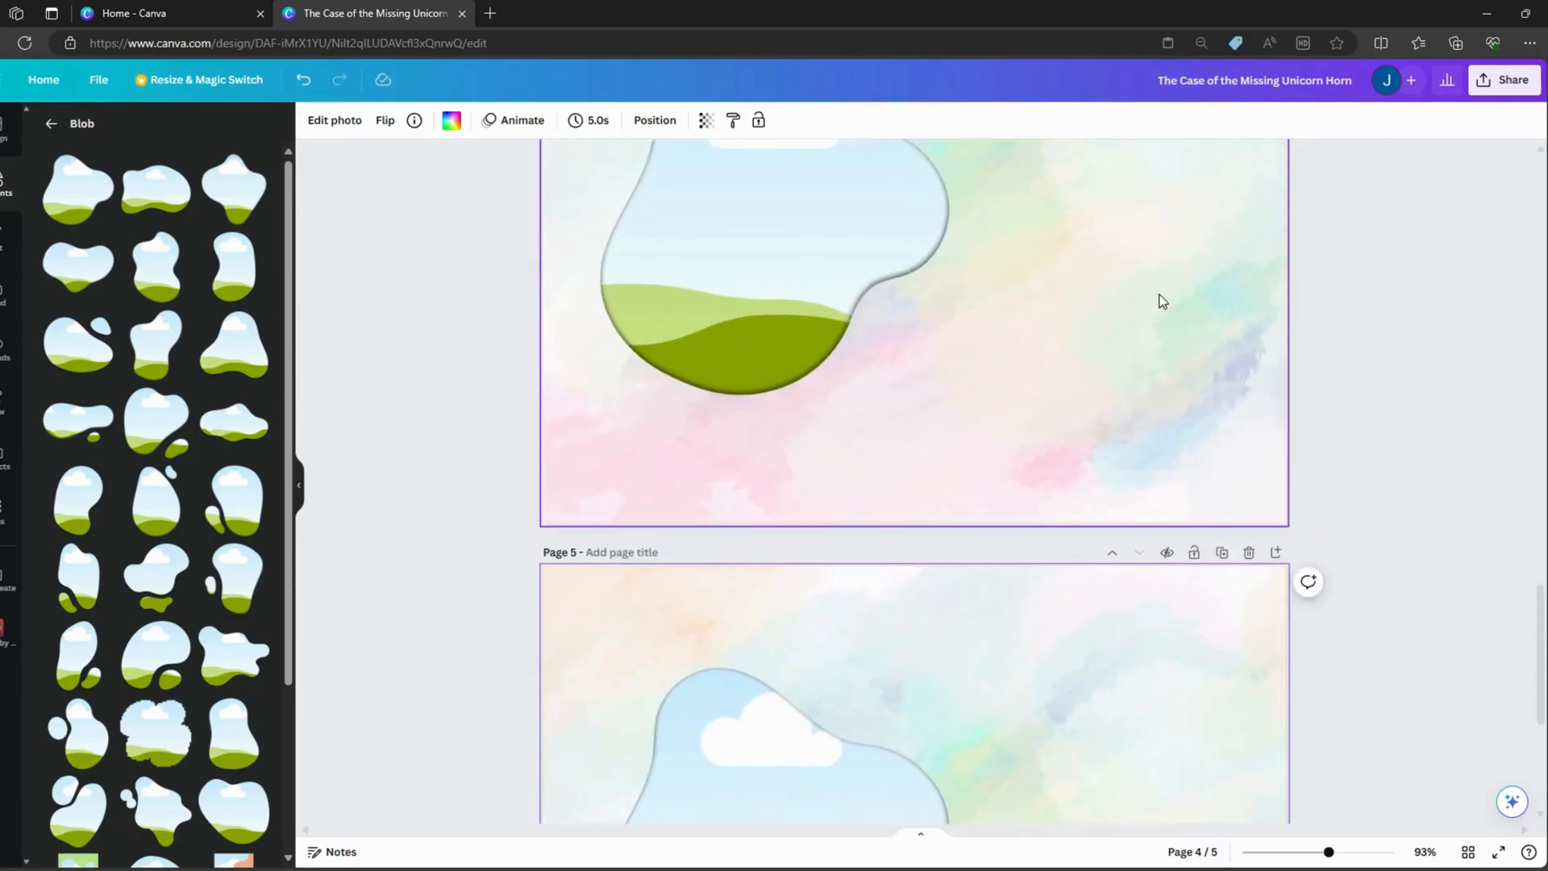
scroll("up", 3)
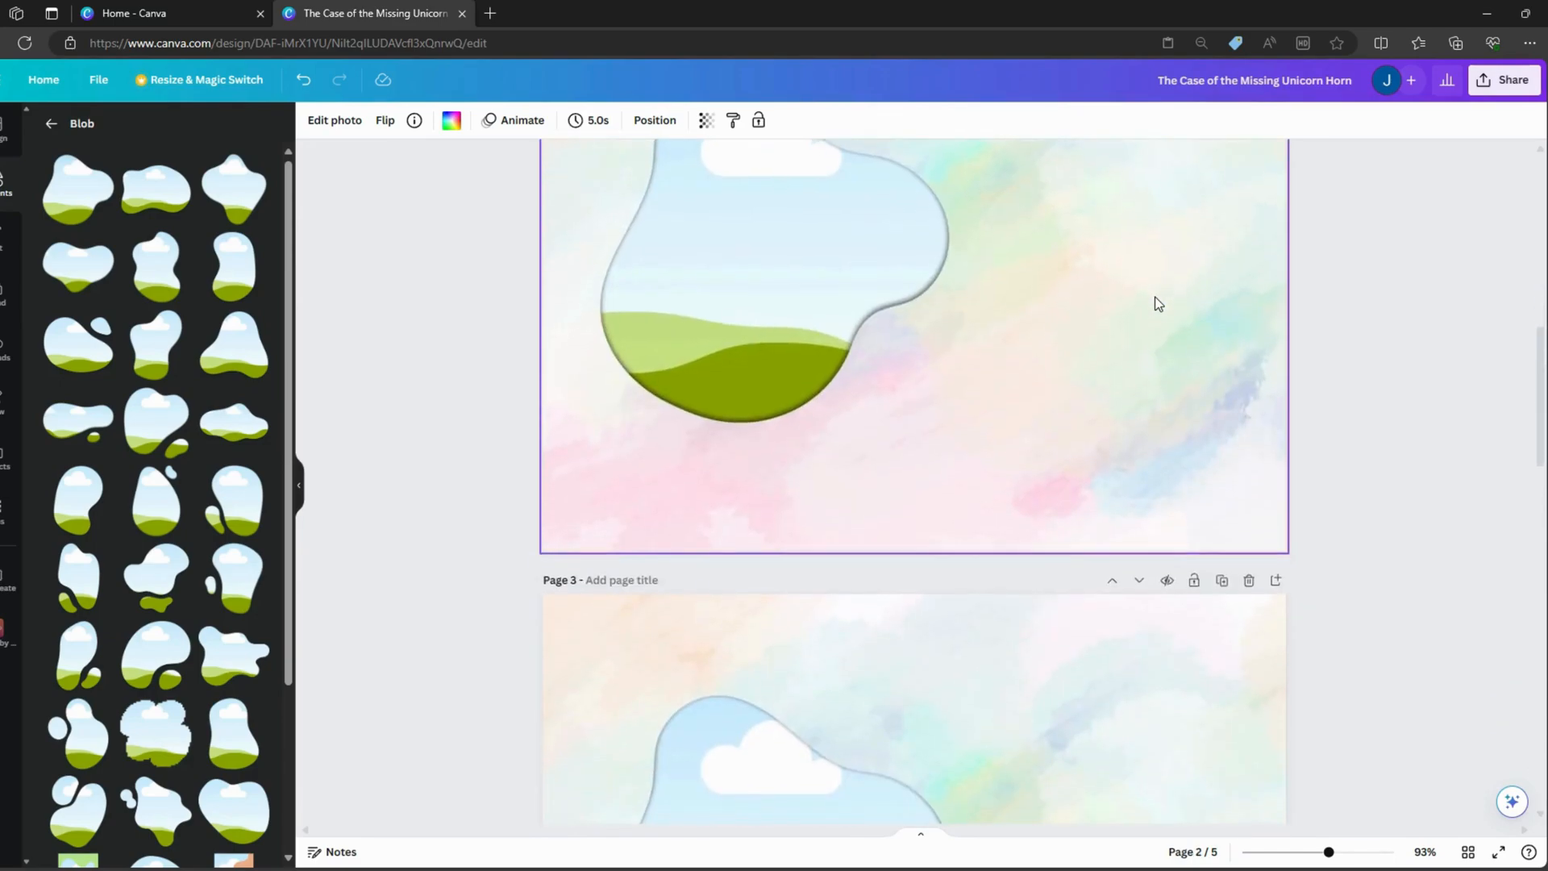
scroll("up", 3)
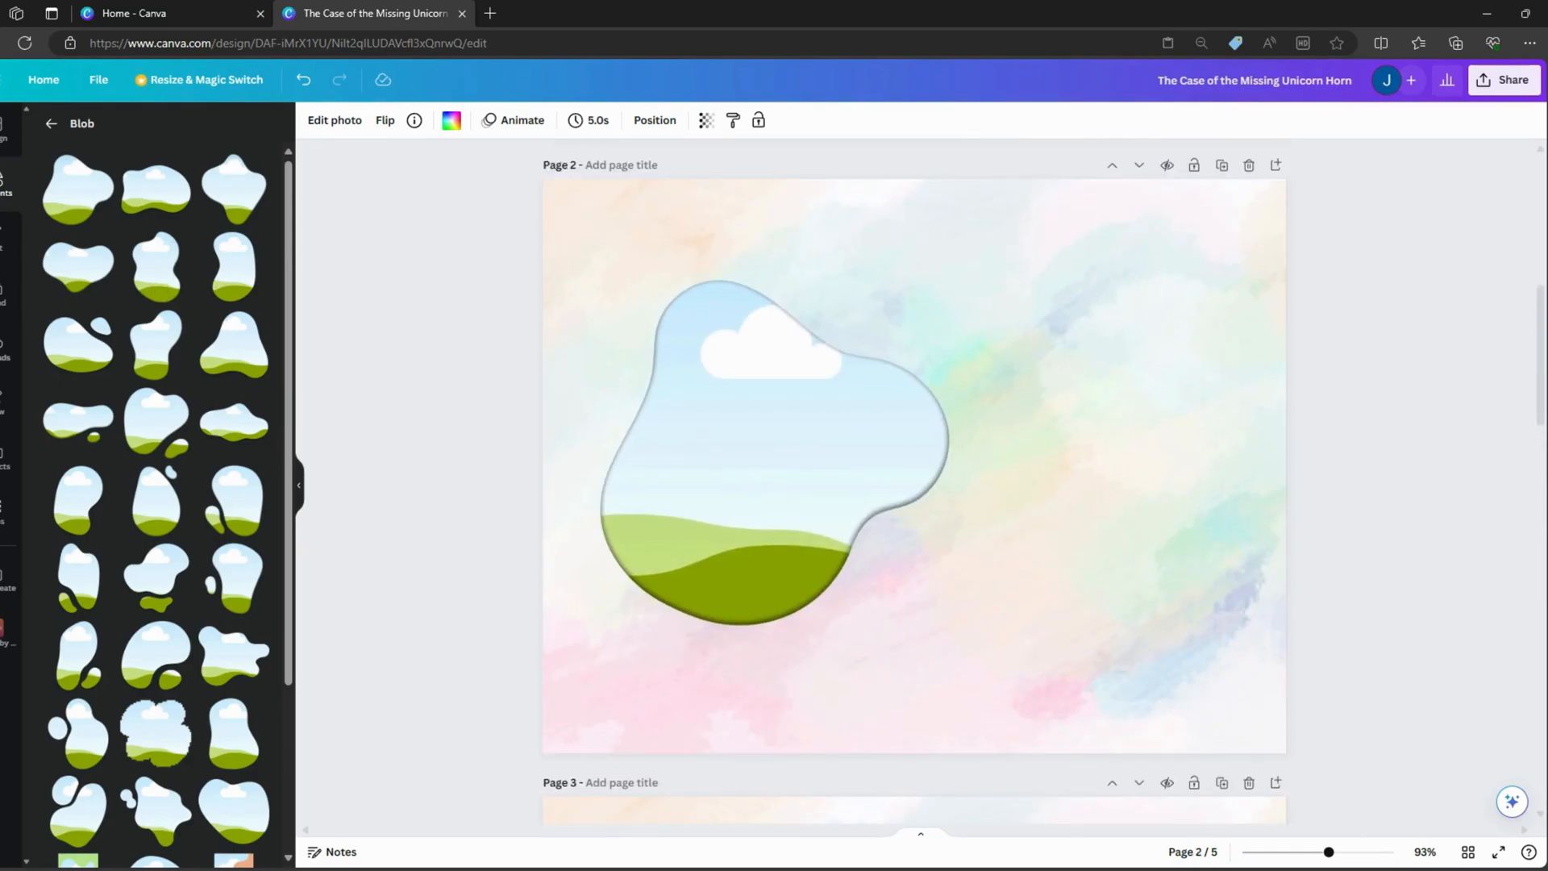
left_click(5, 345)
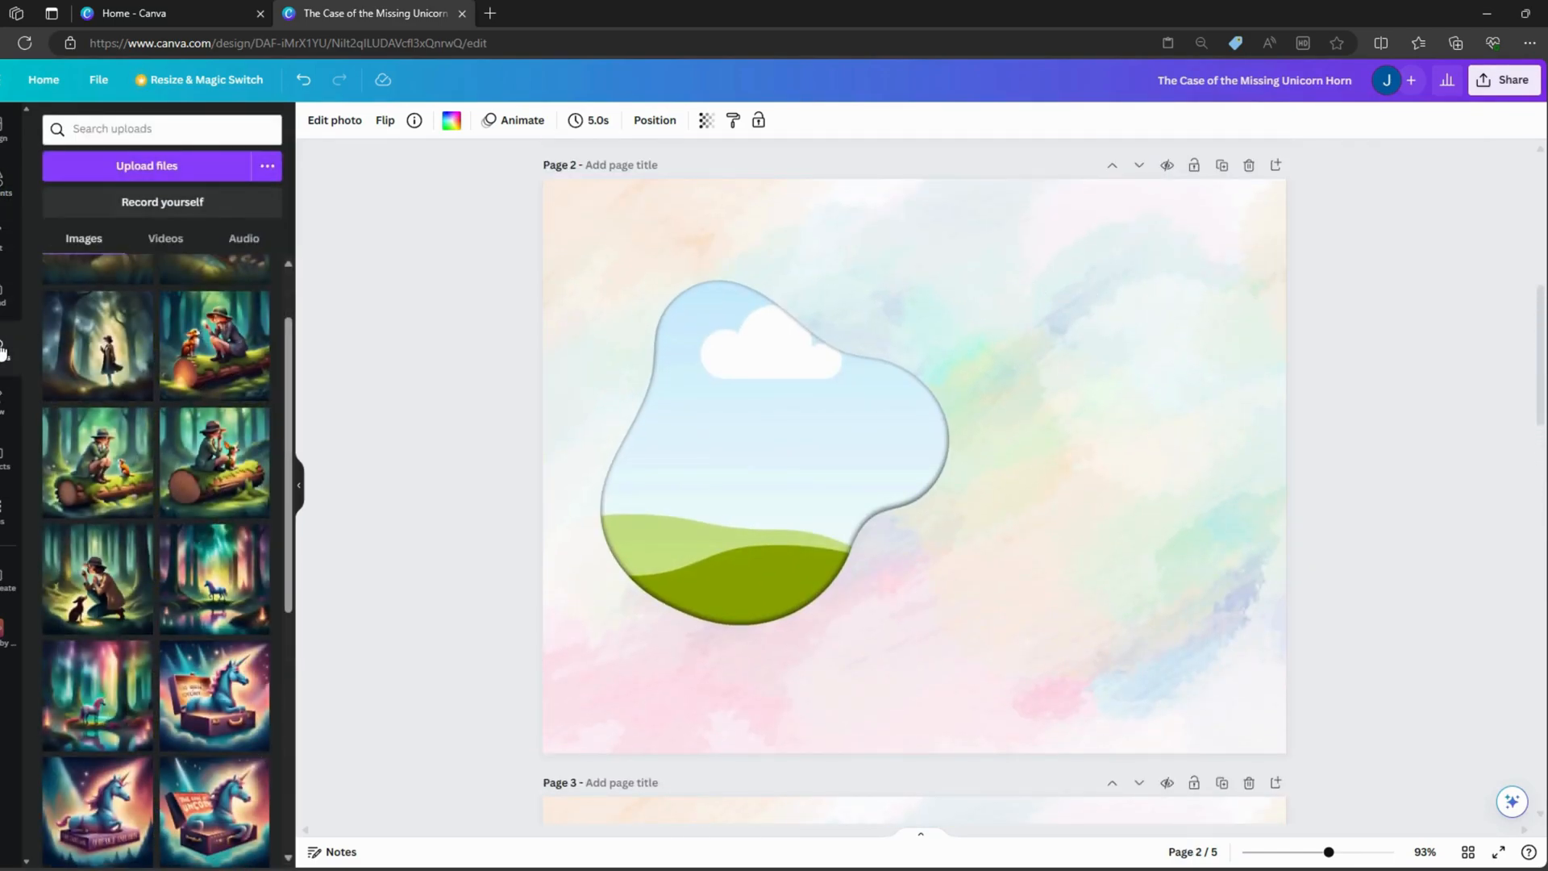
mouse_move(226, 582)
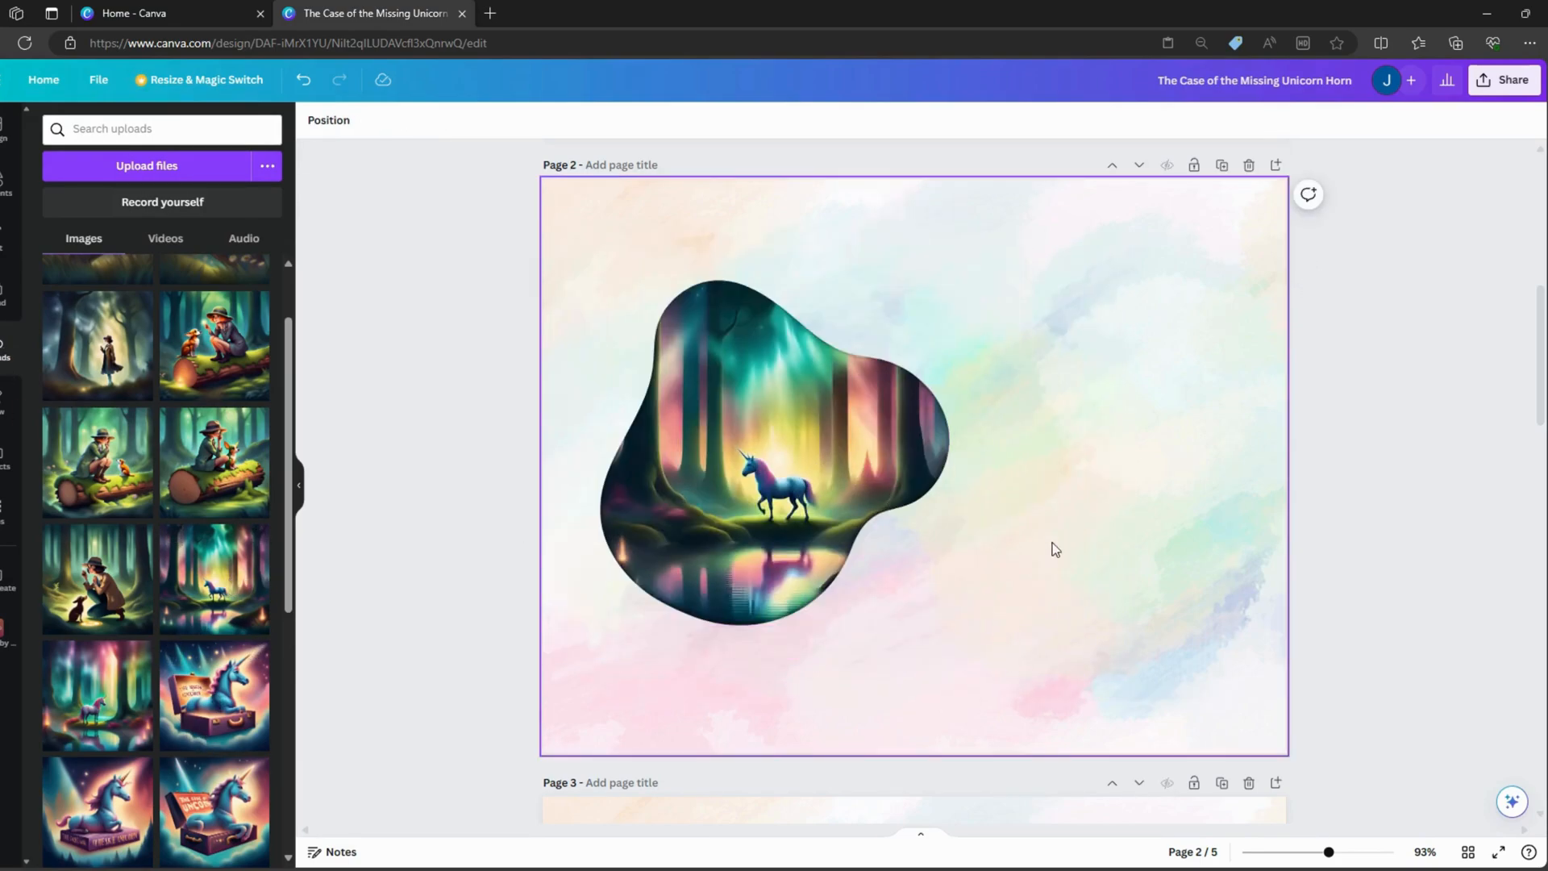
- Fill page 2's frame with the glowing forest unicorn picture and add the opening story paragraph
left_click(303, 80)
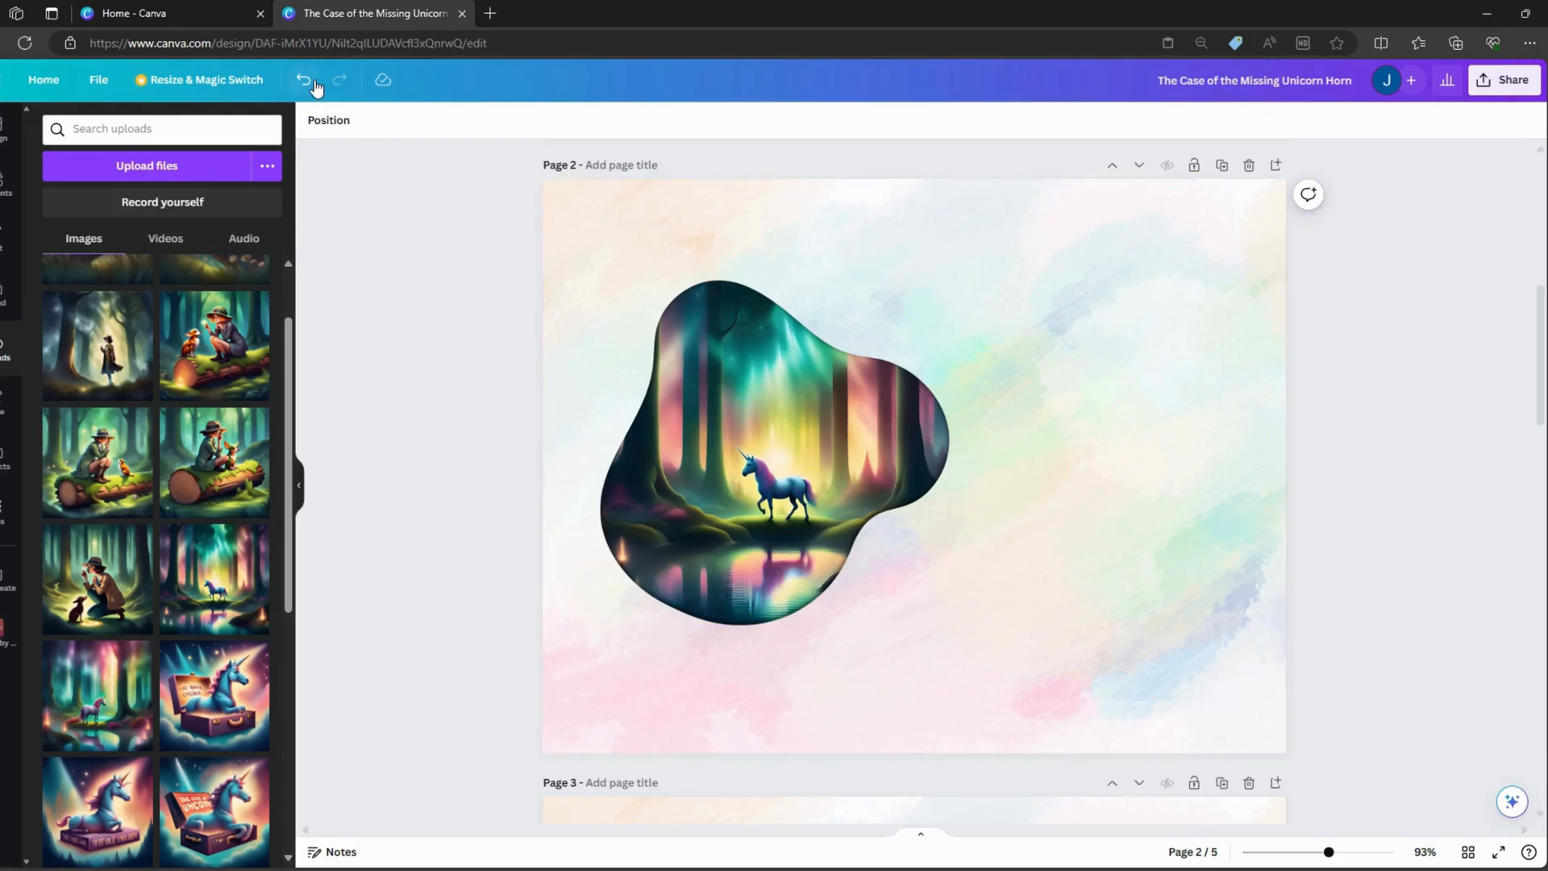
left_click(385, 120)
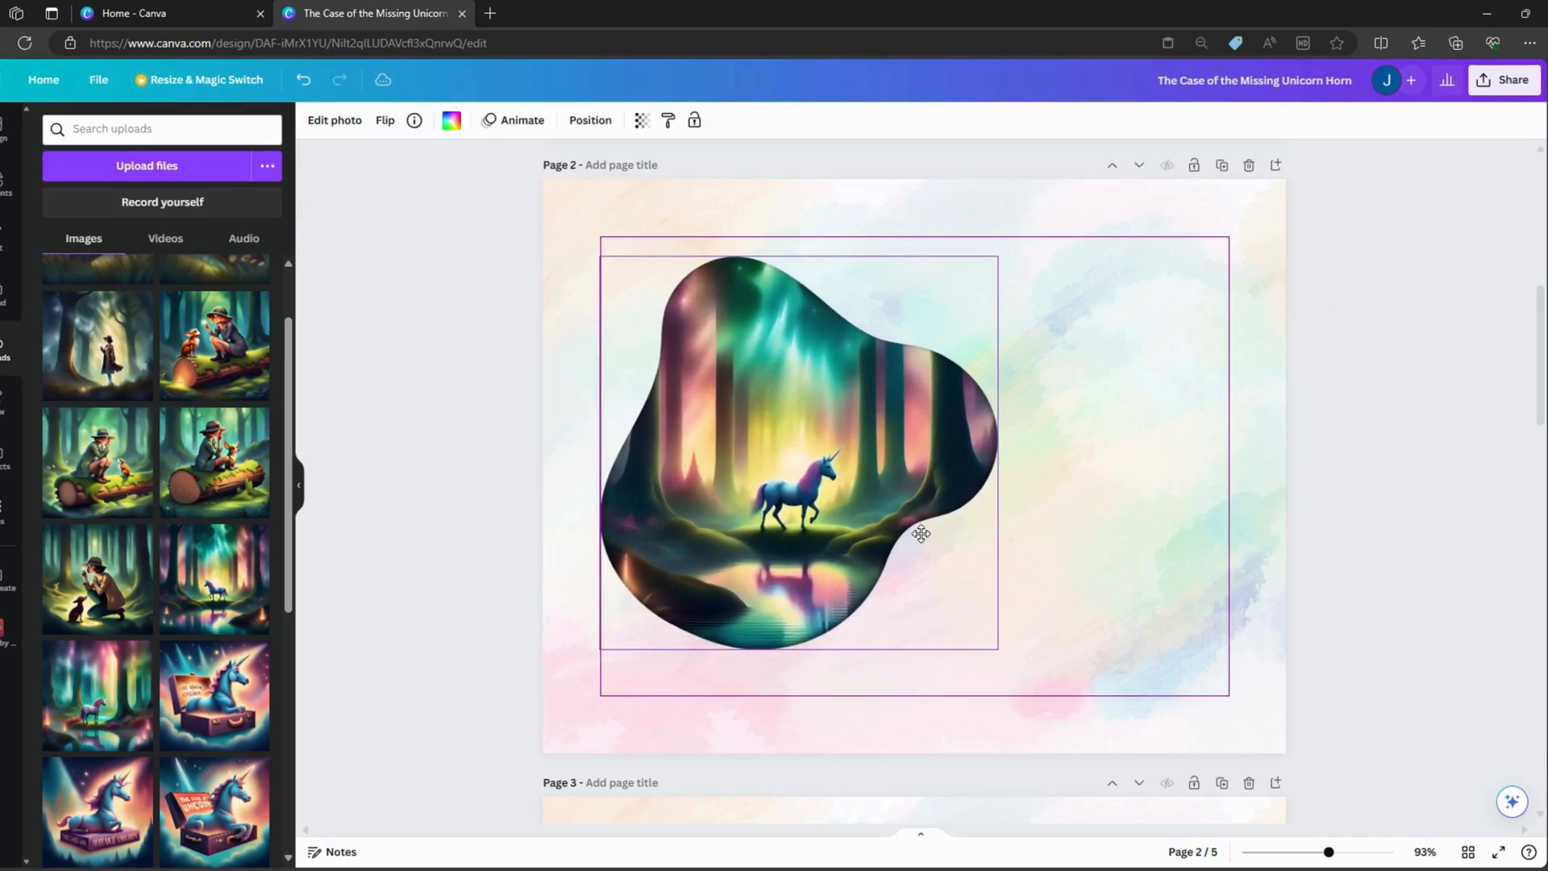
left_click(1075, 316)
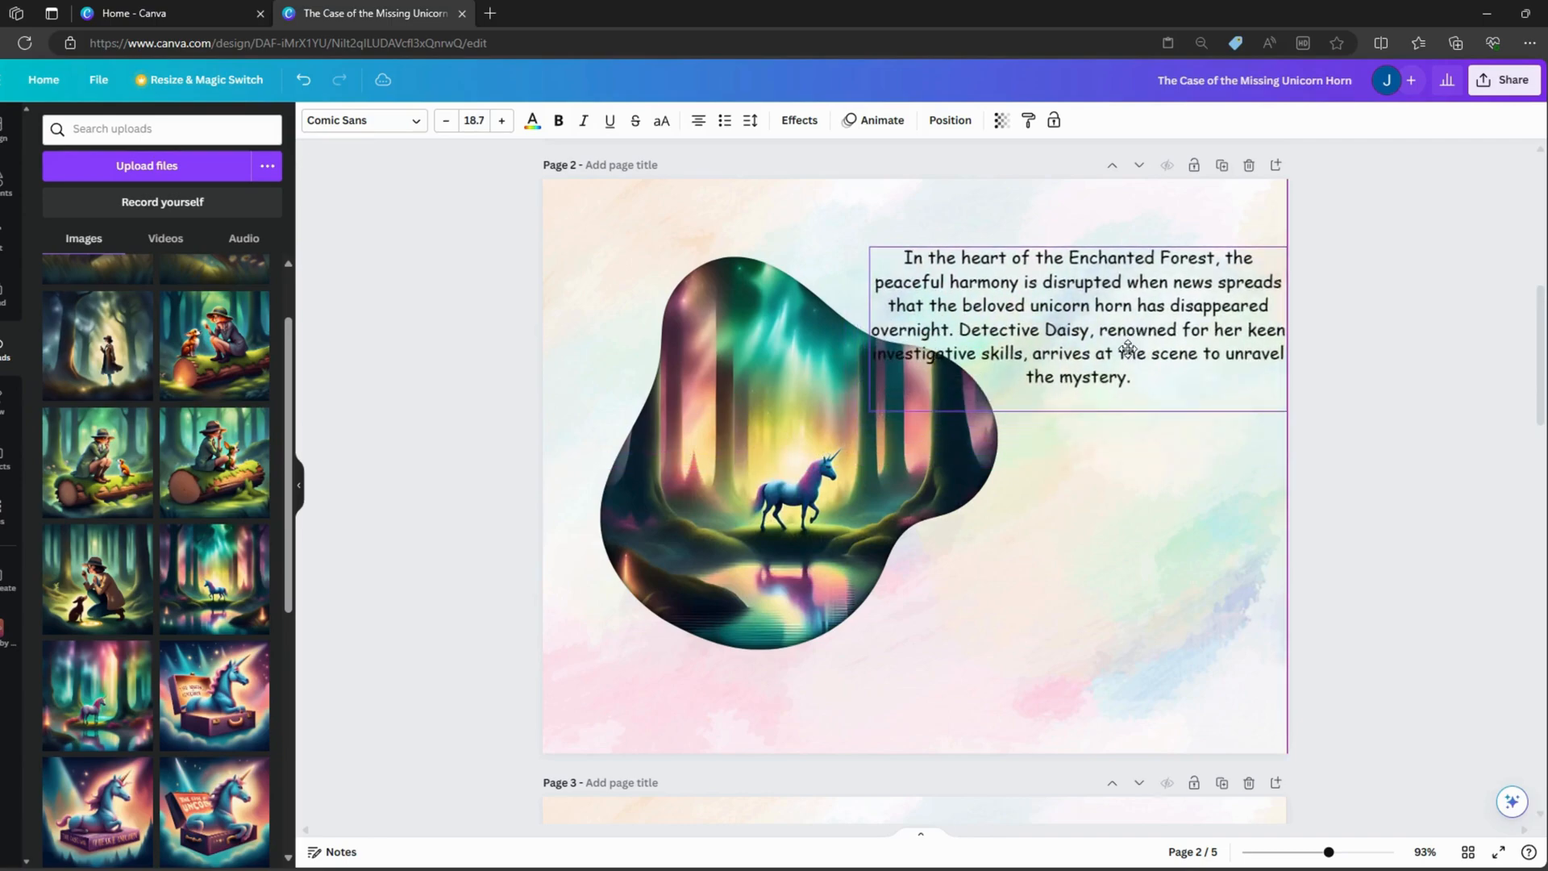
- Narrow page 2's paragraph into a column to the right of the forest picture
left_click(1077, 316)
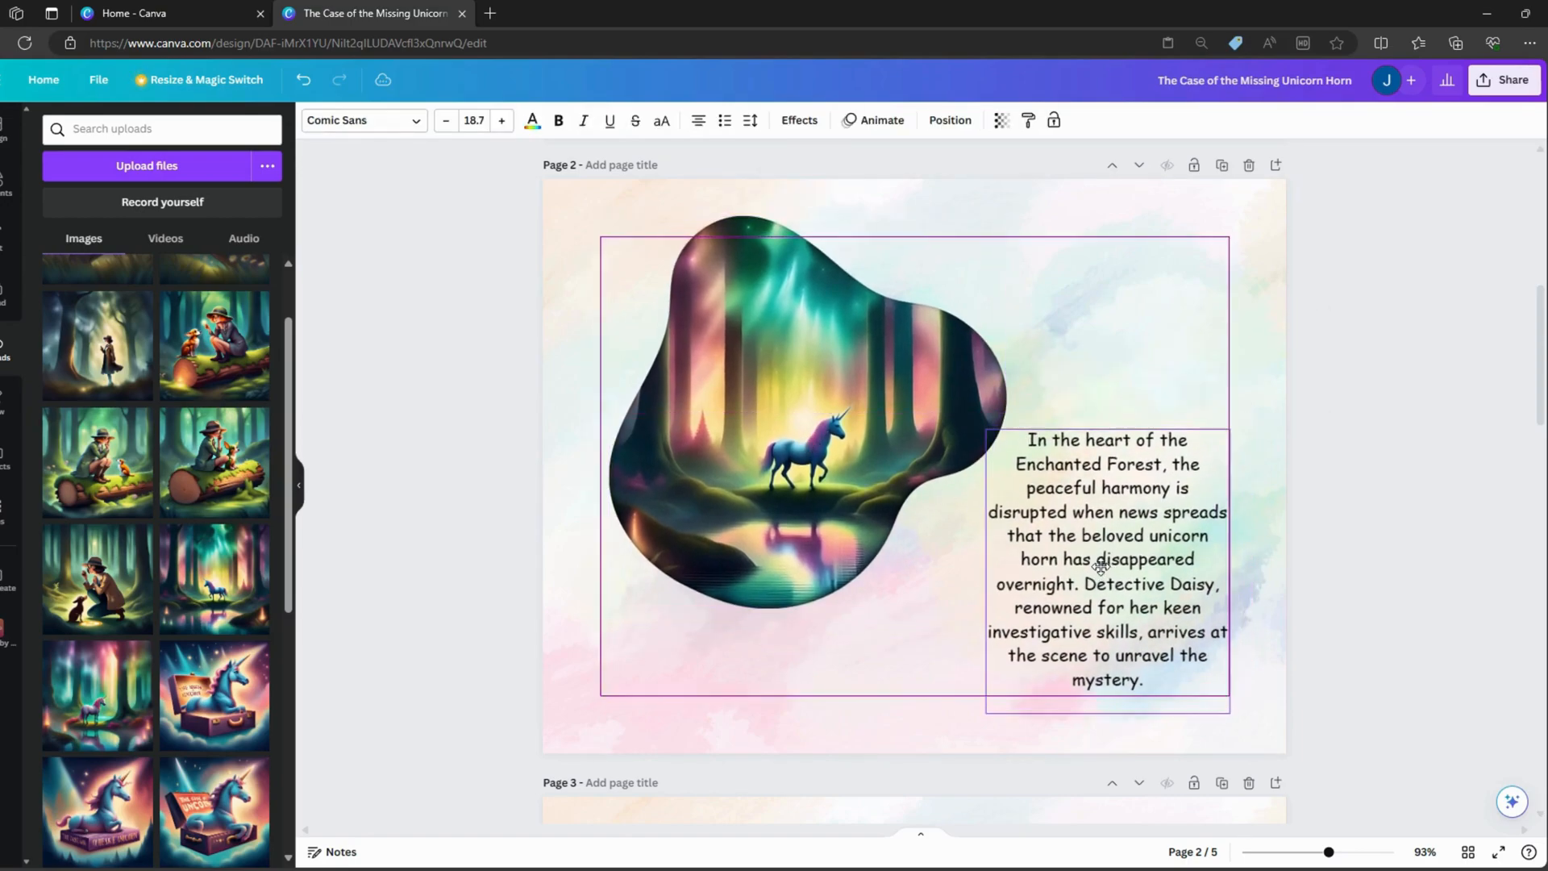
left_click(1106, 562)
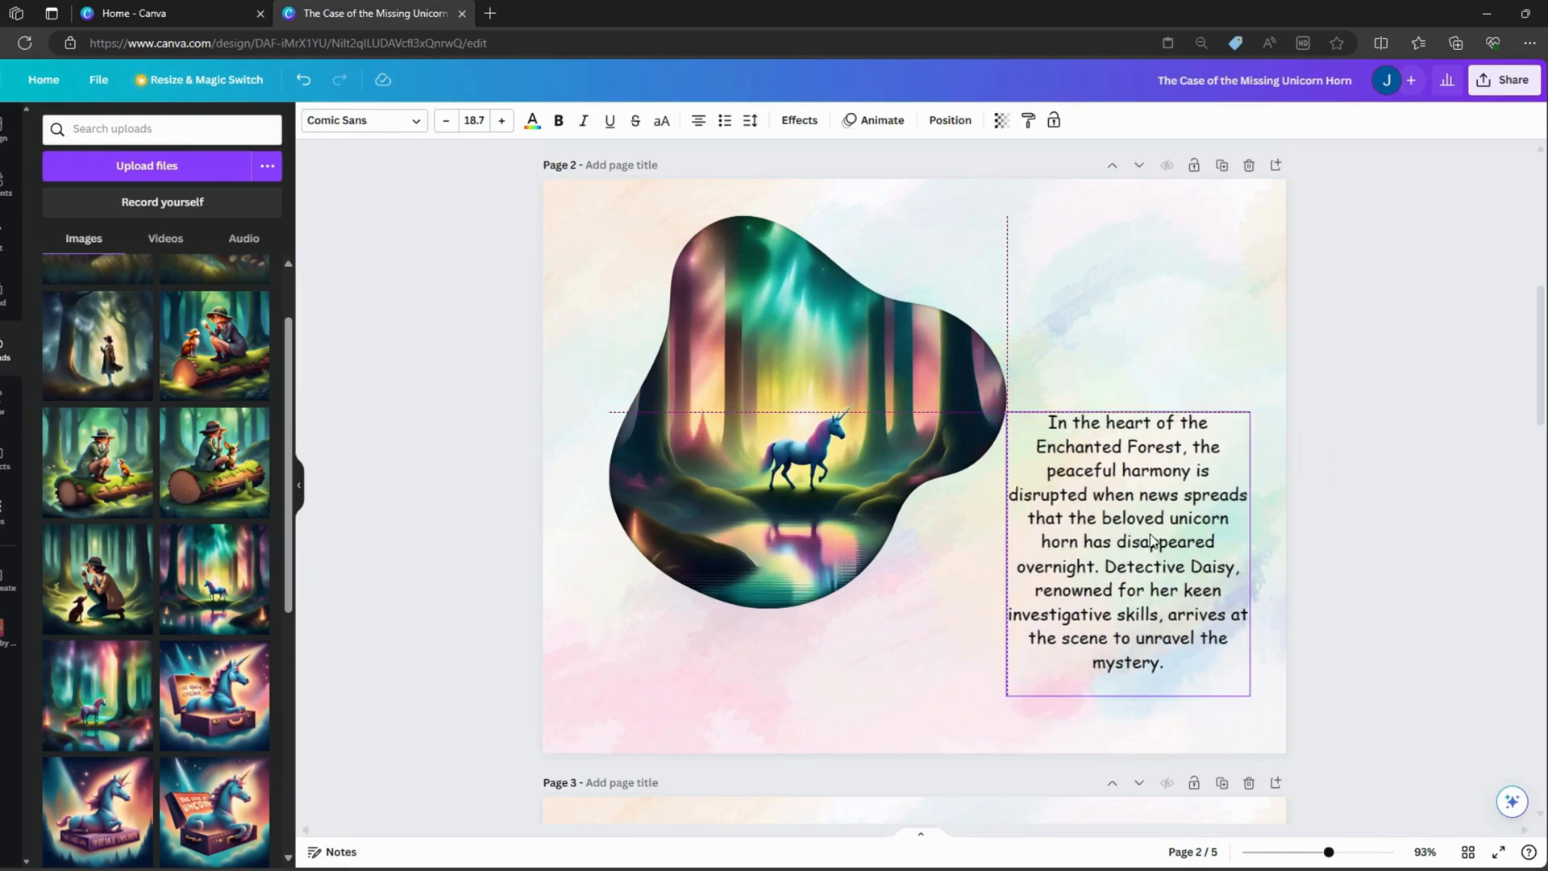
right_click(1126, 534)
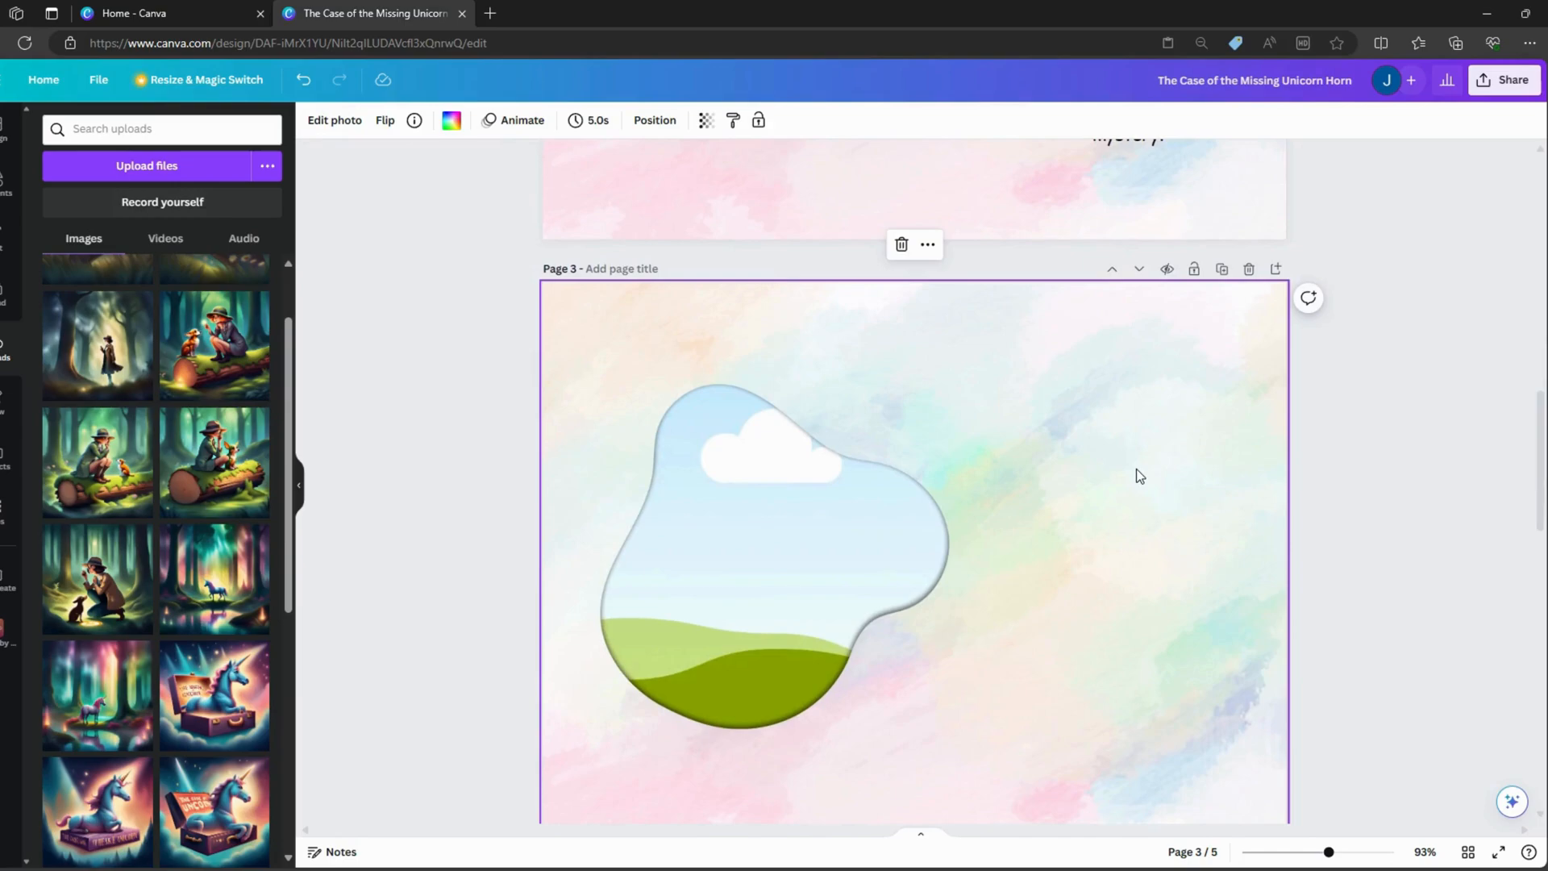
- Scroll down the pages toward page 3 for the Chapter 1 layout
scroll("down", 3)
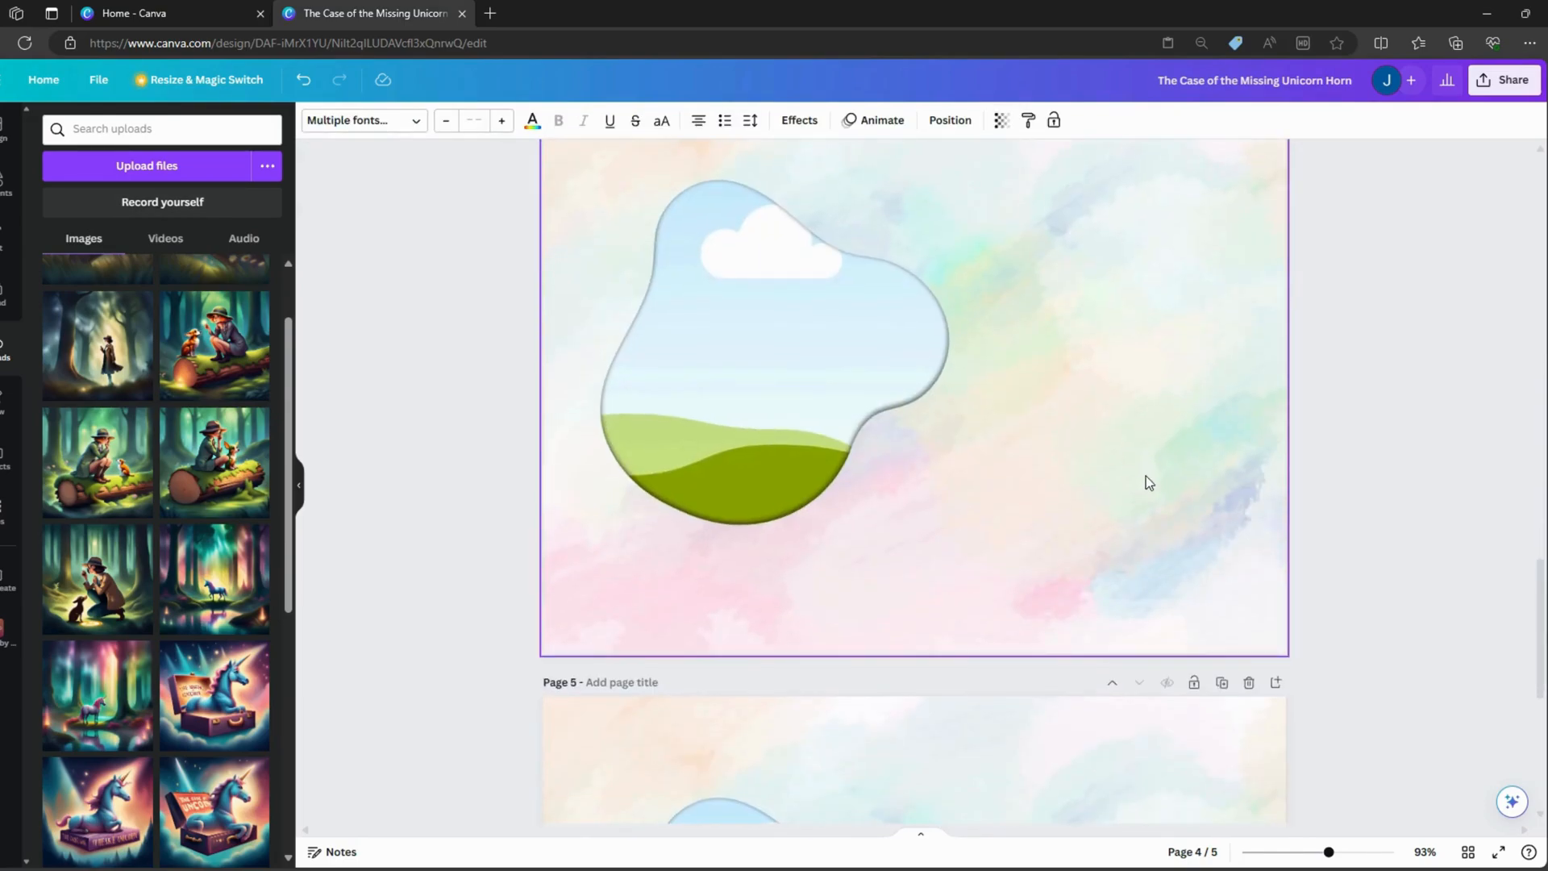
scroll("down", 3)
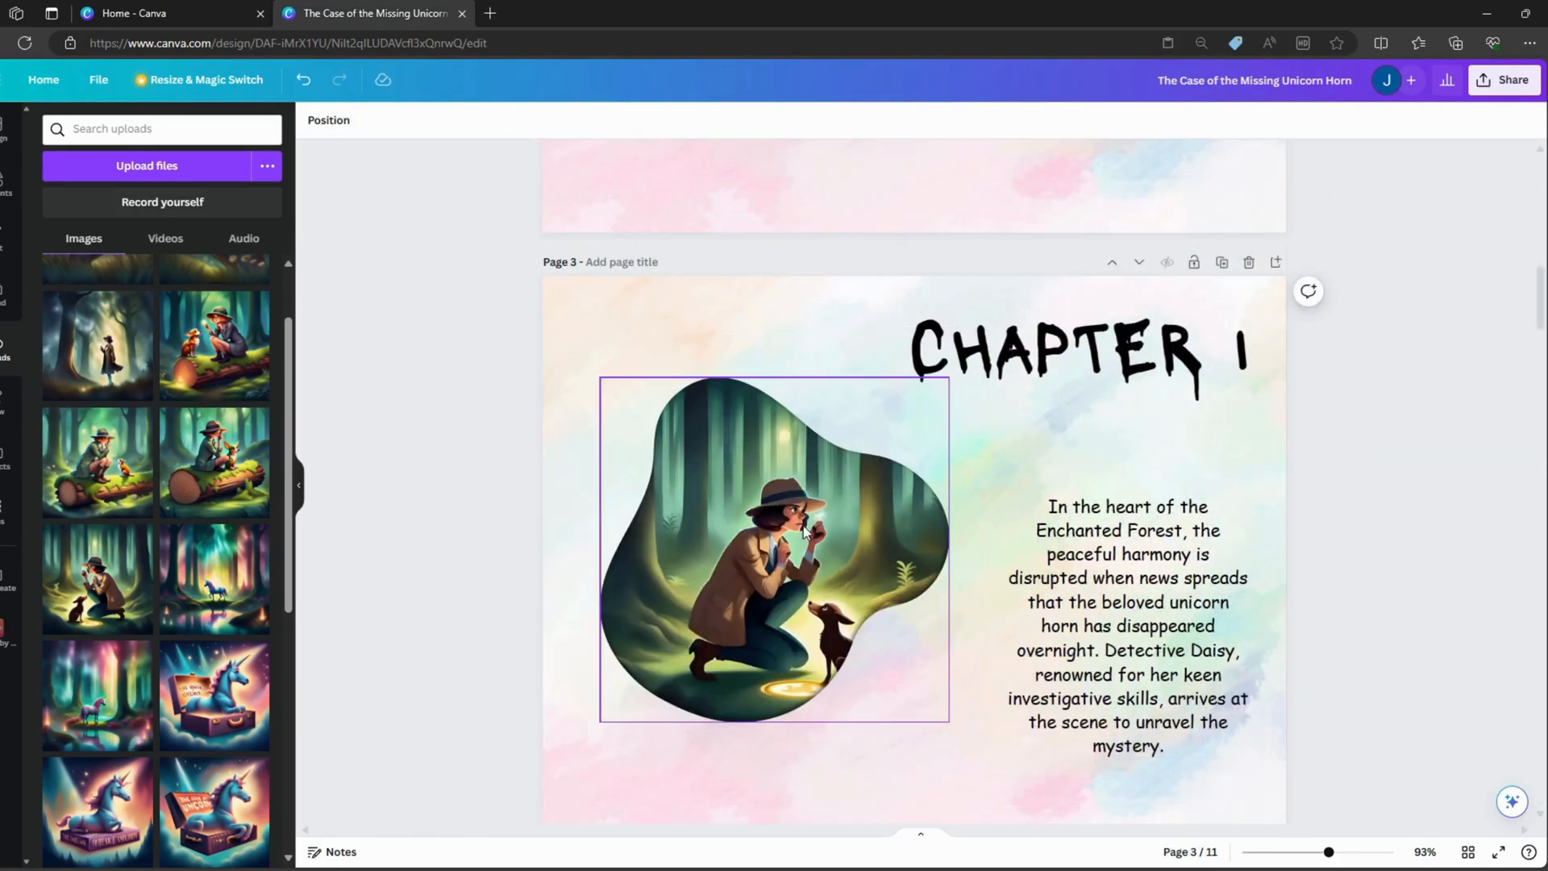
- Replace page 3's passage with the forest-creatures interview text, then select page 4's chapter heading
left_click(993, 796)
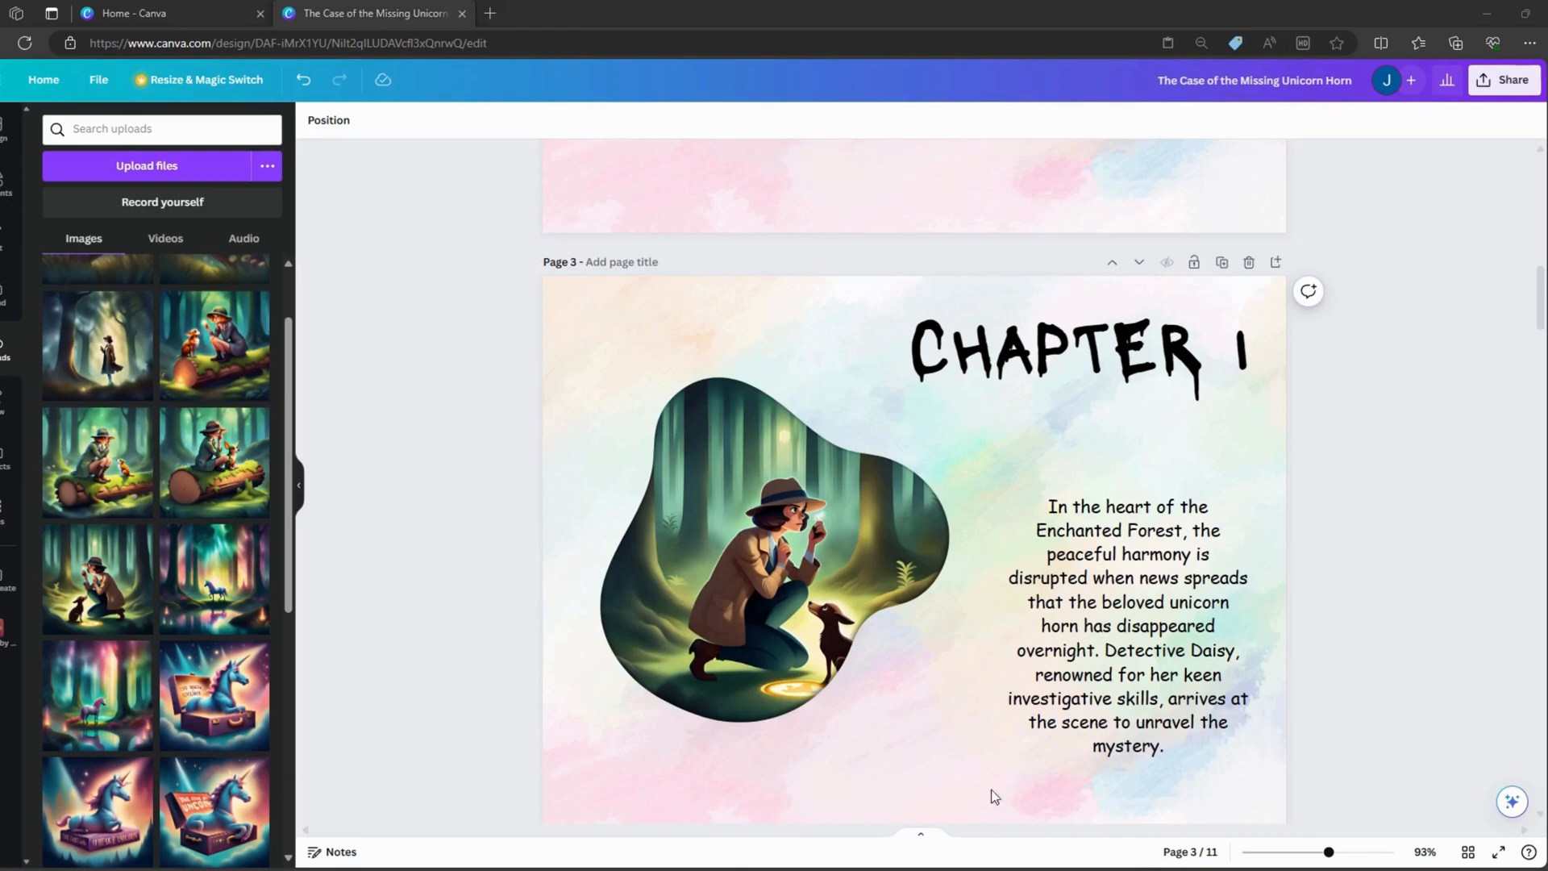
mouse_move(1092, 558)
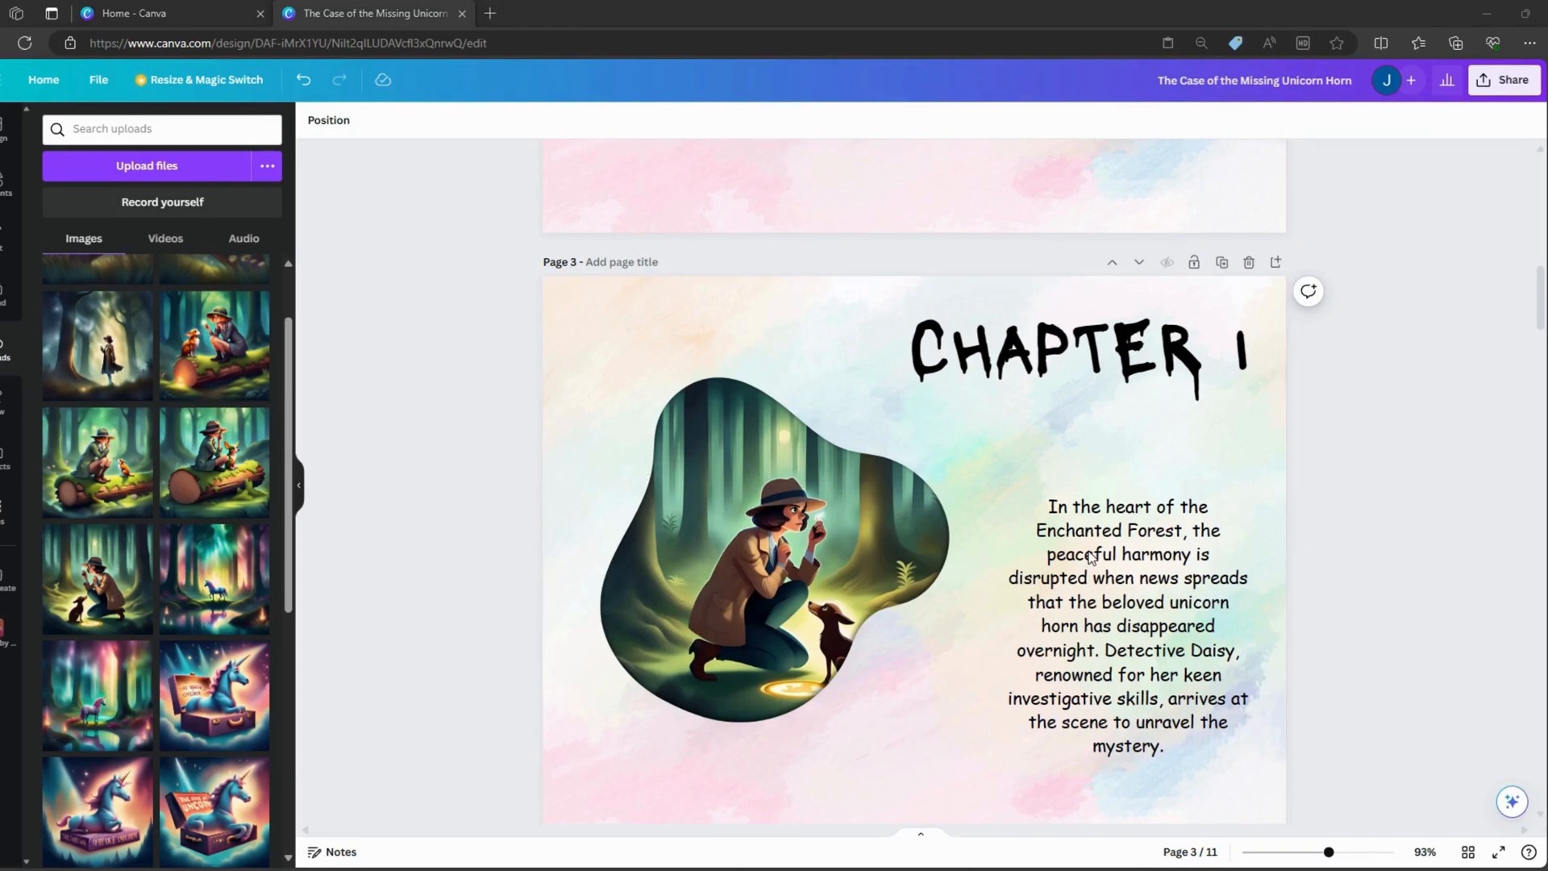
left_click(1126, 578)
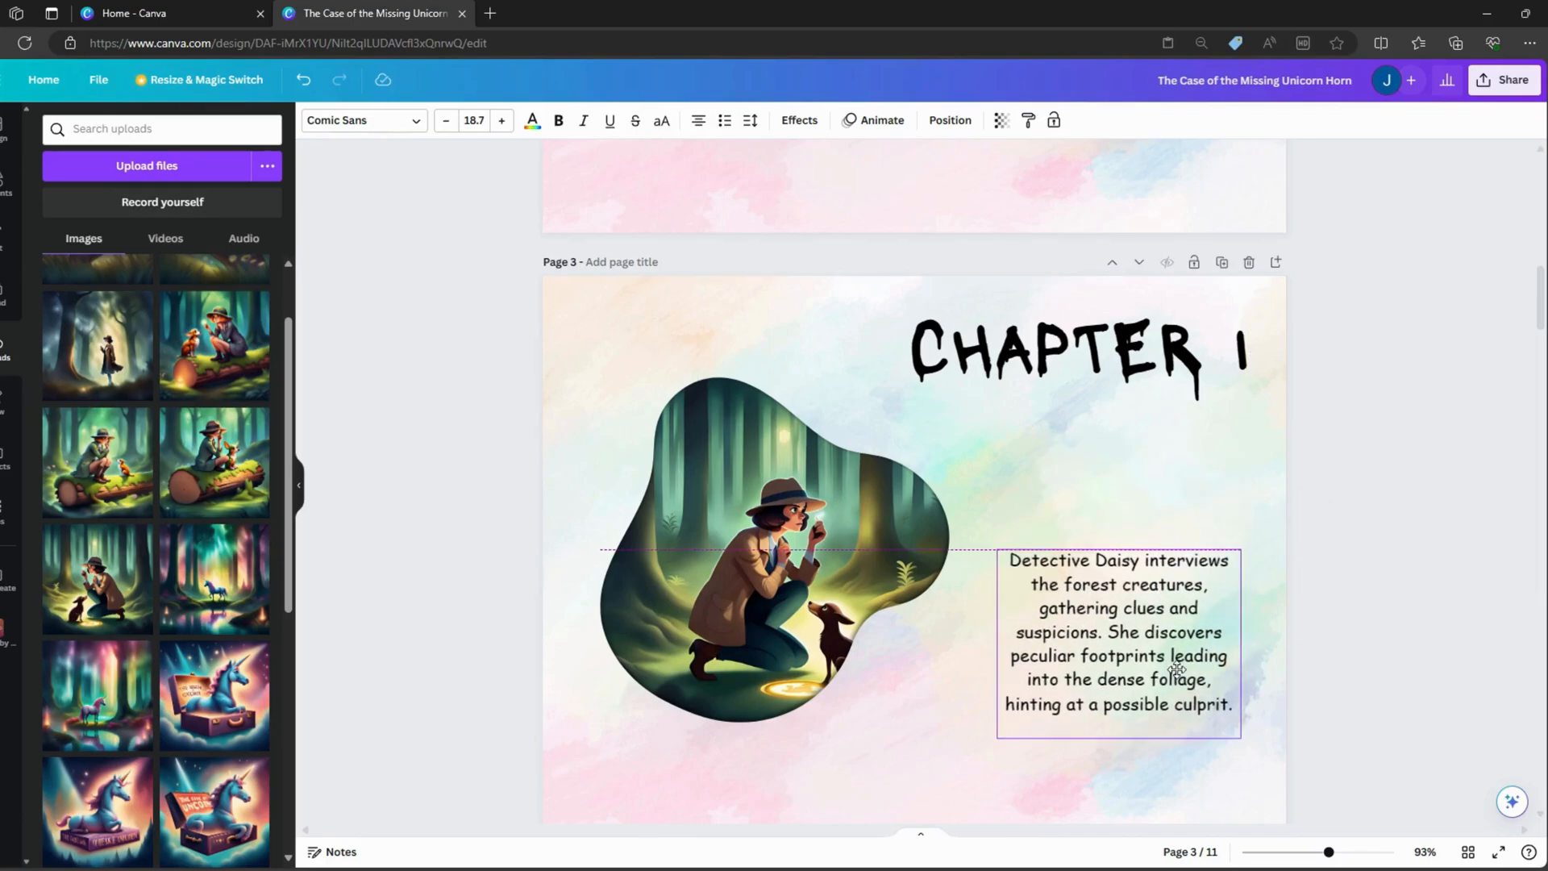
left_click(1076, 353)
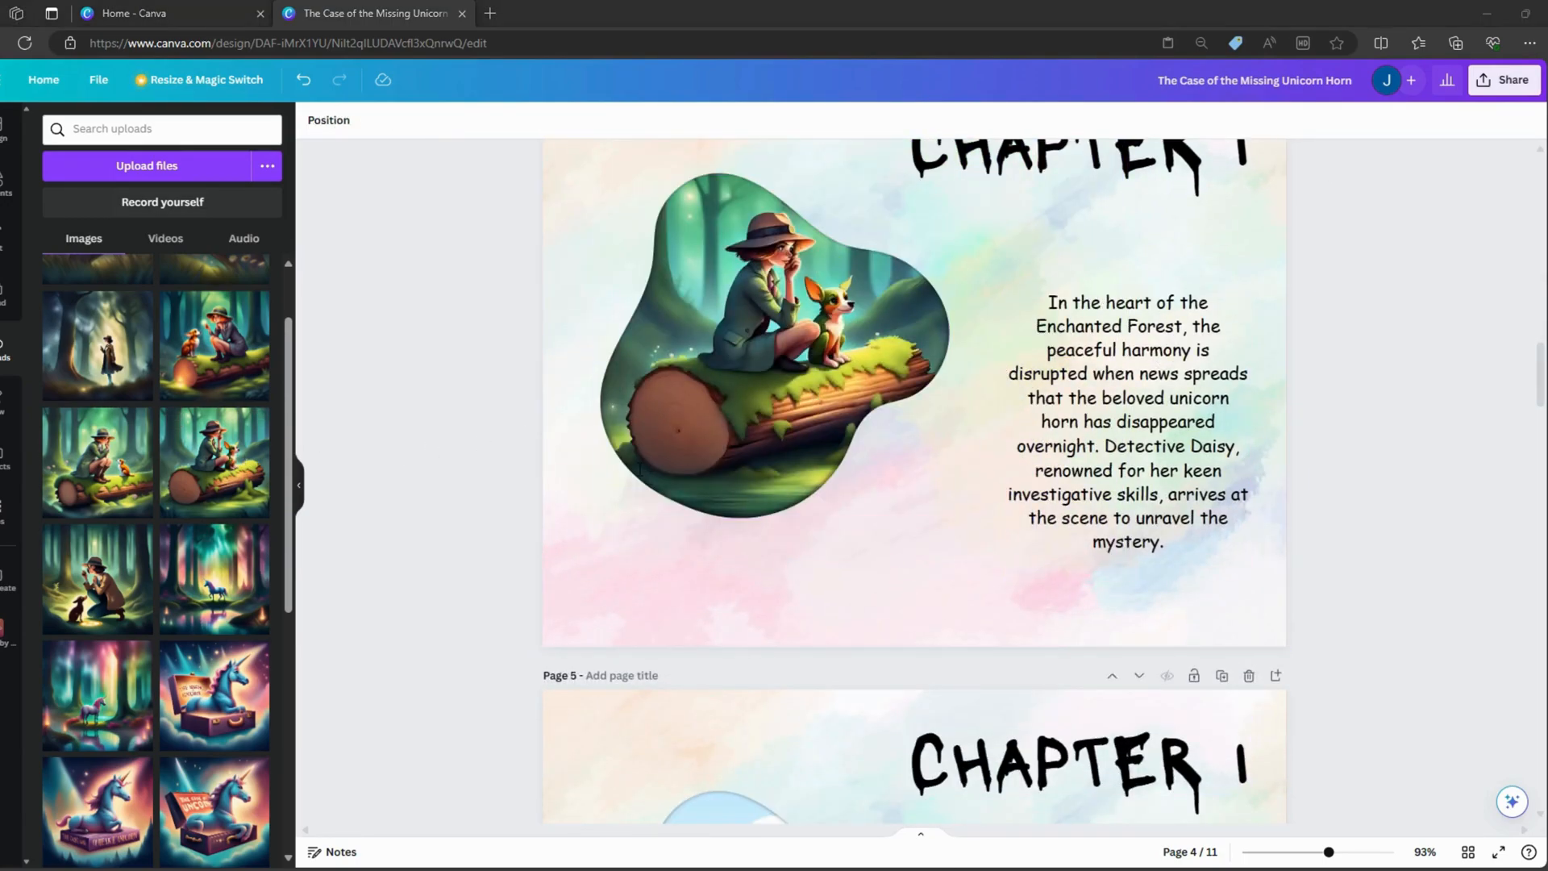
left_click(1125, 419)
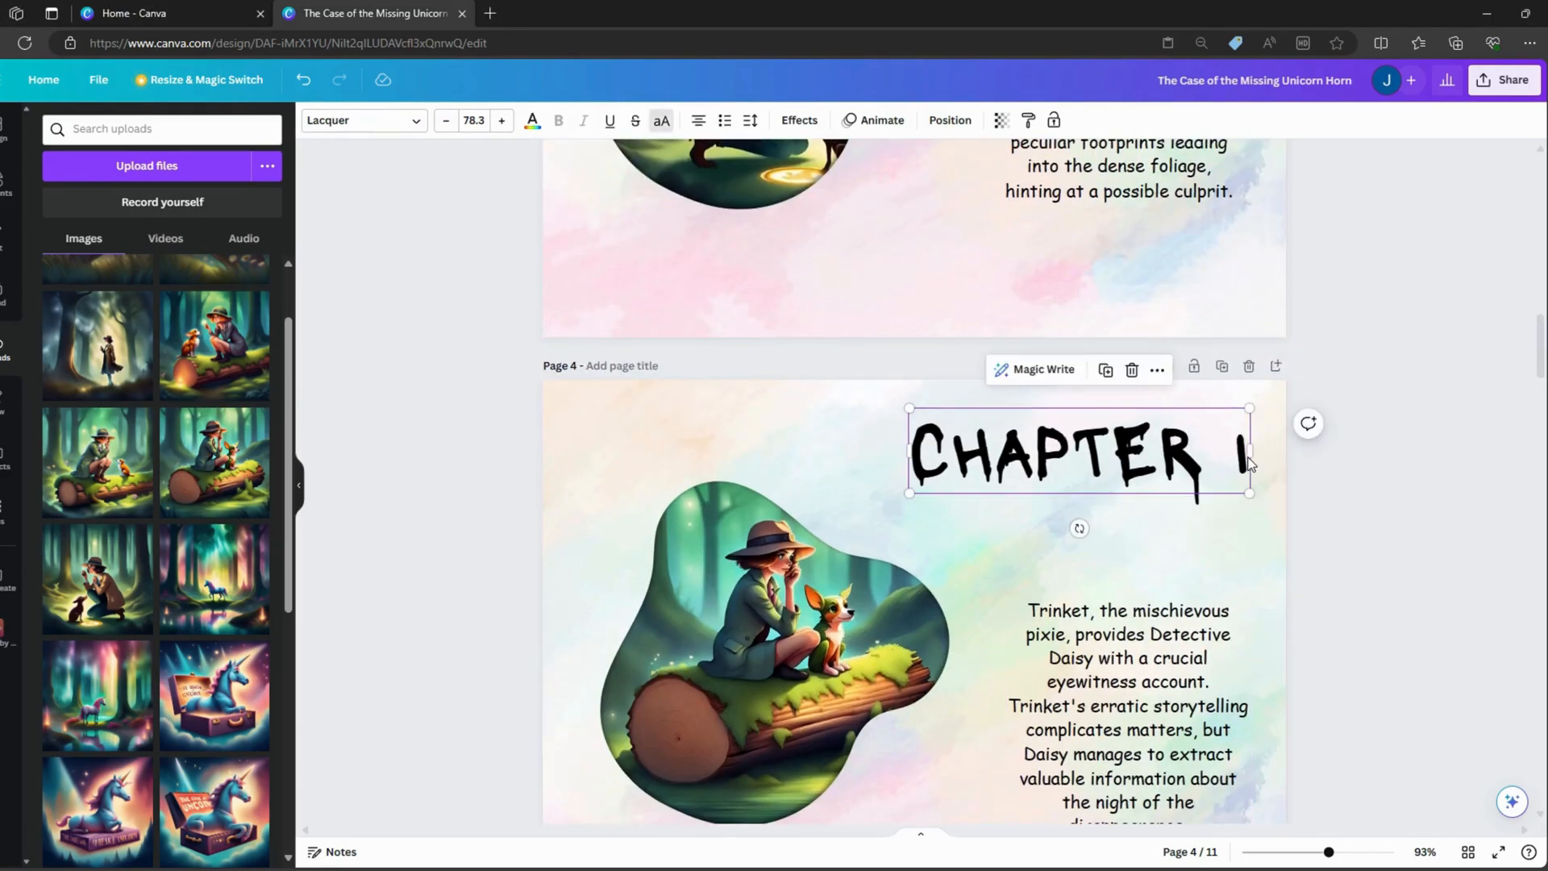
- Scroll down through pages 4–7 as their headings, blob images and chapter texts are updated
scroll("down", 3)
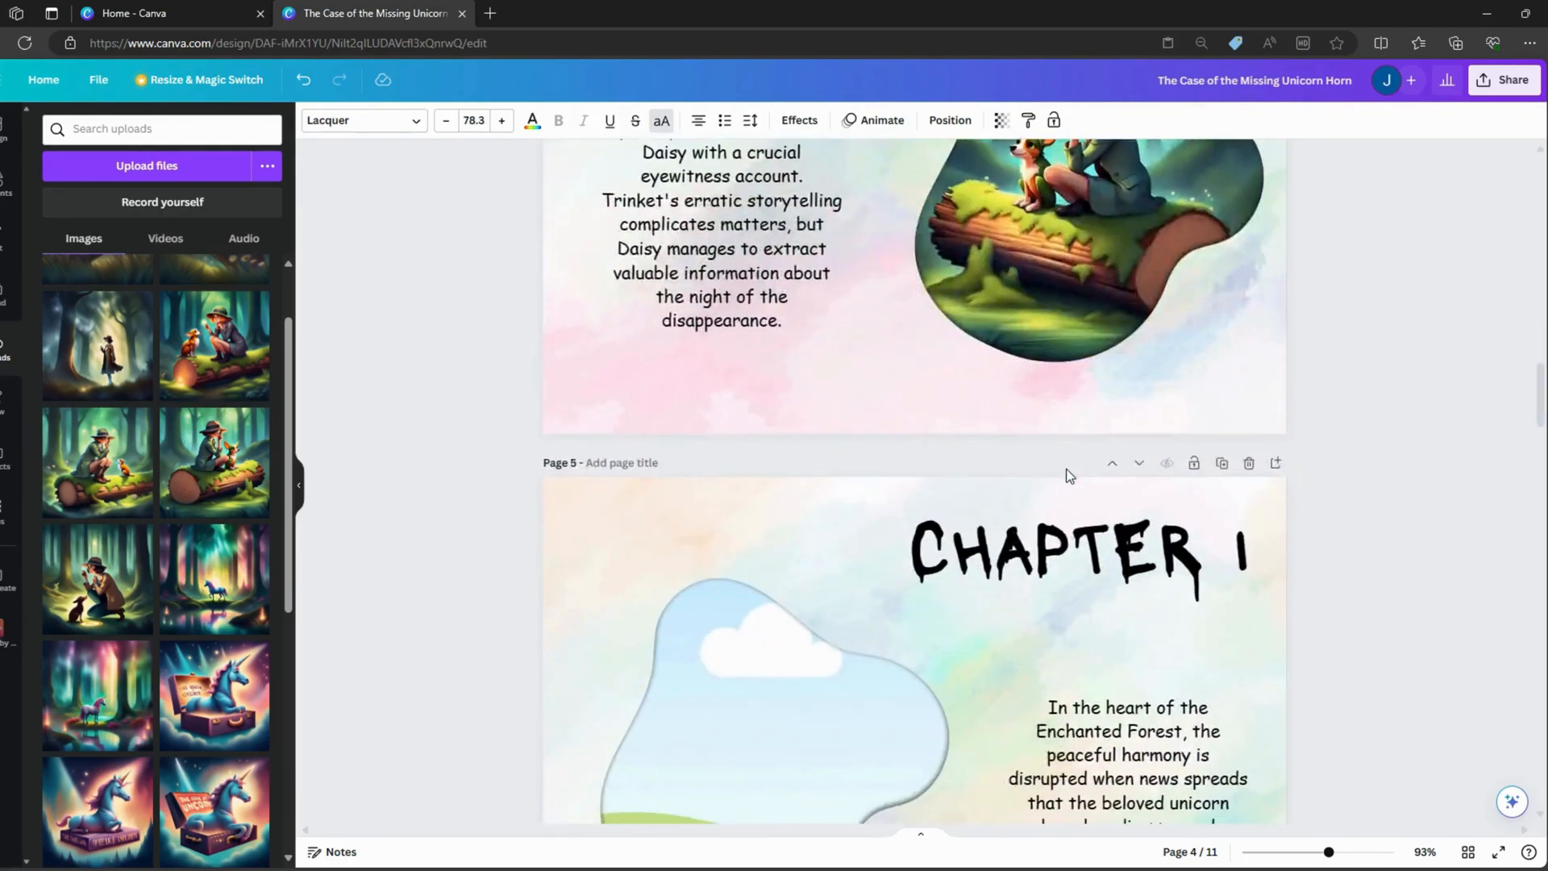
scroll("down", 3)
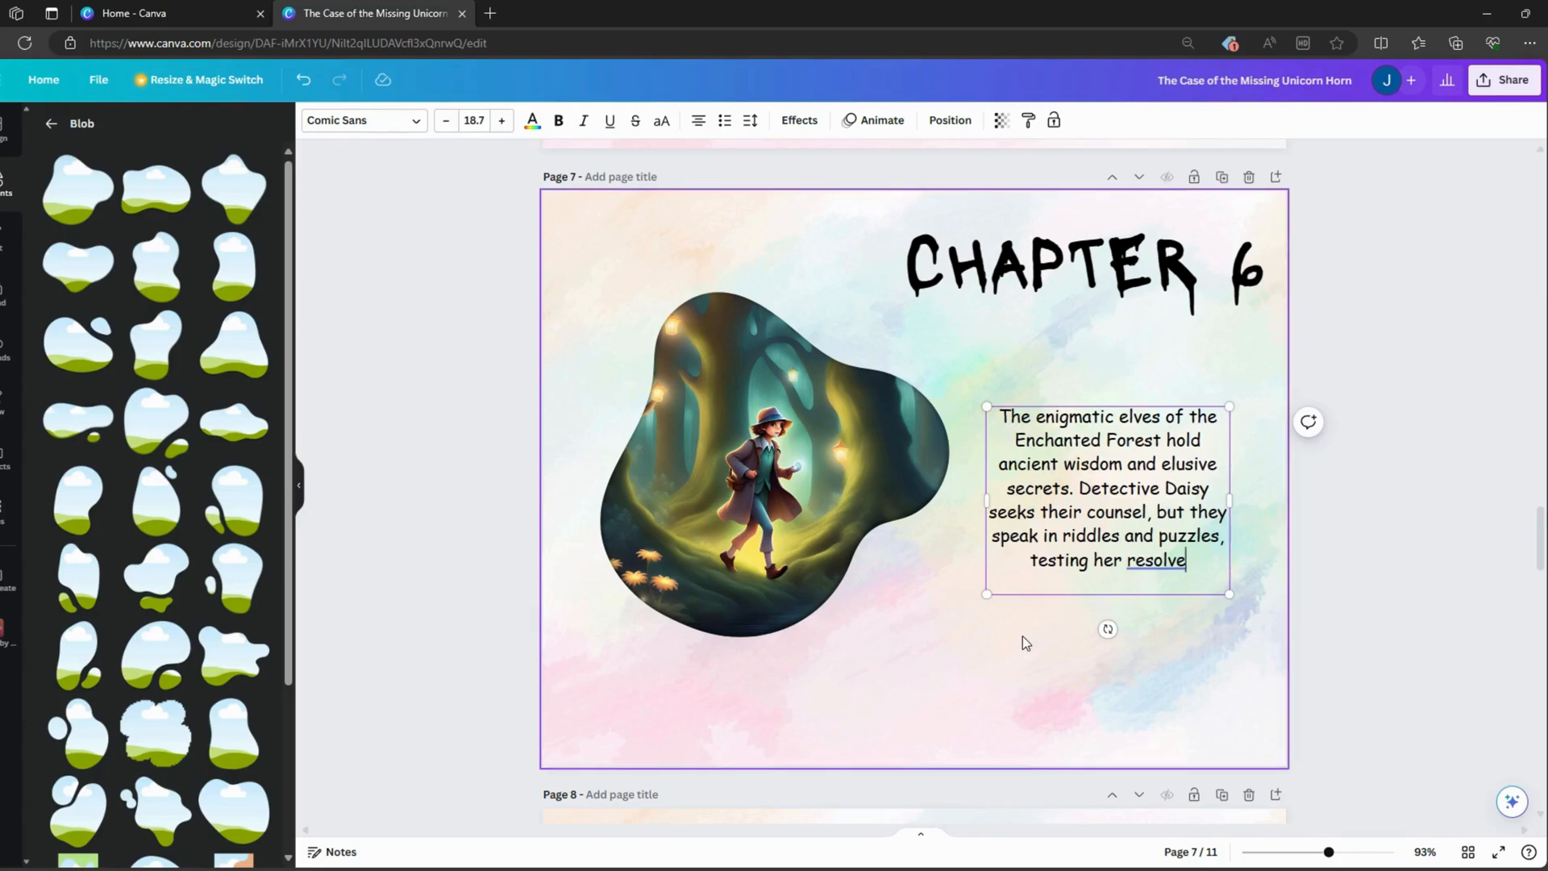
- Select the Chapter 7 passage on page 8 and paste its new story text
scroll("down", 3)
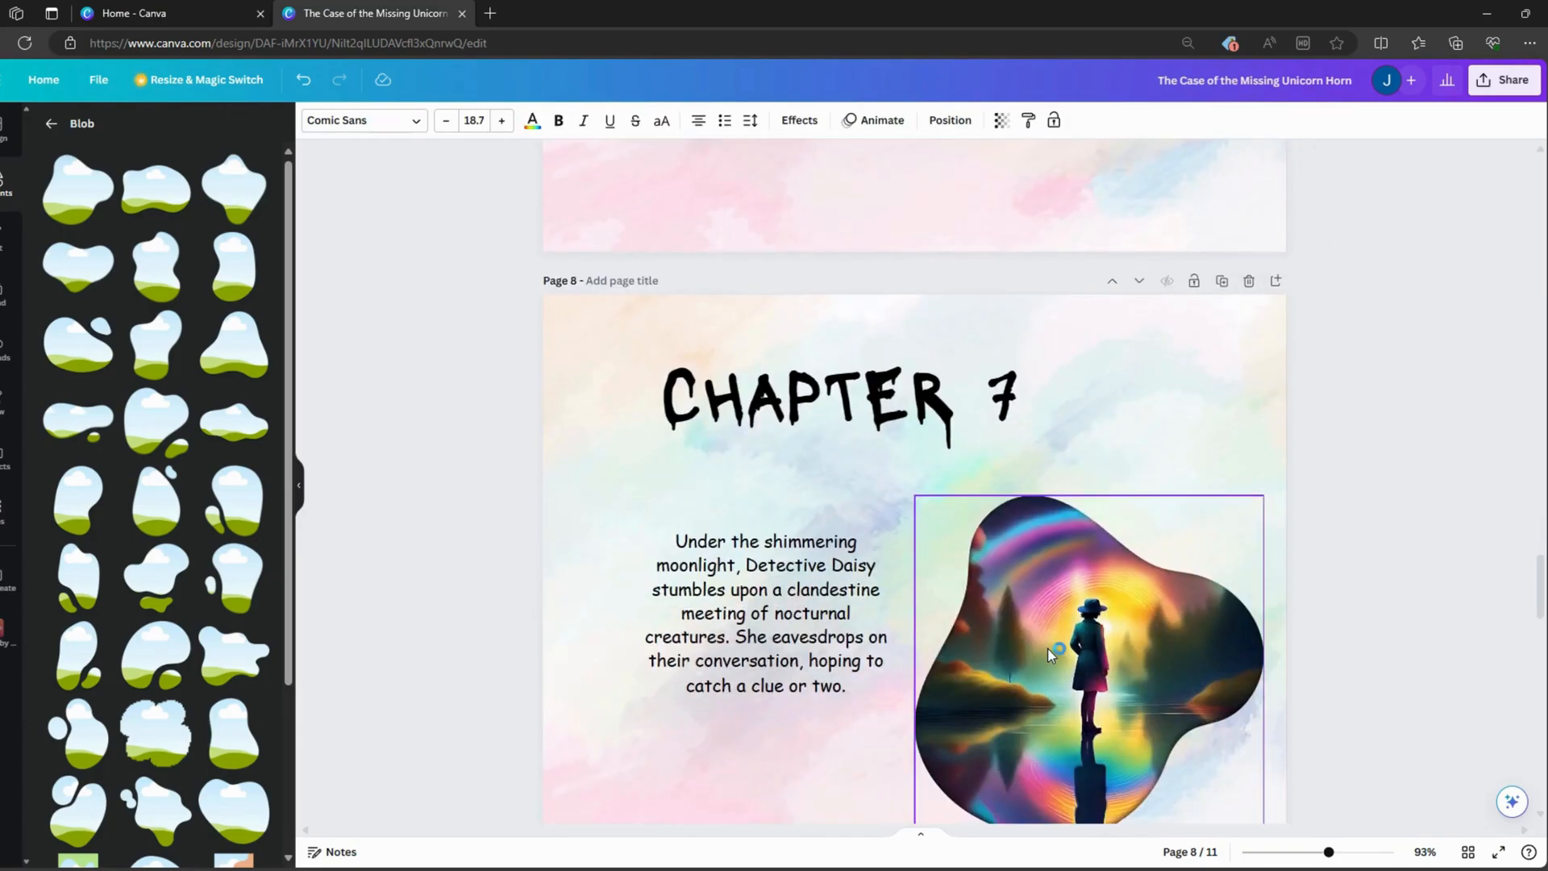
scroll("down", 3)
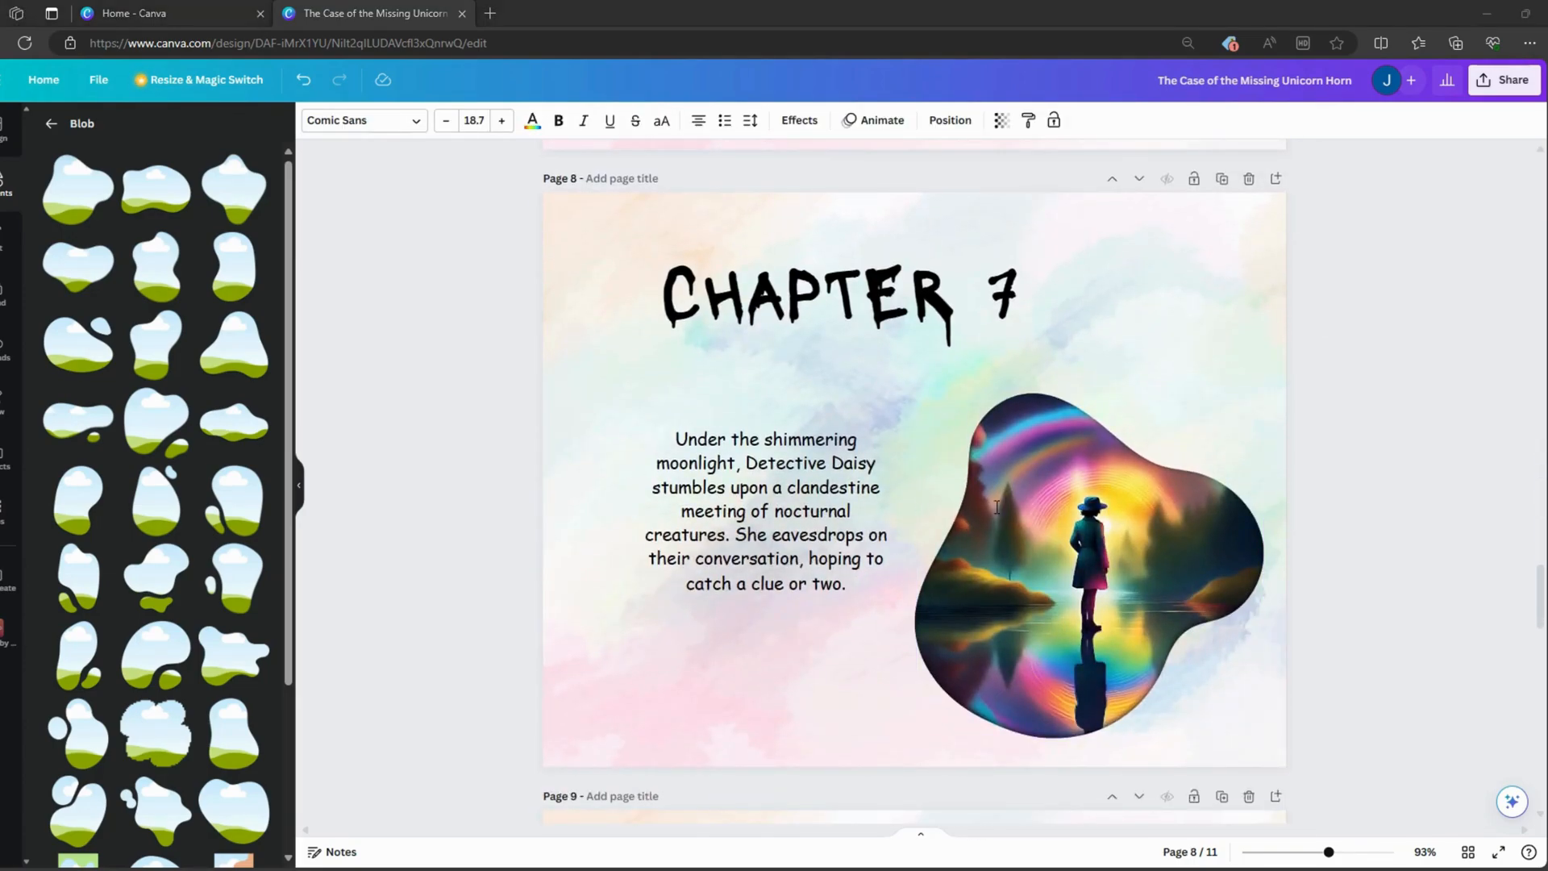
left_click(764, 511)
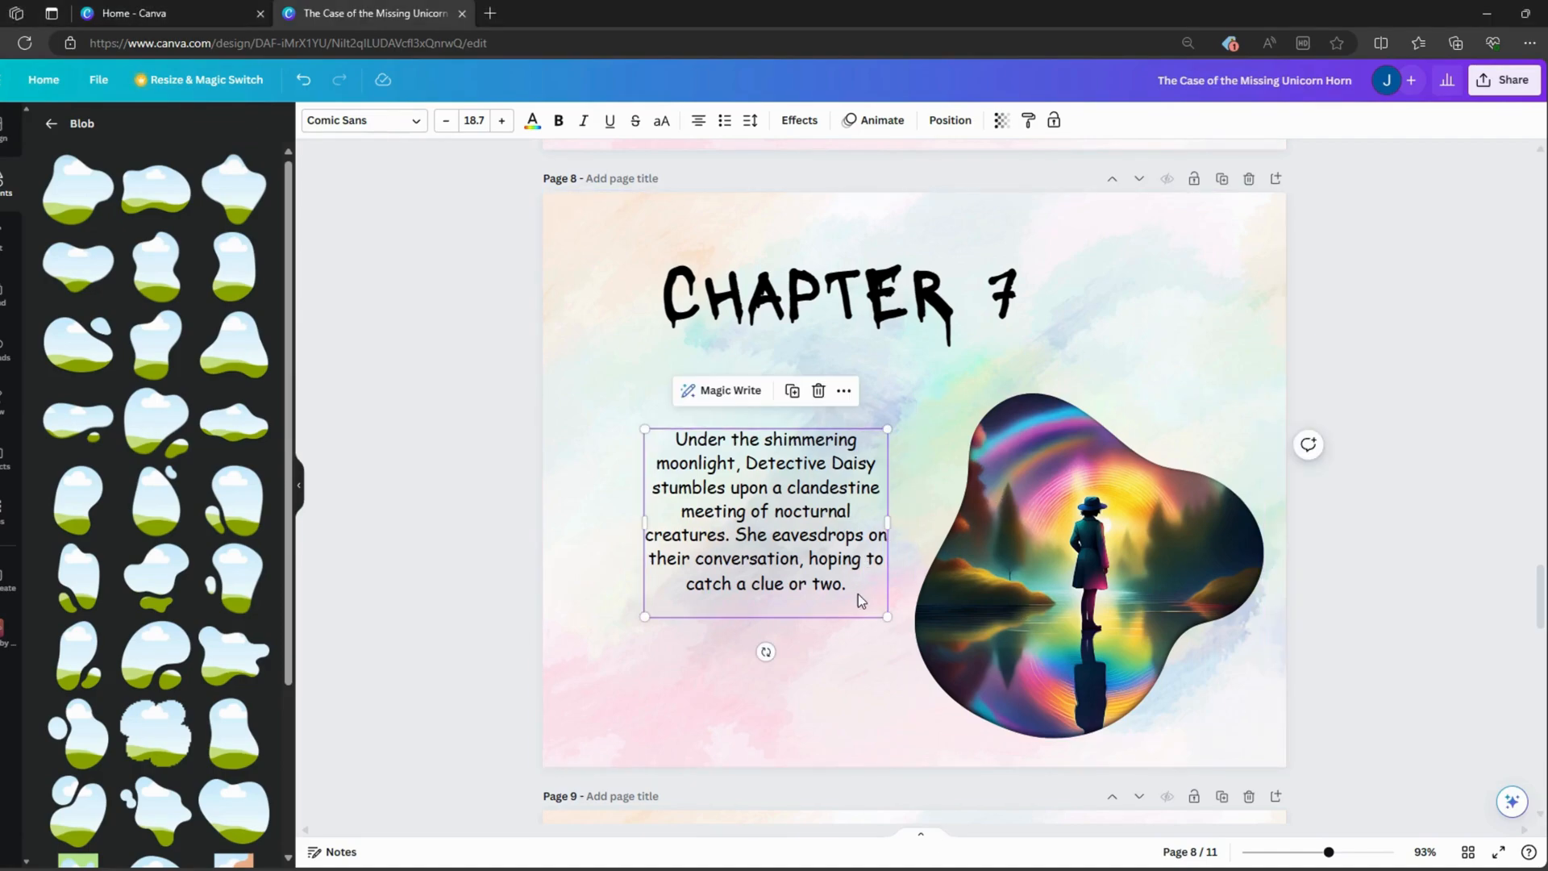
scroll("down", 3)
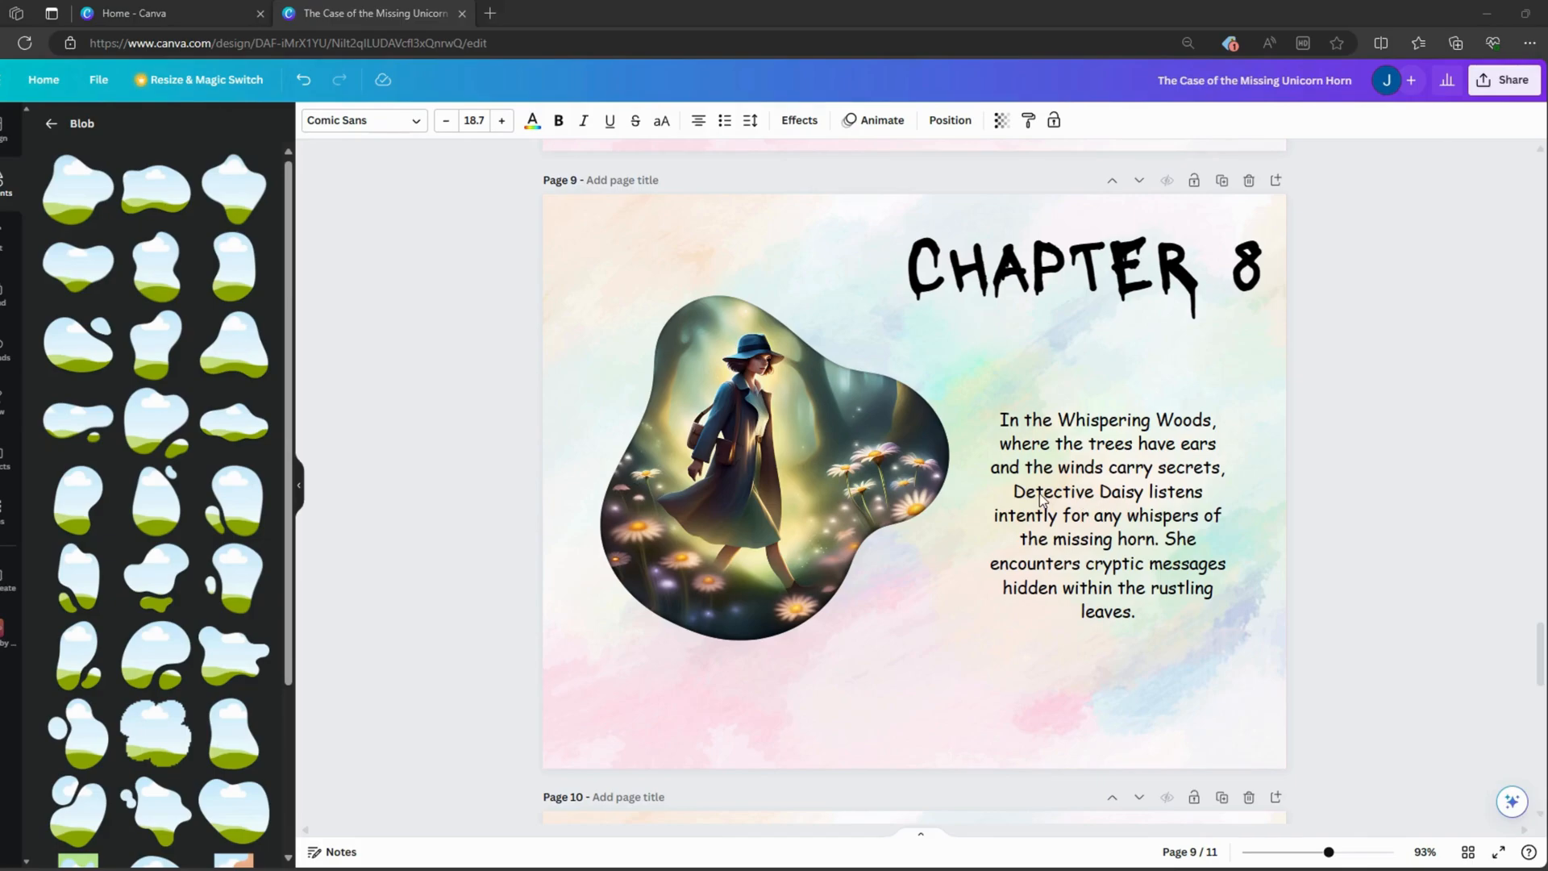
- Replace the whole Chapter 8 passage and continue down to the later pages
triple_click(1106, 513)
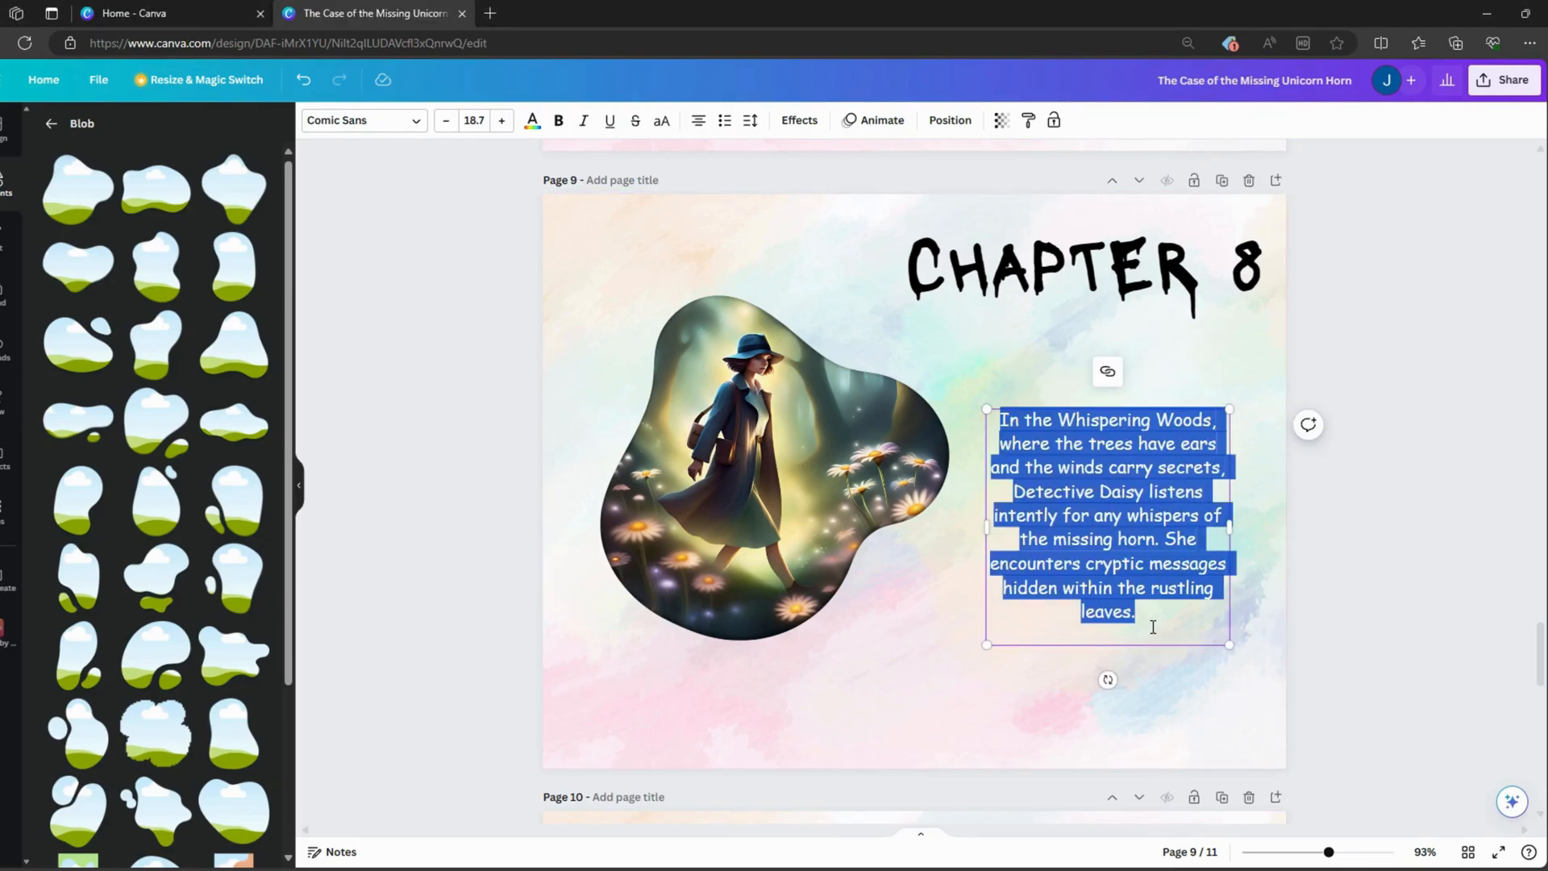
scroll("down", 3)
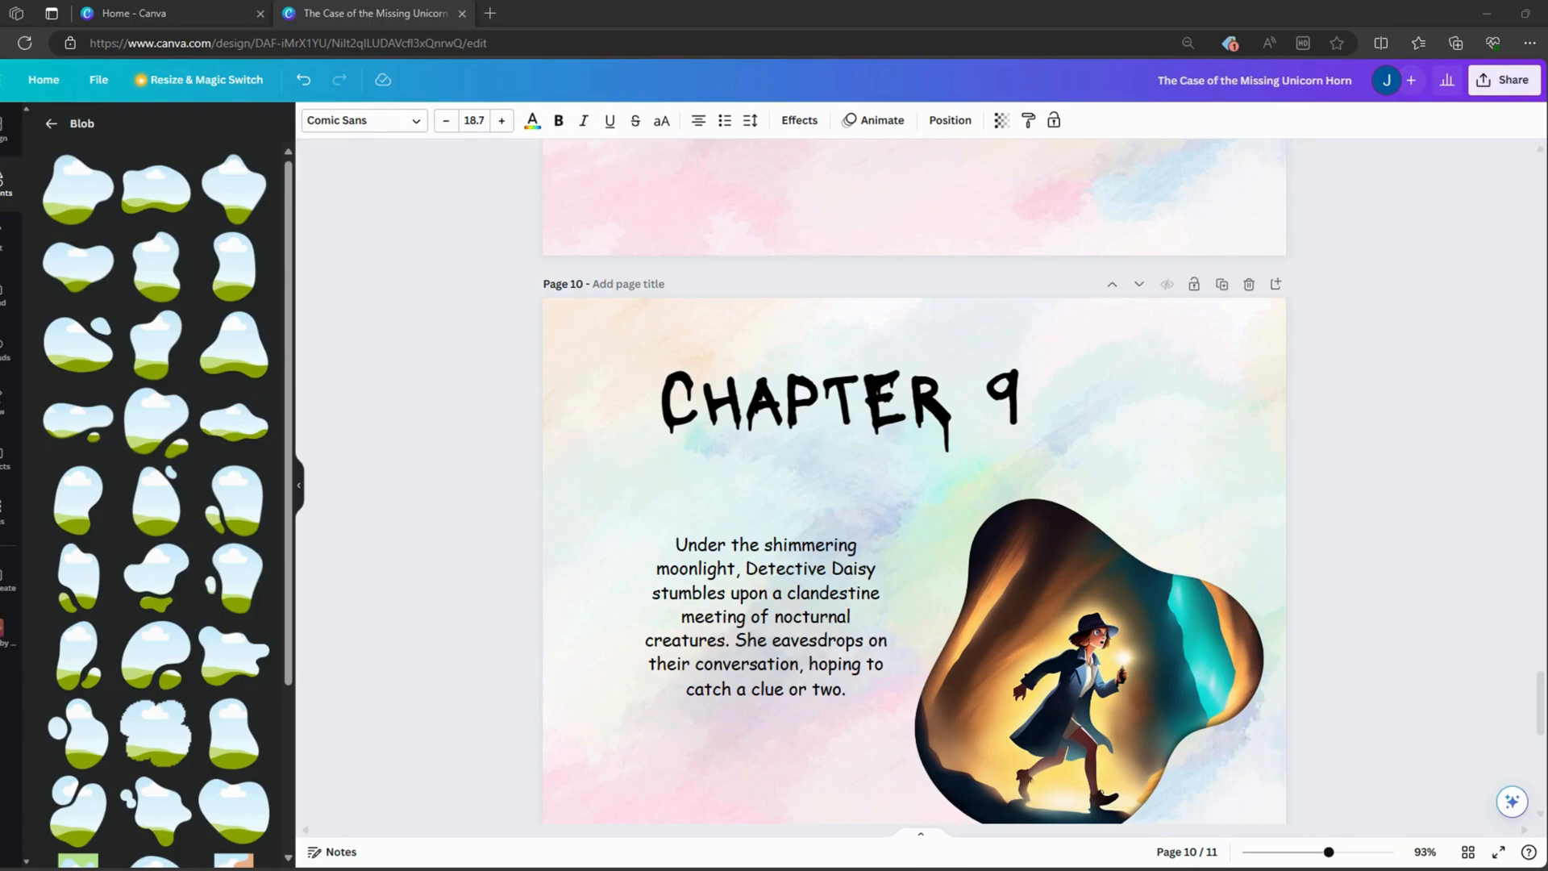
scroll("down", 3)
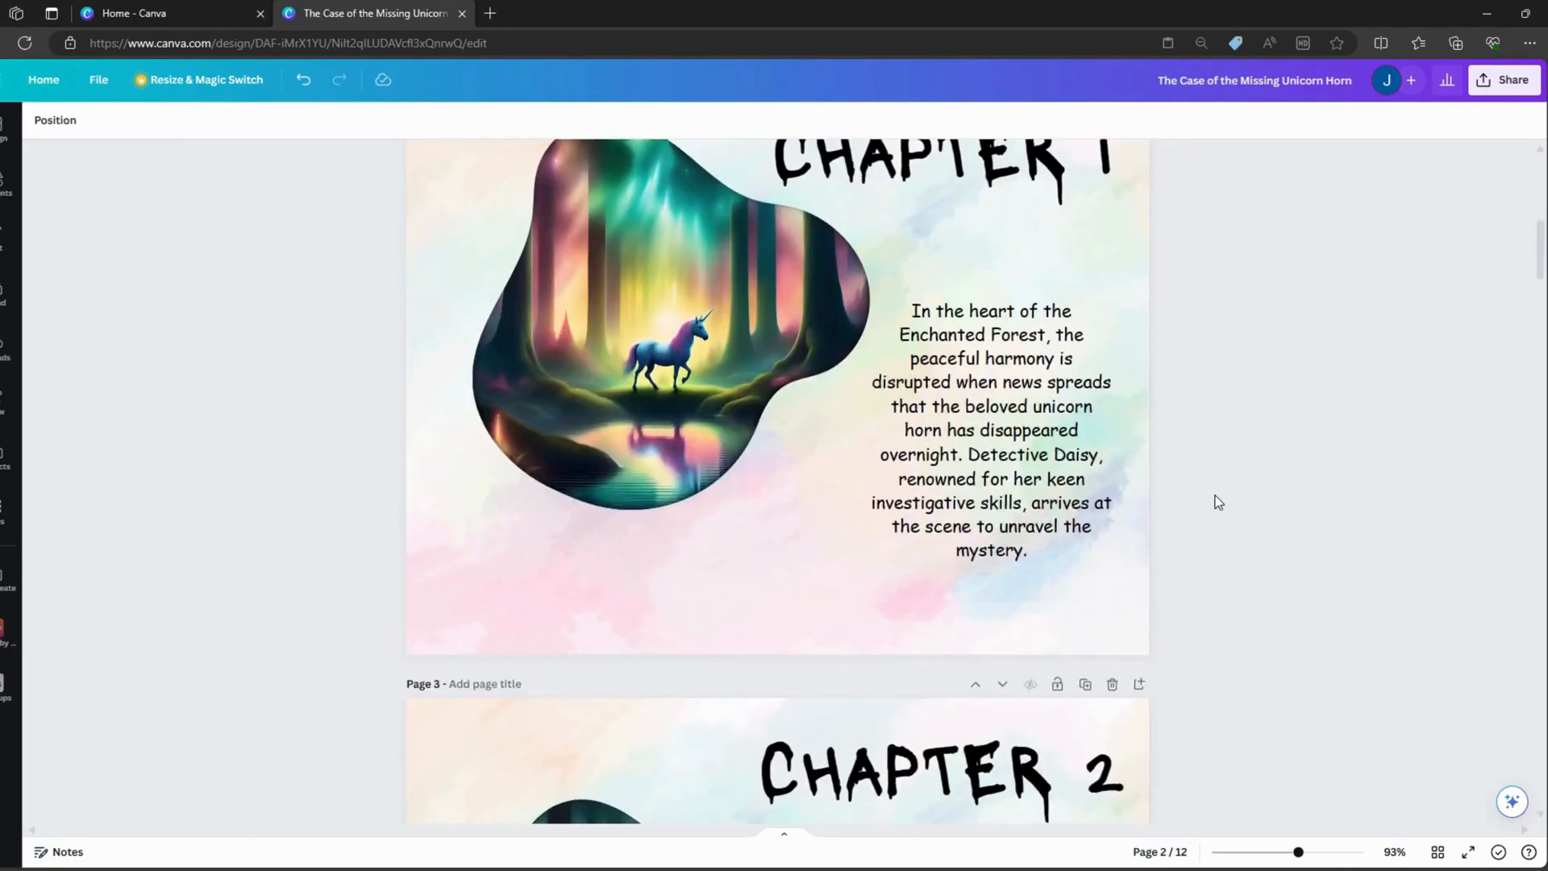
scroll("down", 3)
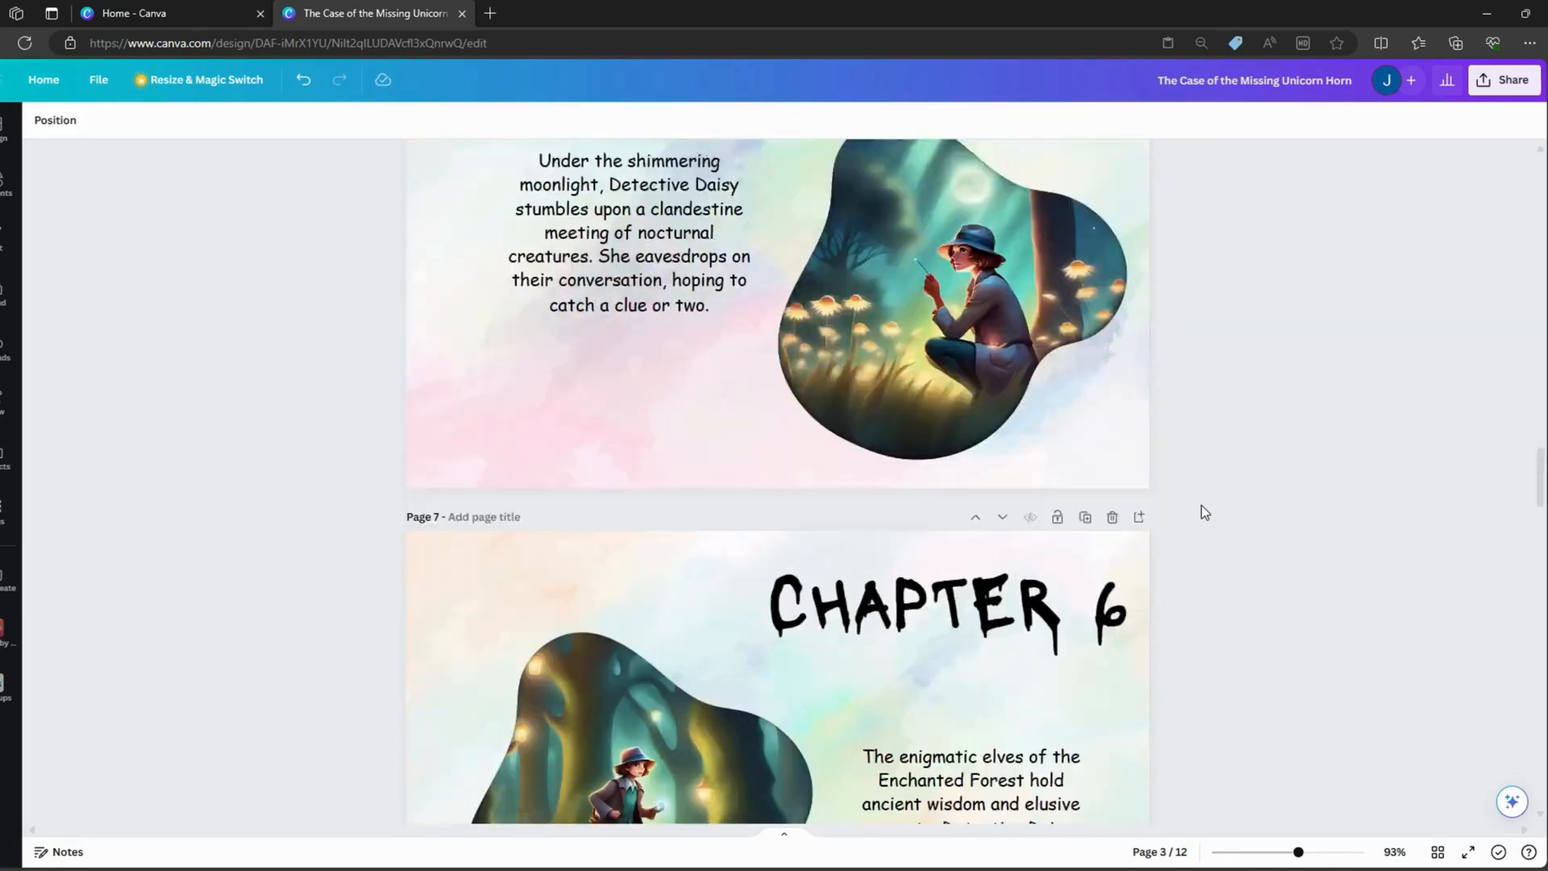
scroll("down", 3)
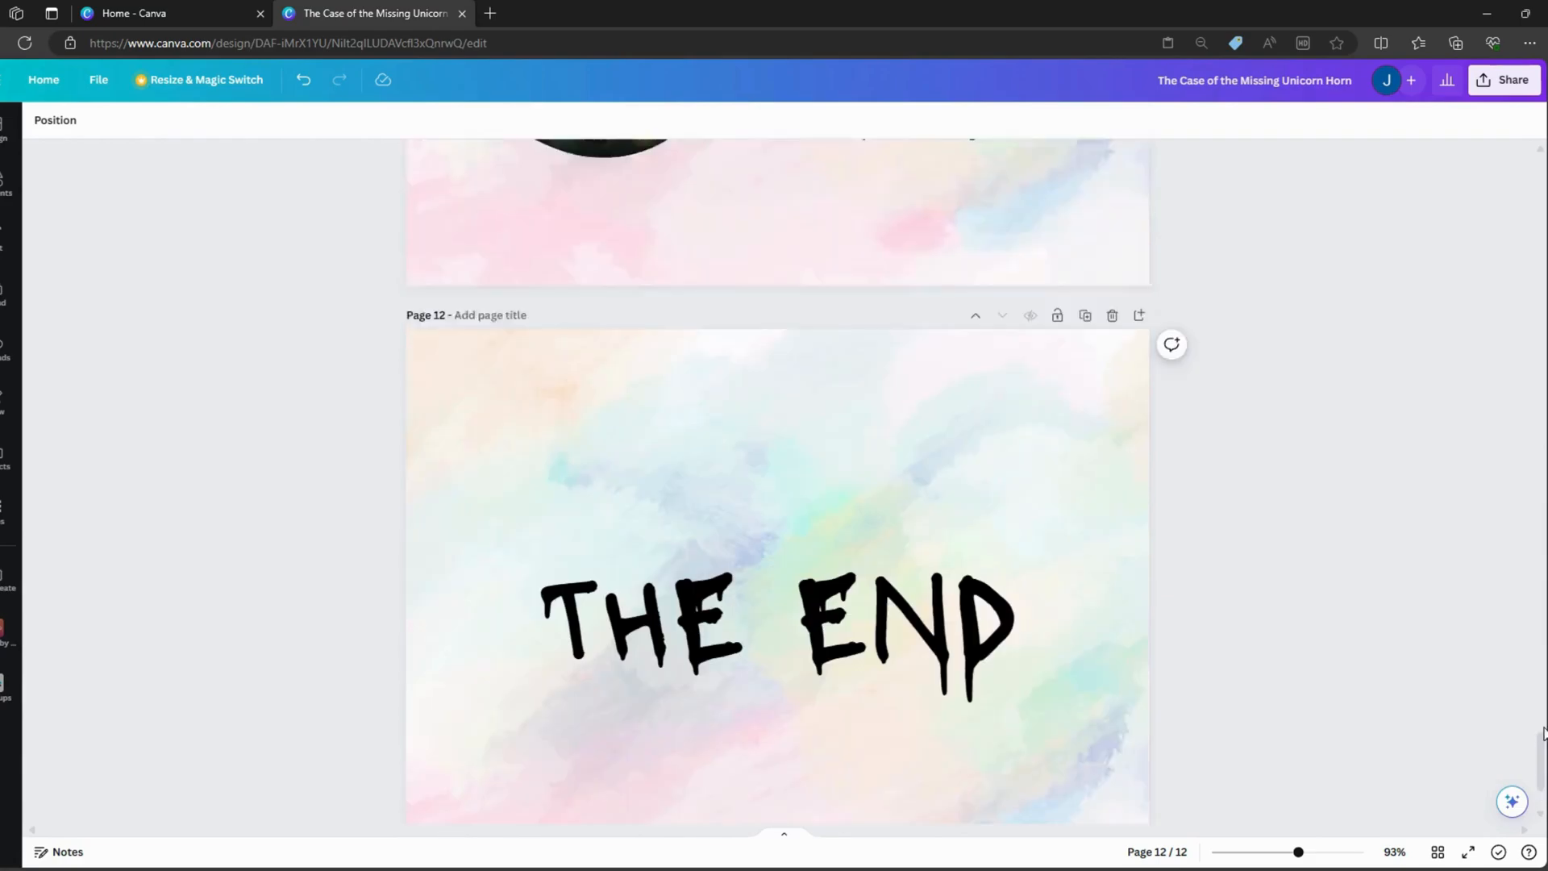
scroll("up", 3)
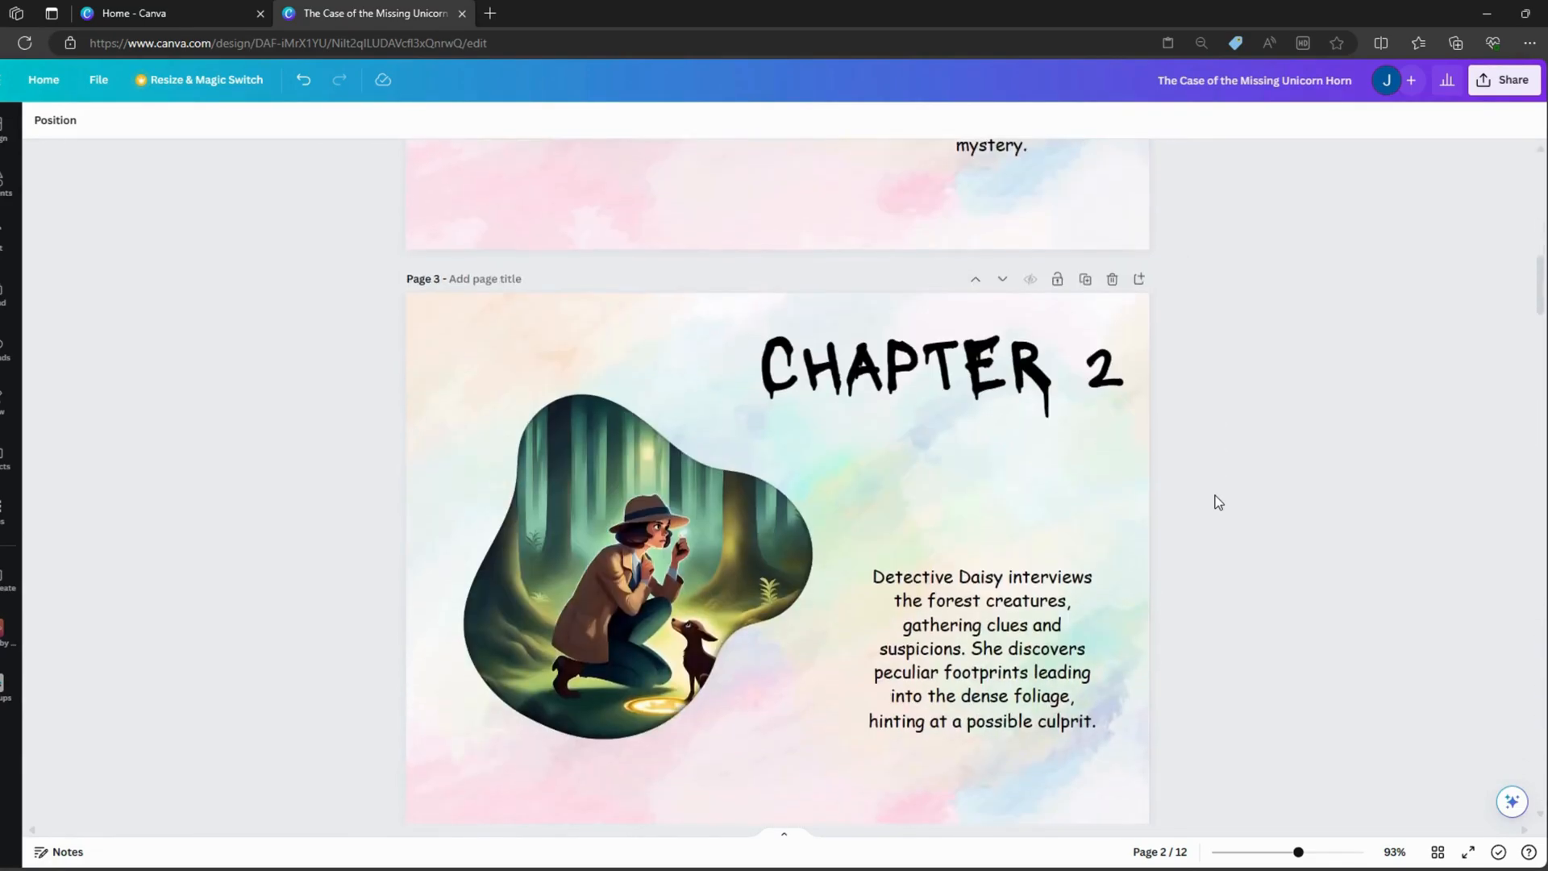
scroll("down", 3)
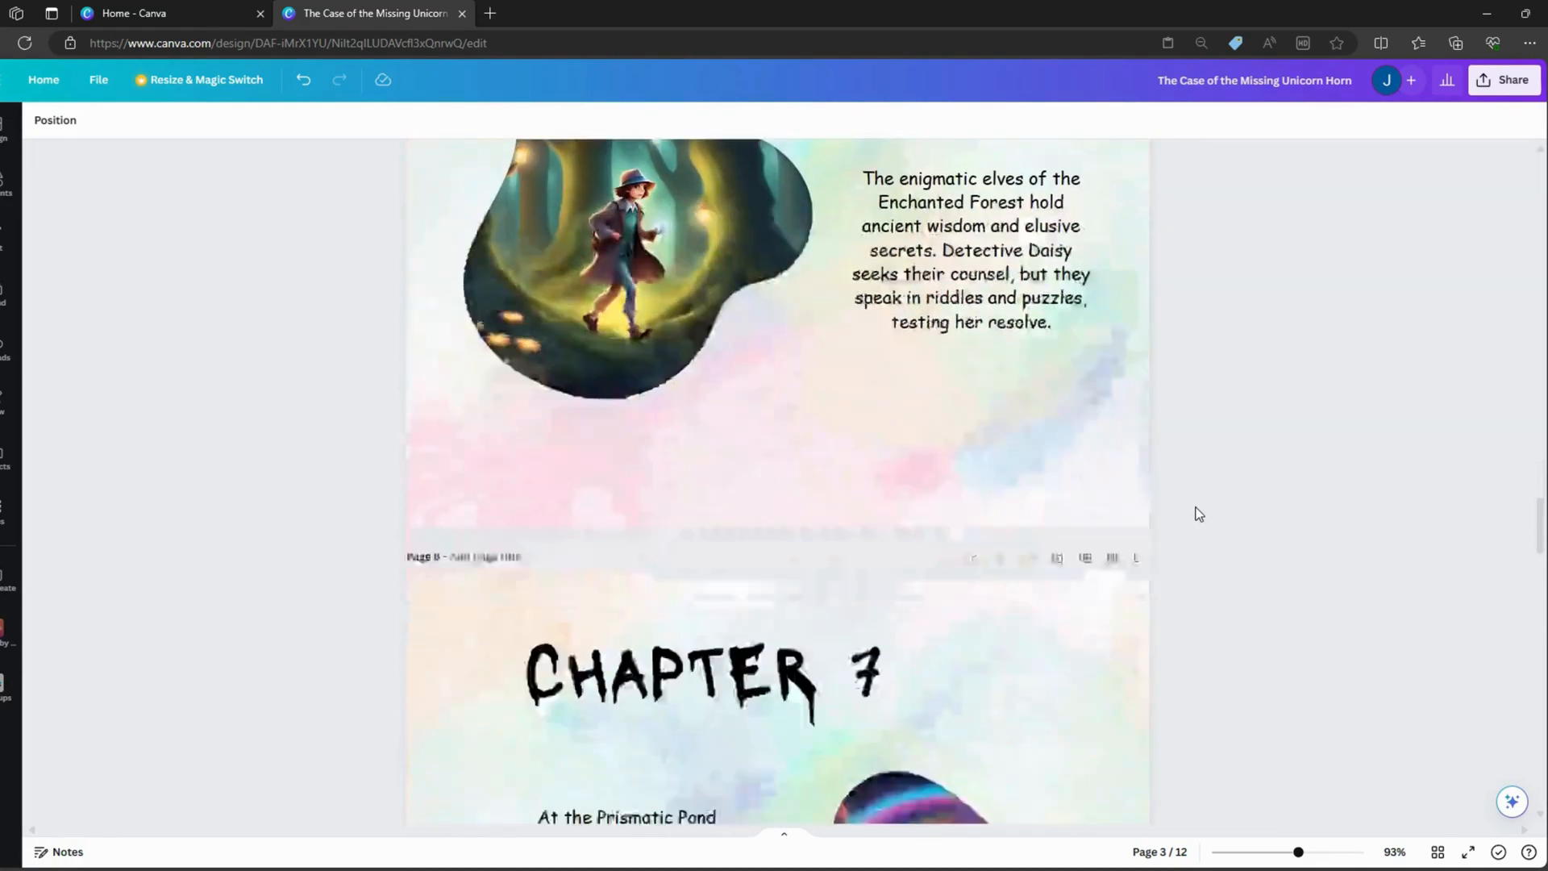
scroll("down", 3)
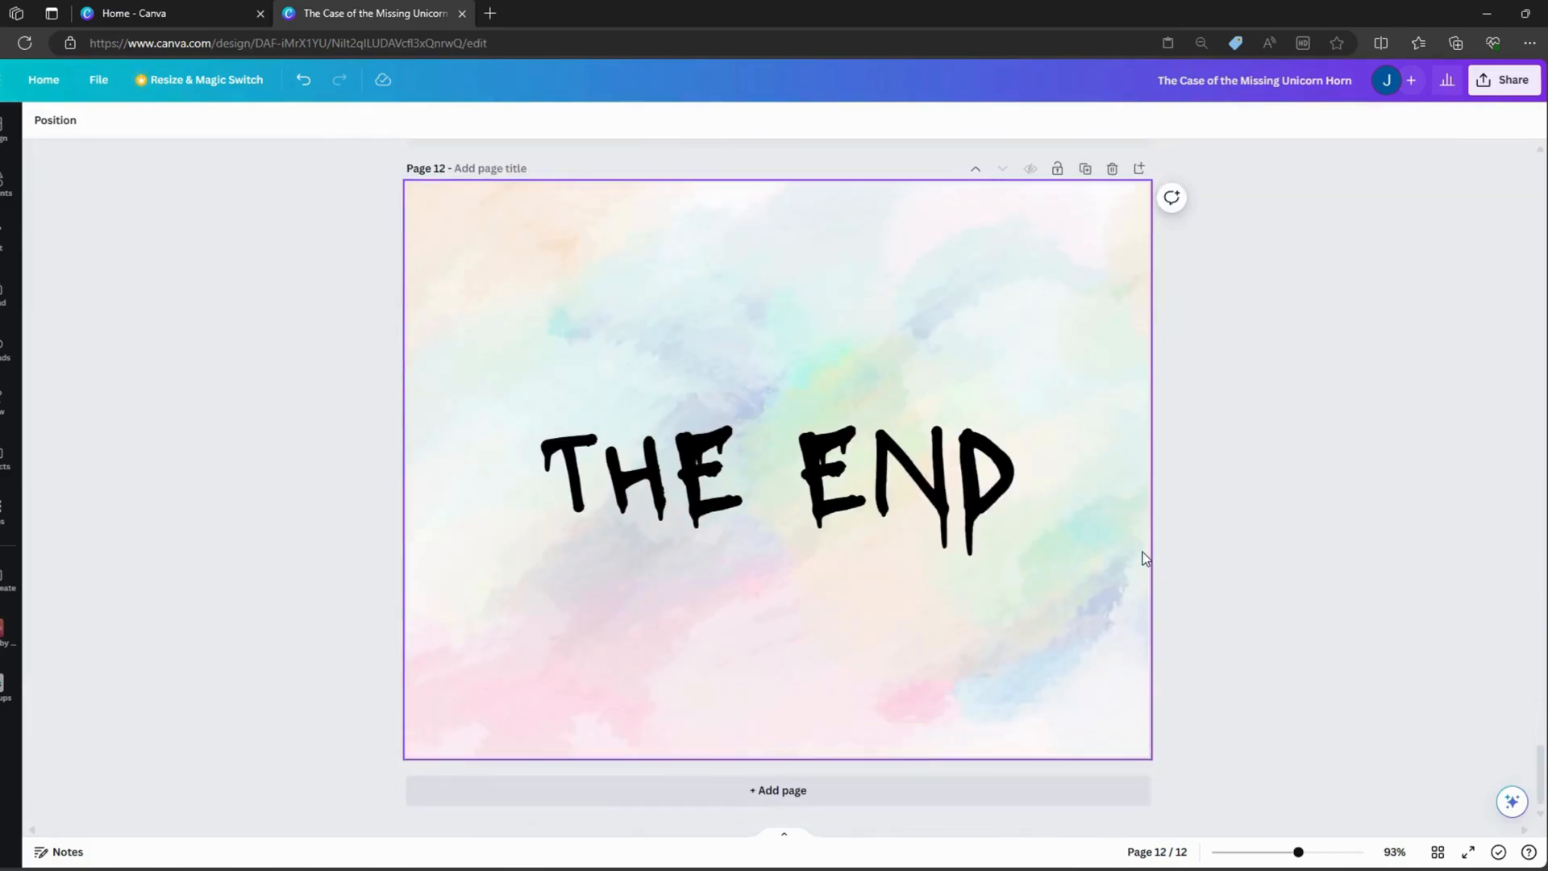
scroll("up", 3)
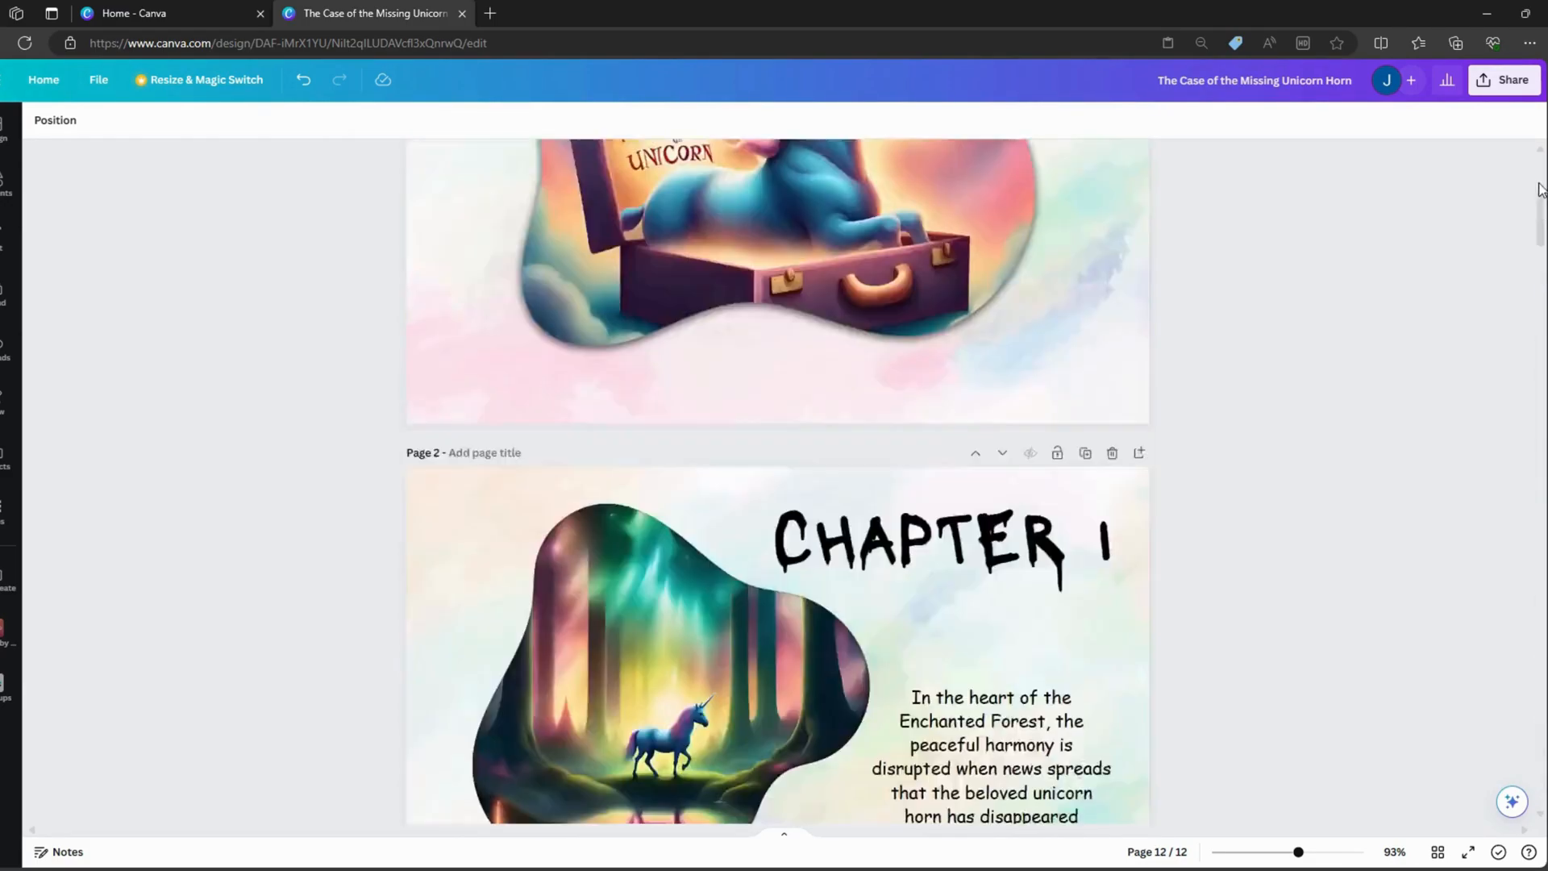
scroll("down", 3)
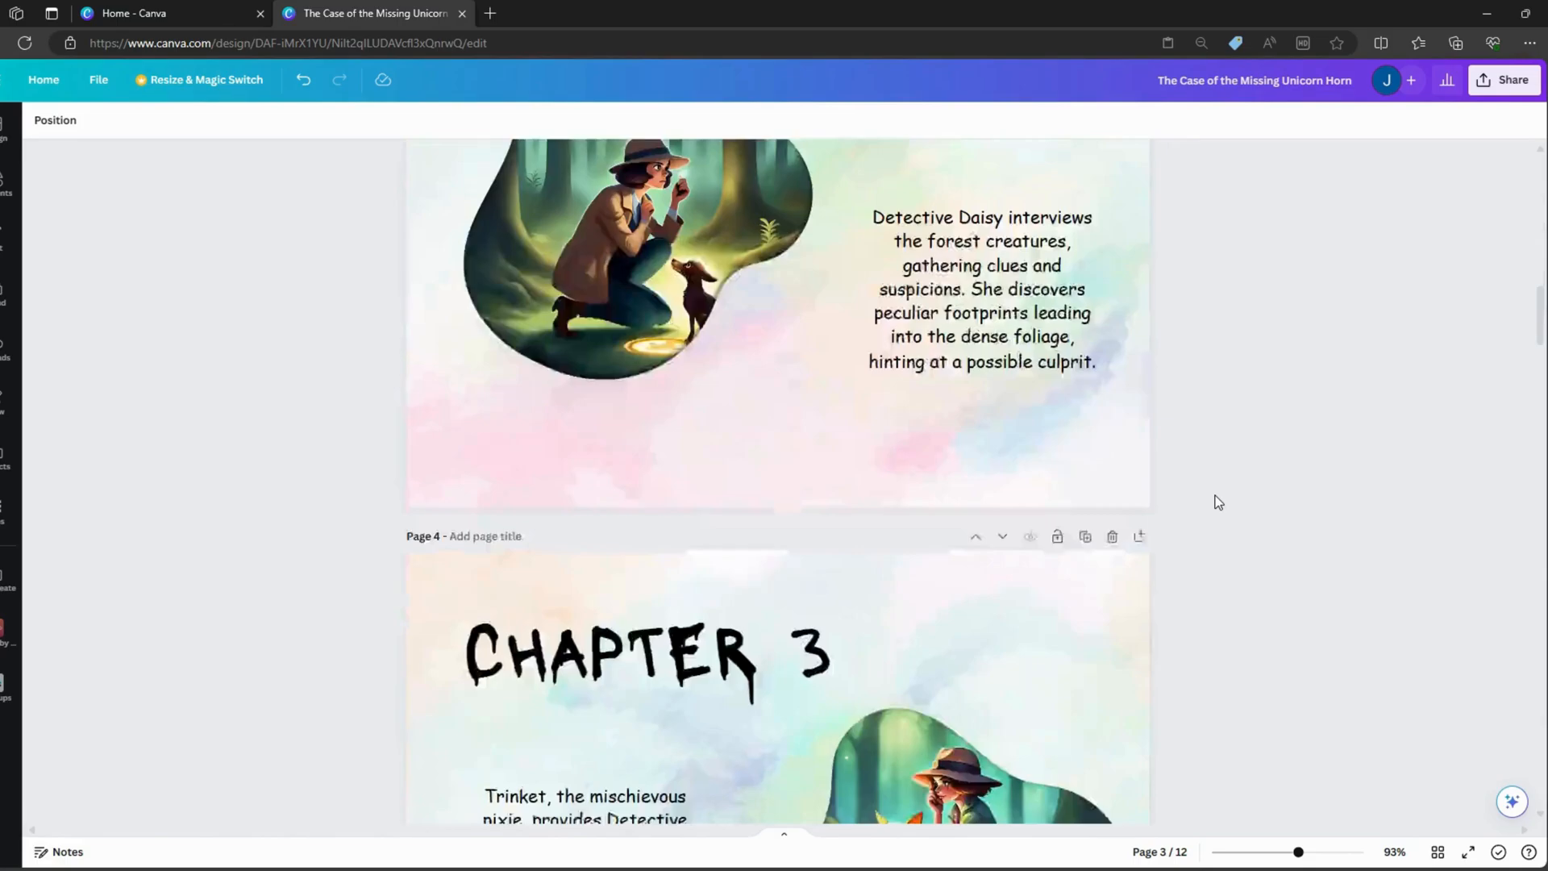
scroll("down", 3)
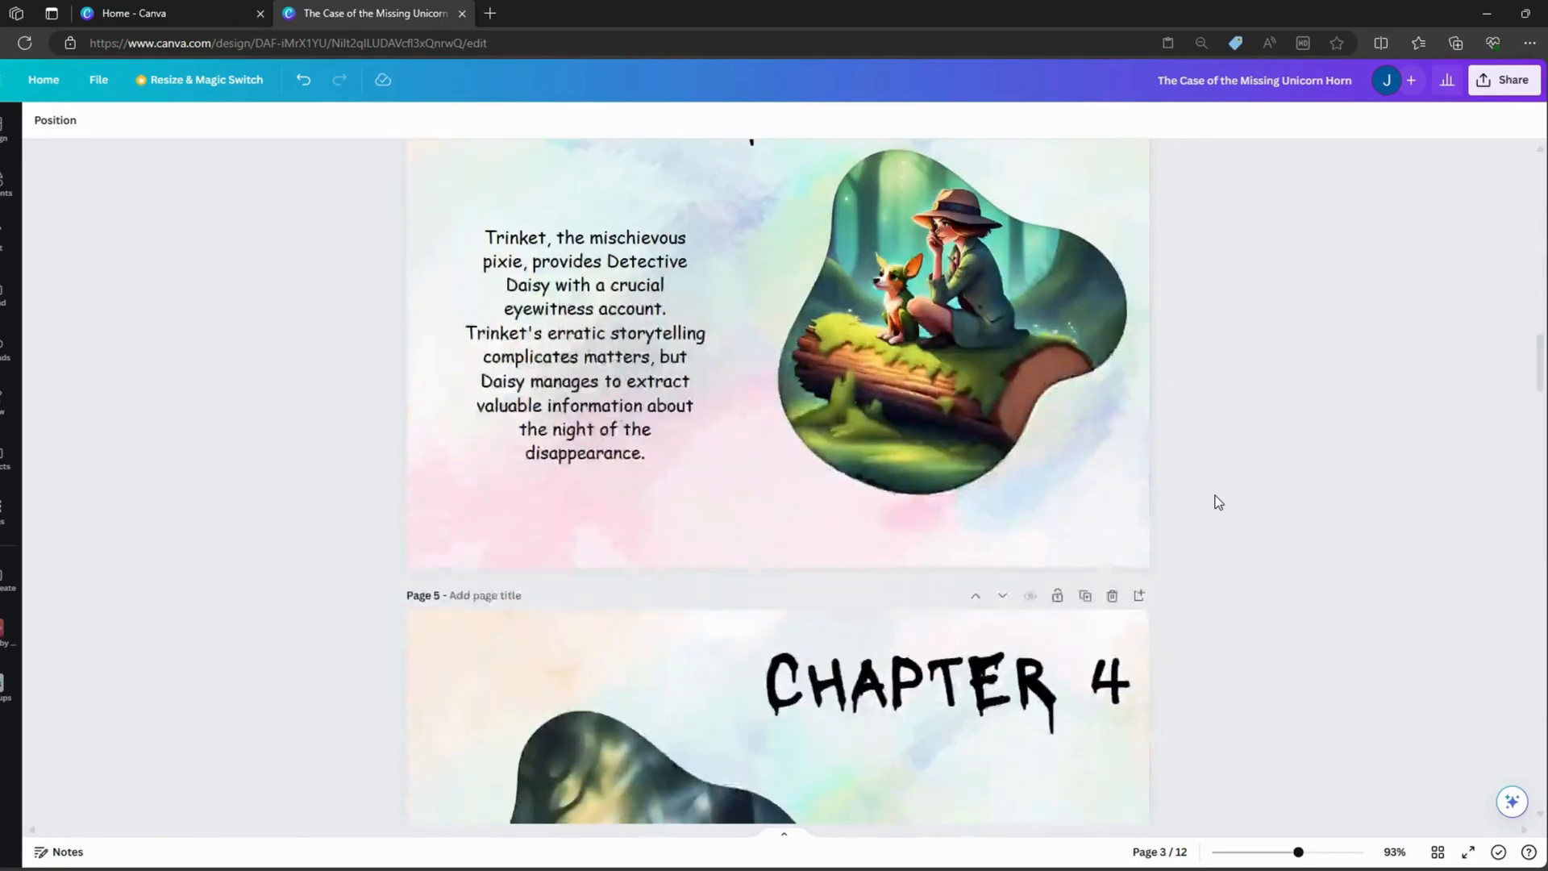
scroll("down", 3)
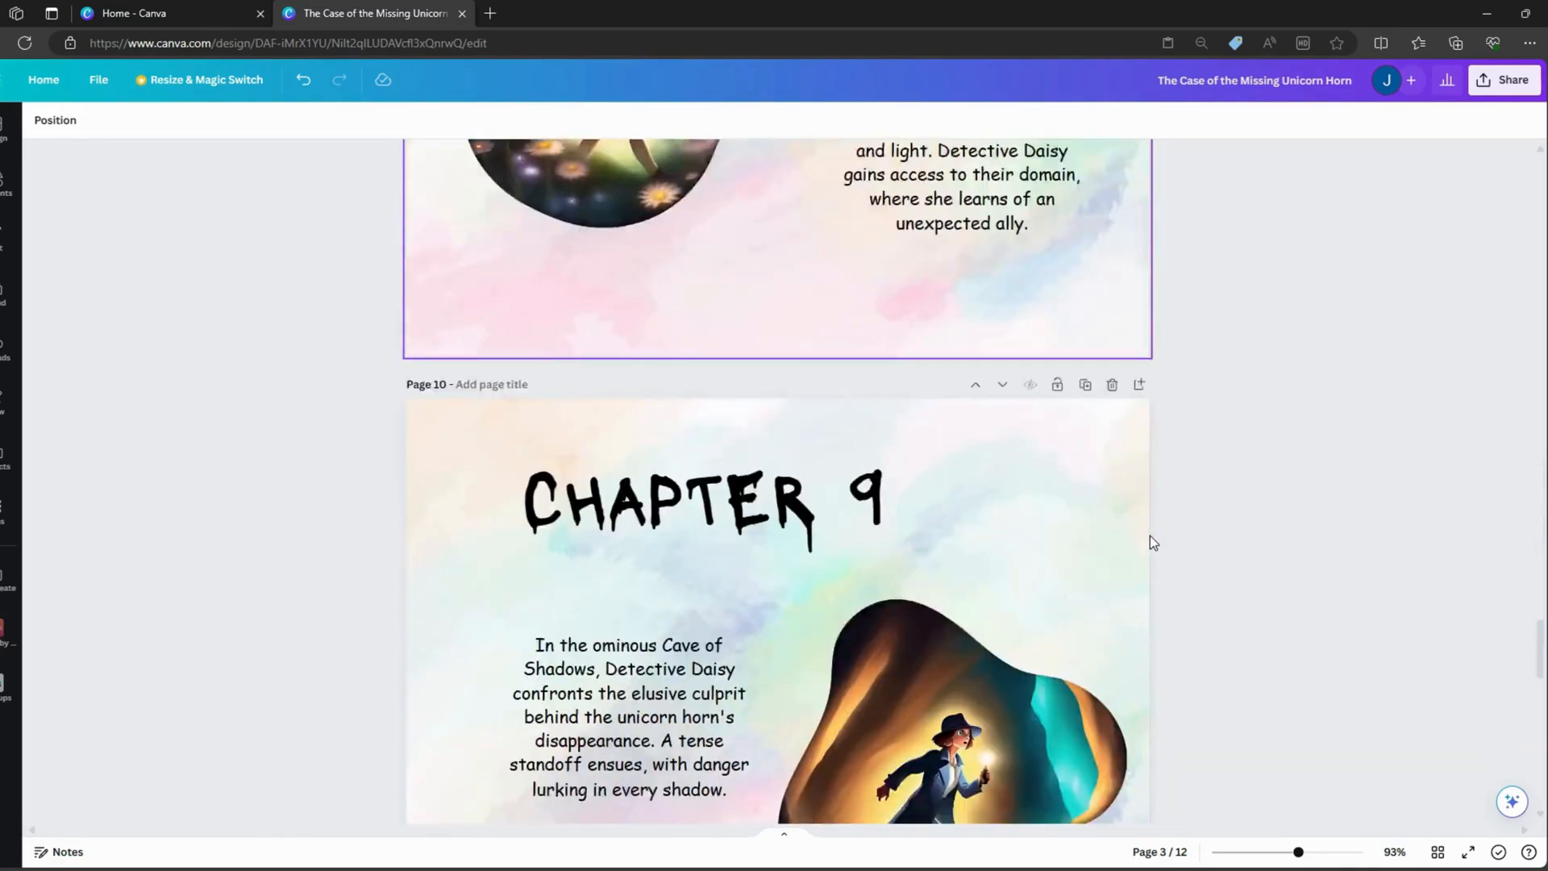
scroll("down", 3)
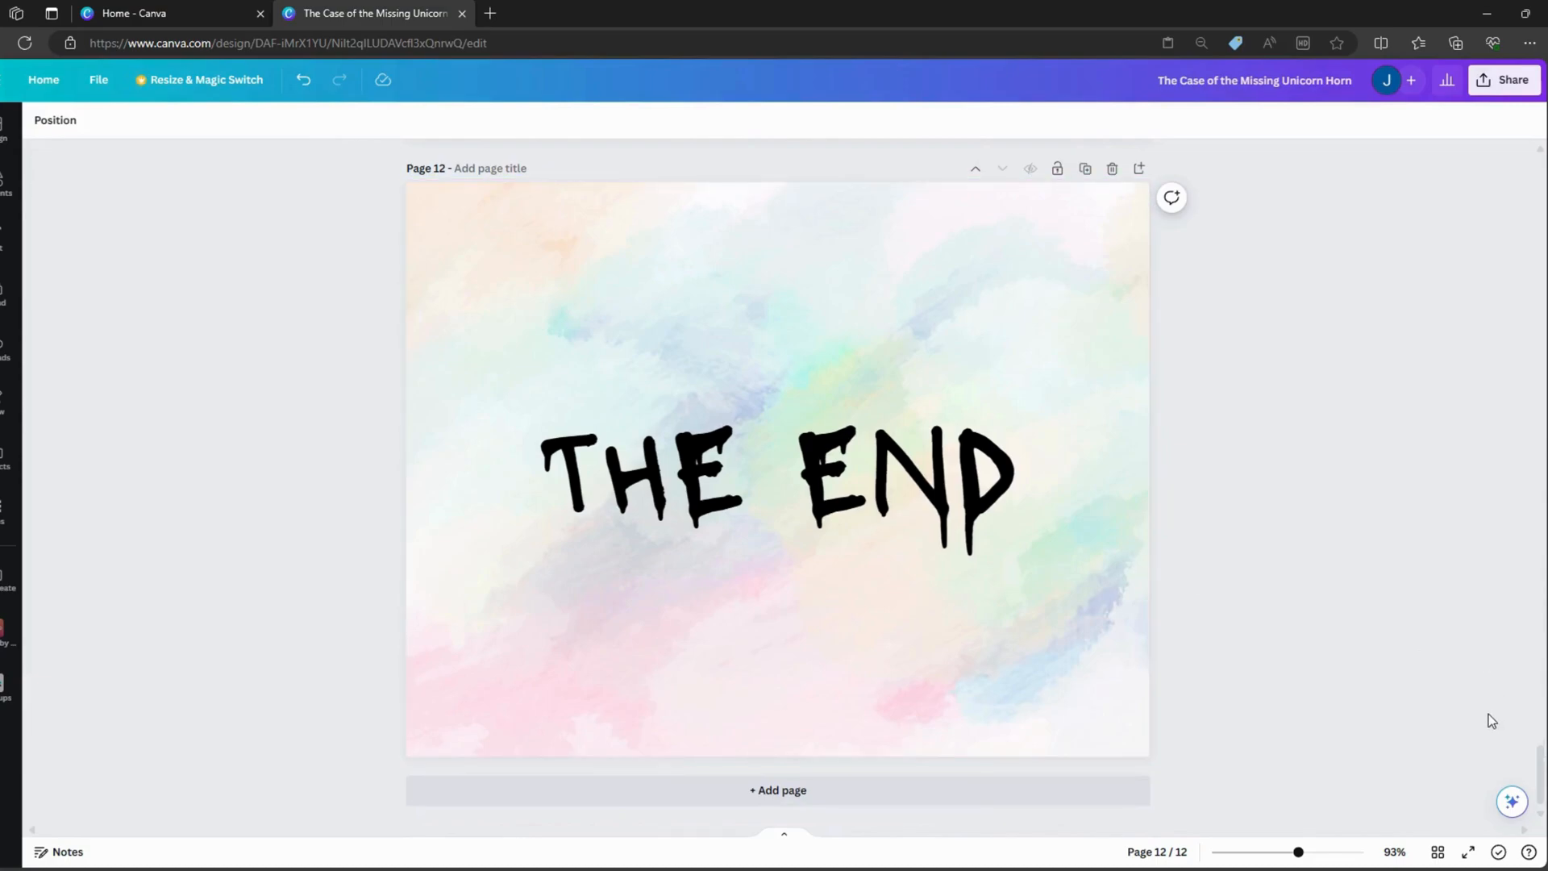